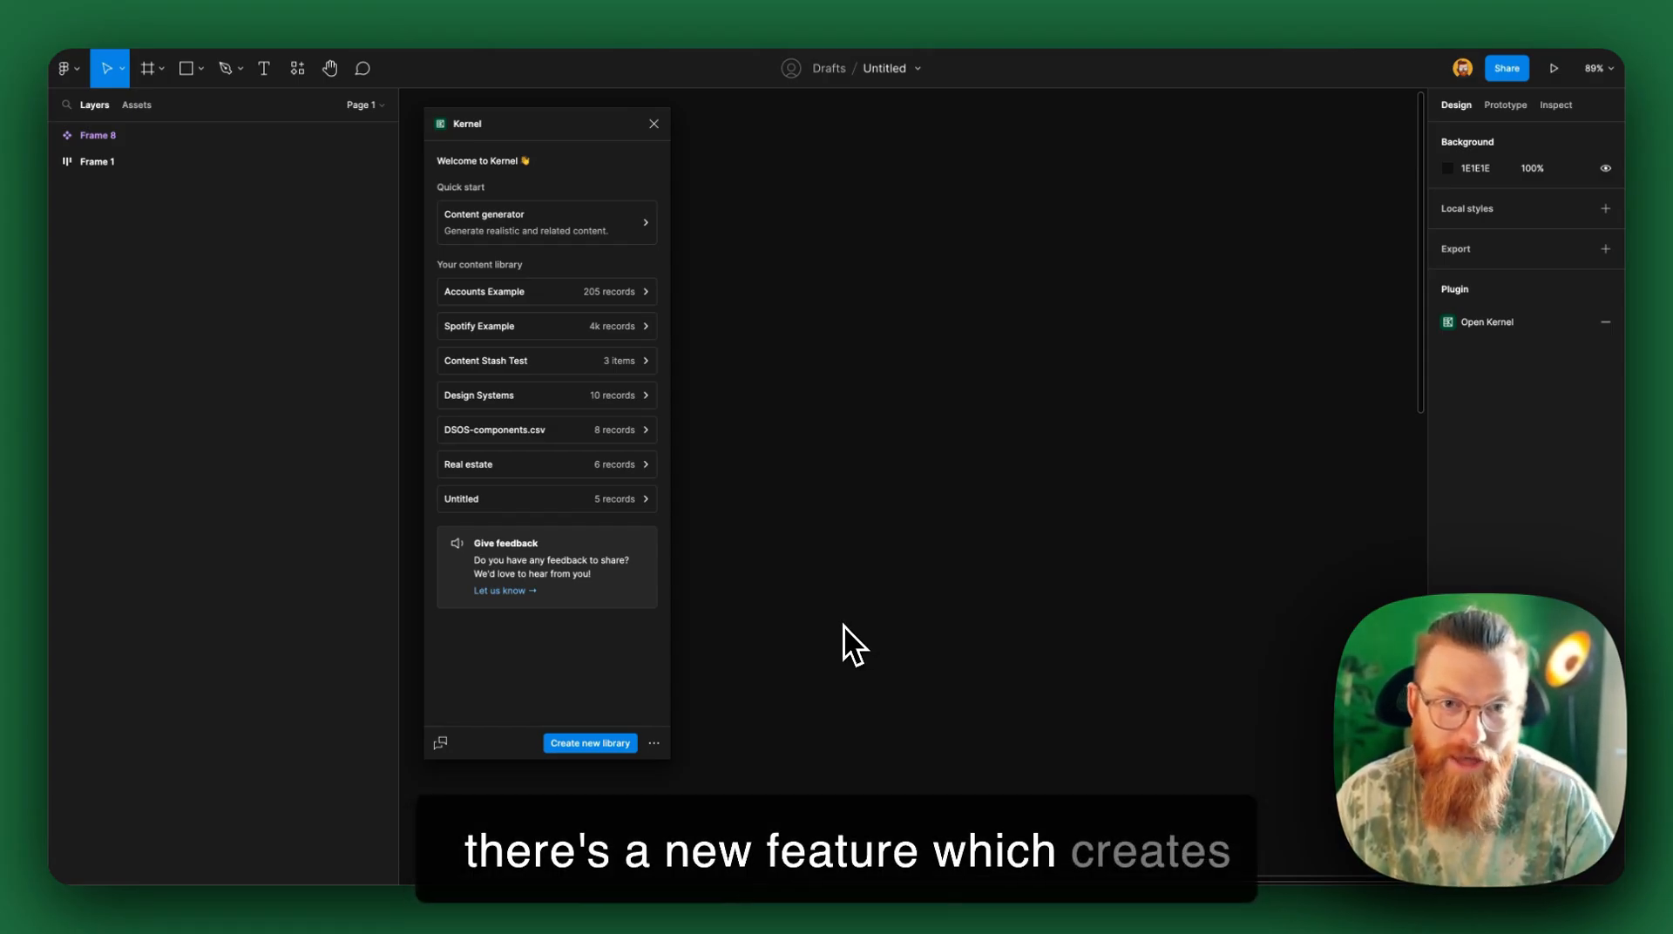
{"action": "mouse_move", "coordinate": [721, 474]}
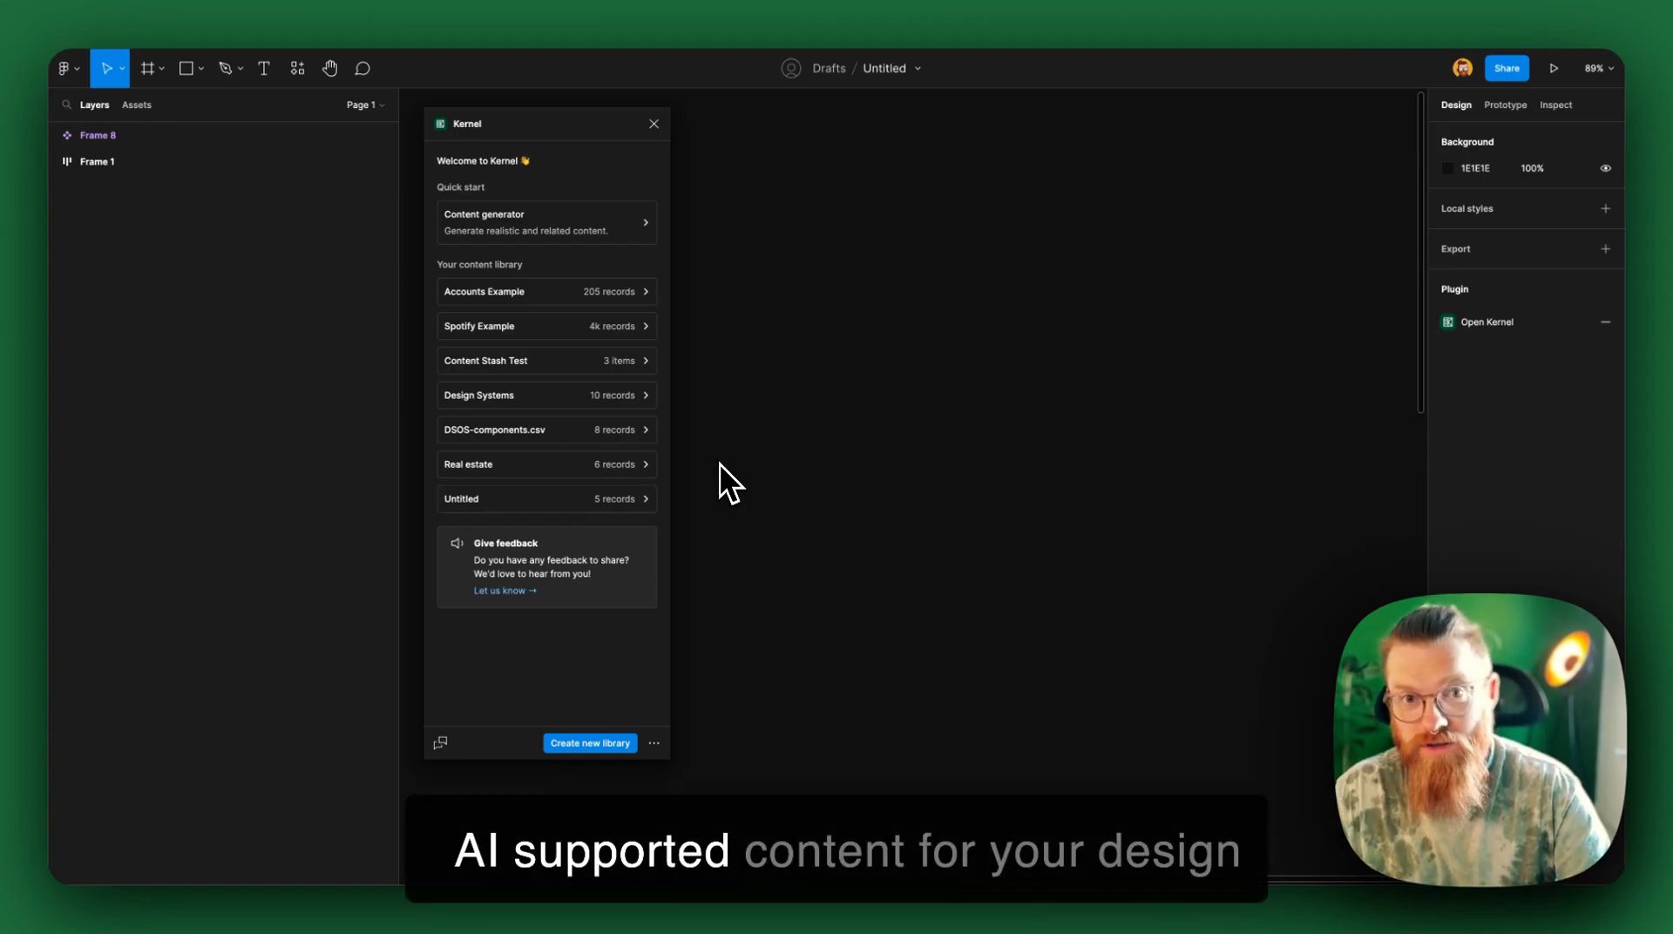
{"action": "mouse_move", "coordinate": [626, 687]}
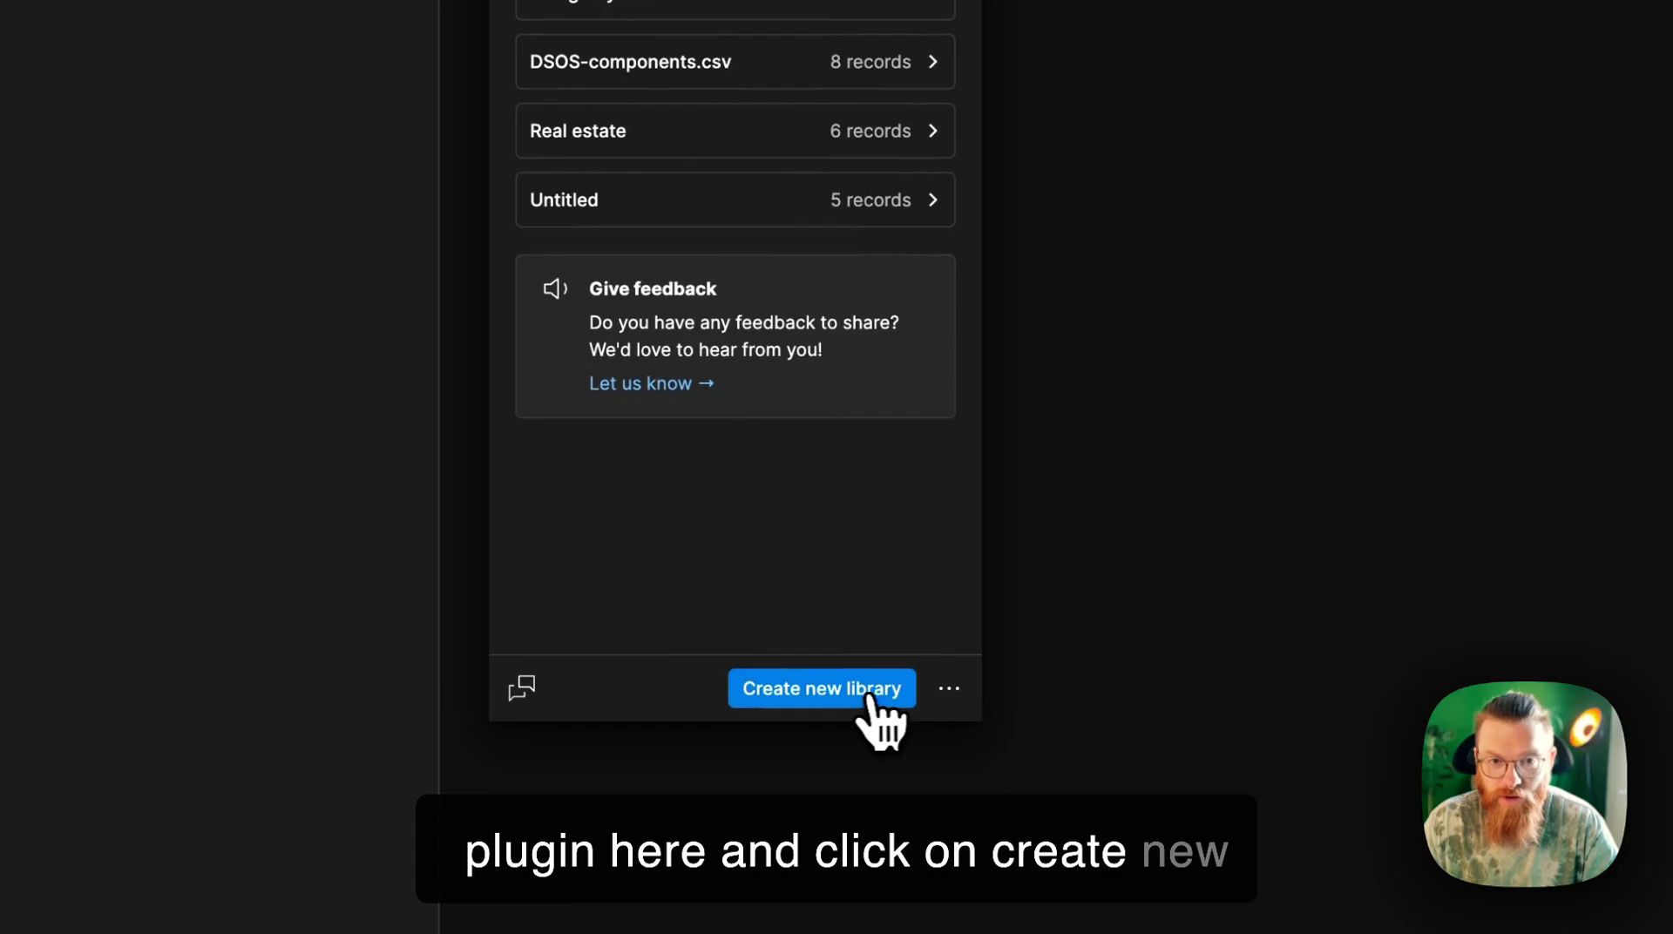
Step: Start creating a new content library in the Kernel plugin
{"action": "left_click", "coordinate": [823, 688]}
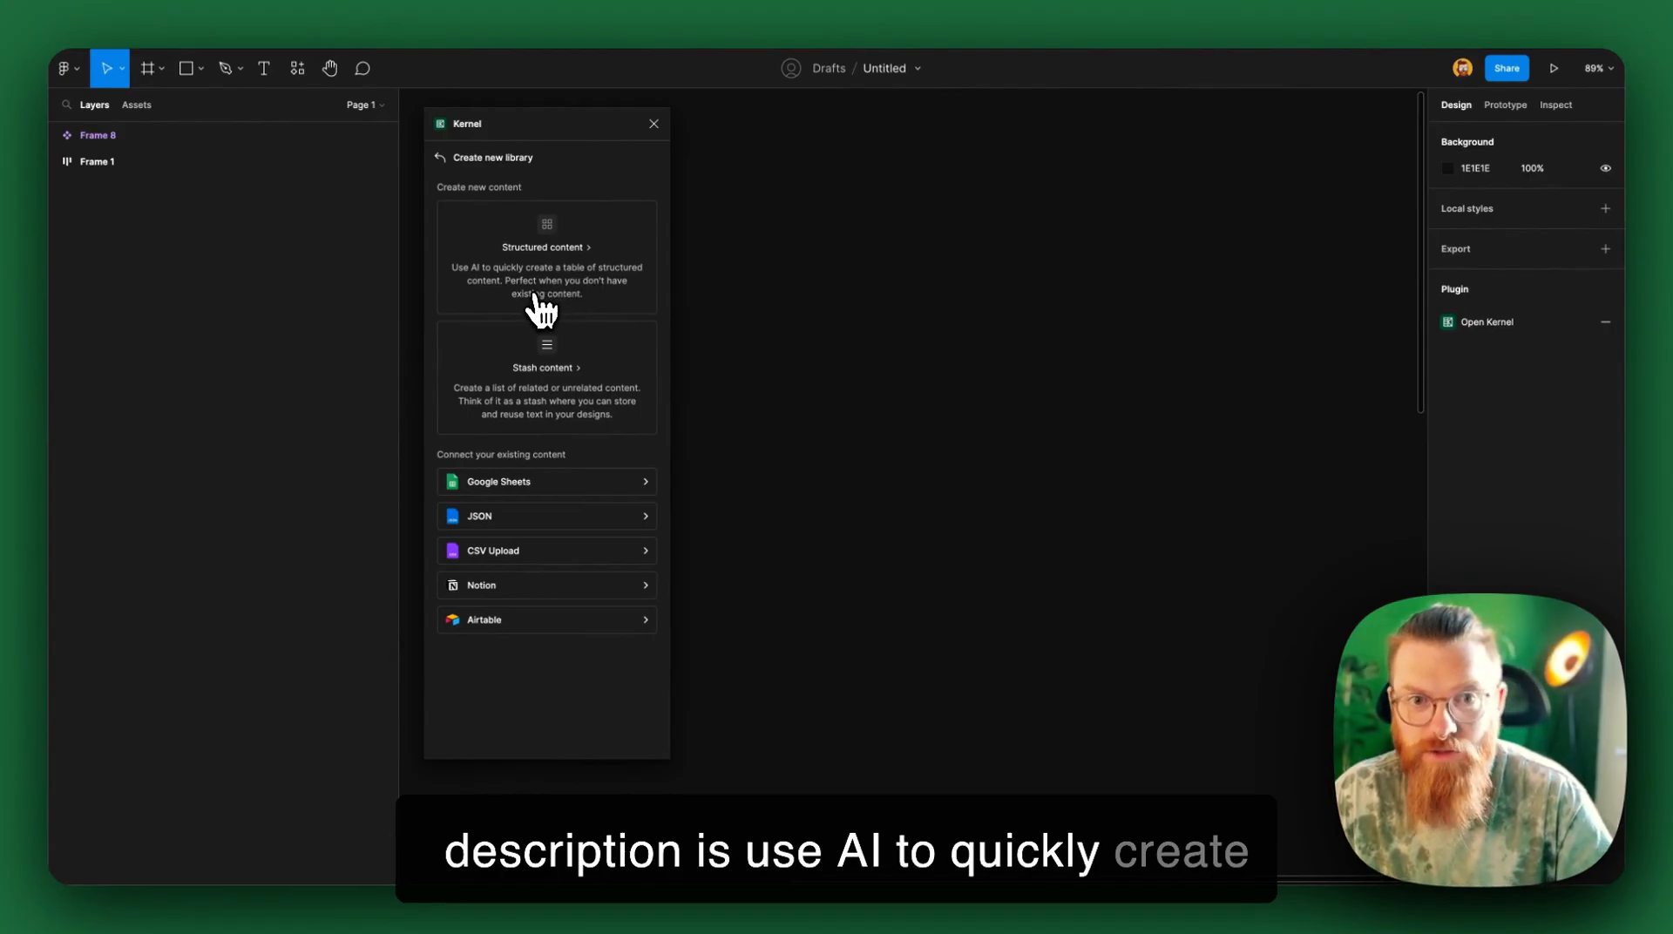
{"action": "mouse_move", "coordinate": [558, 313]}
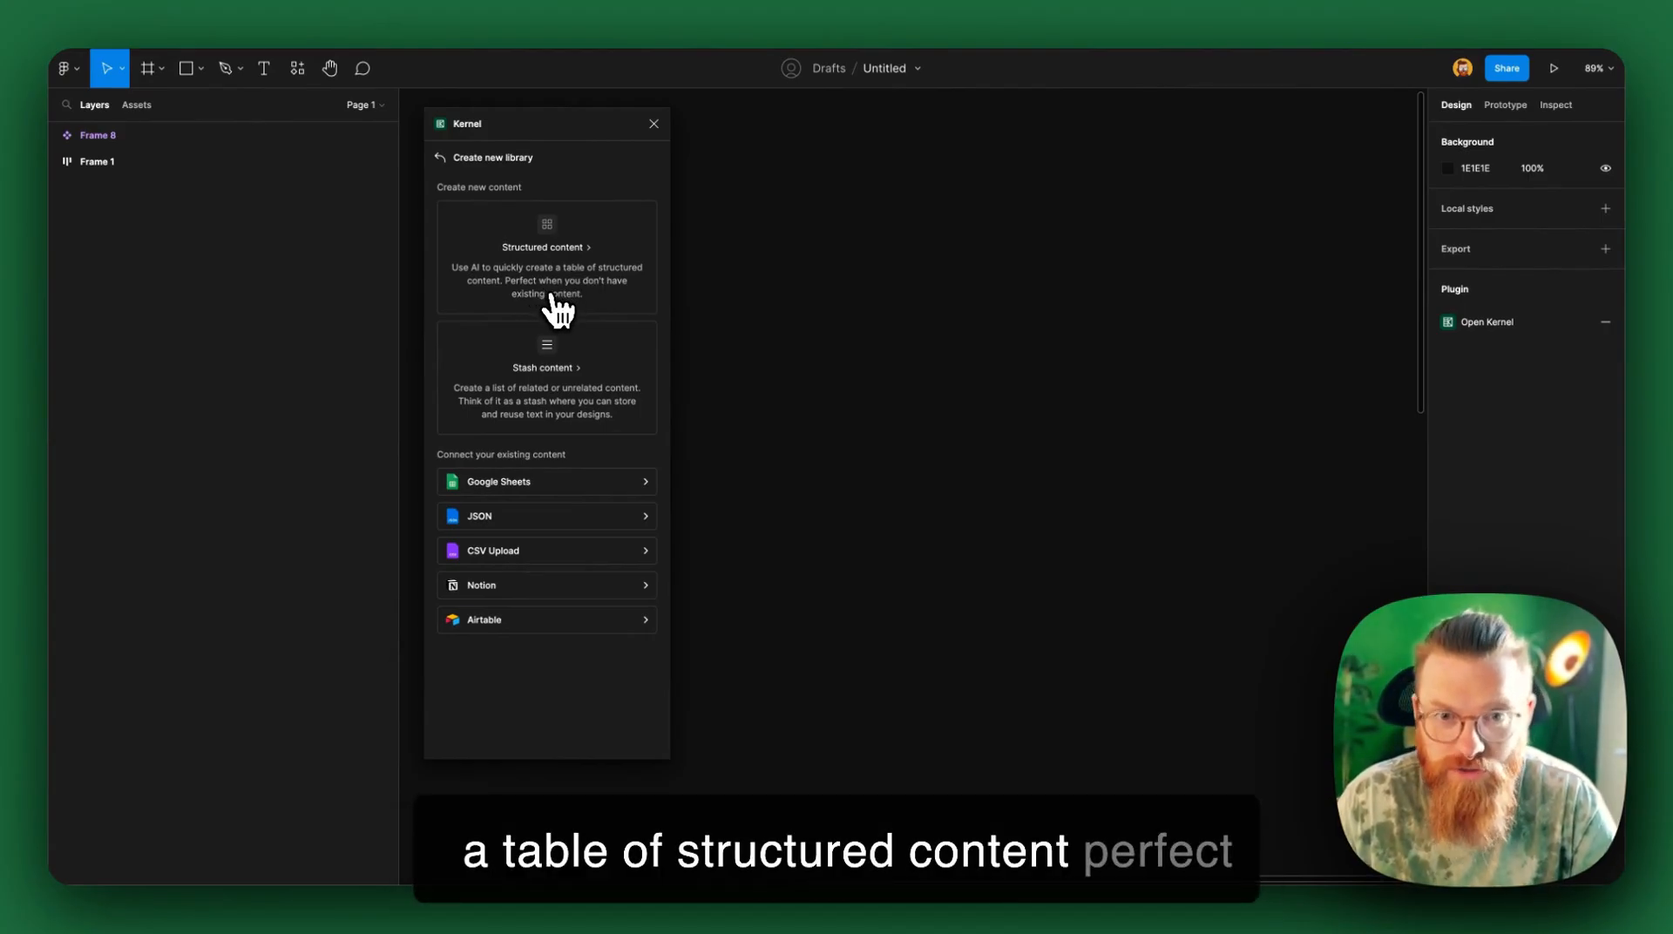
{"action": "mouse_move", "coordinate": [603, 316]}
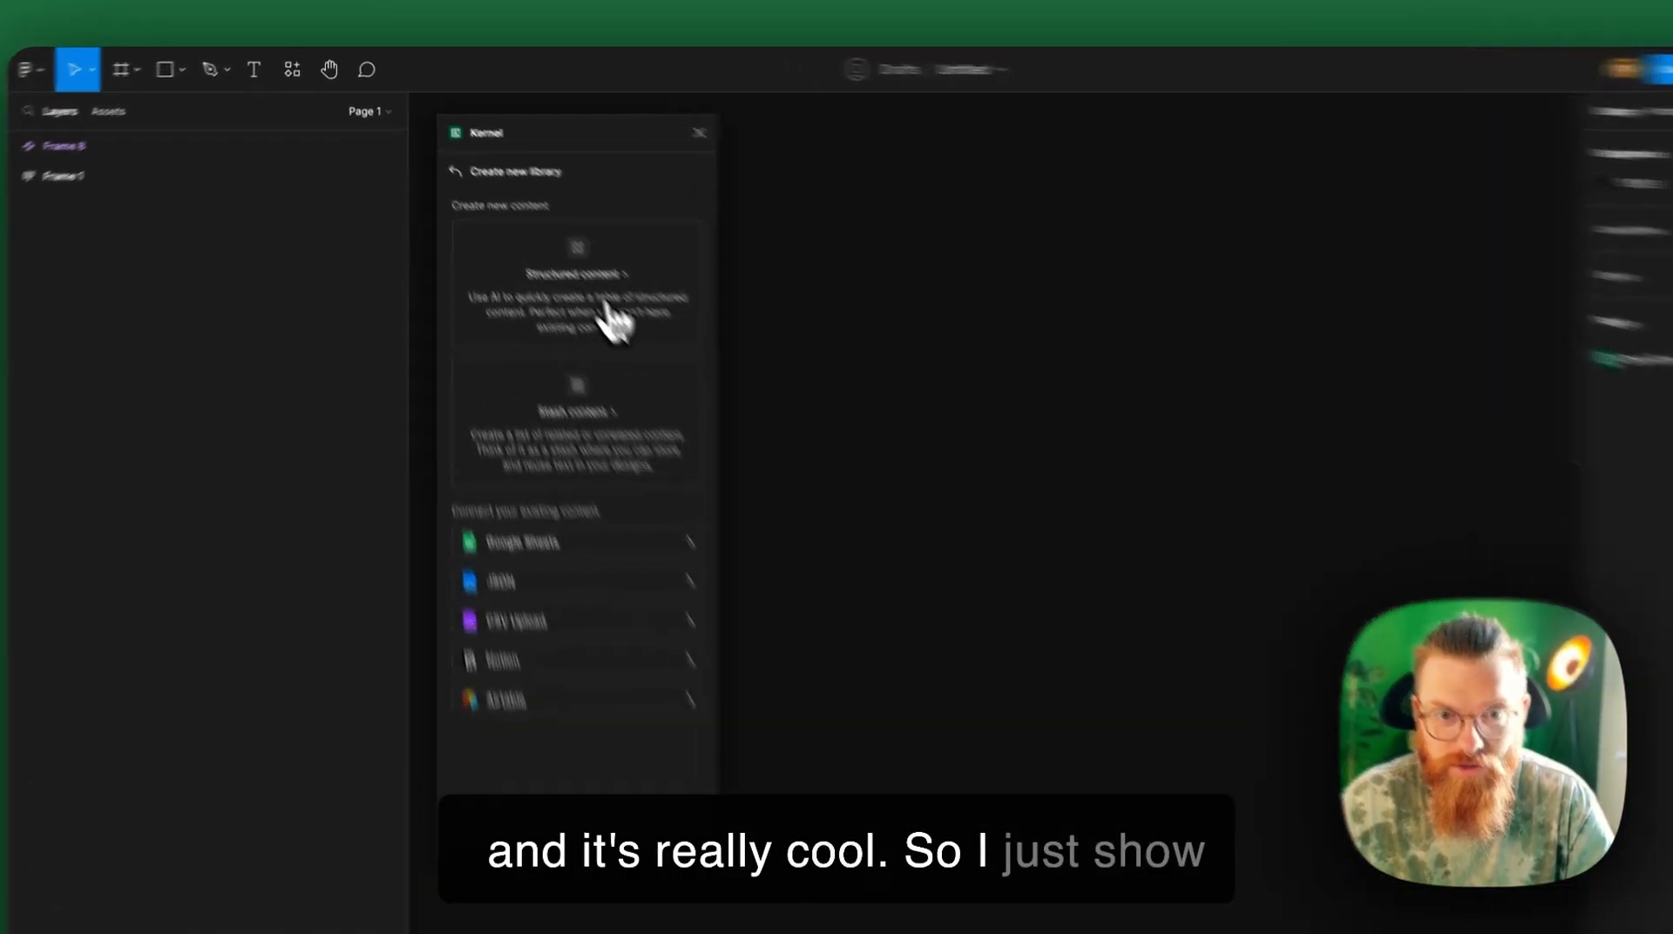
Step: Choose AI-generated Structured content, starting an Untitled library with empty attribute fields
{"action": "left_click", "coordinate": [579, 288]}
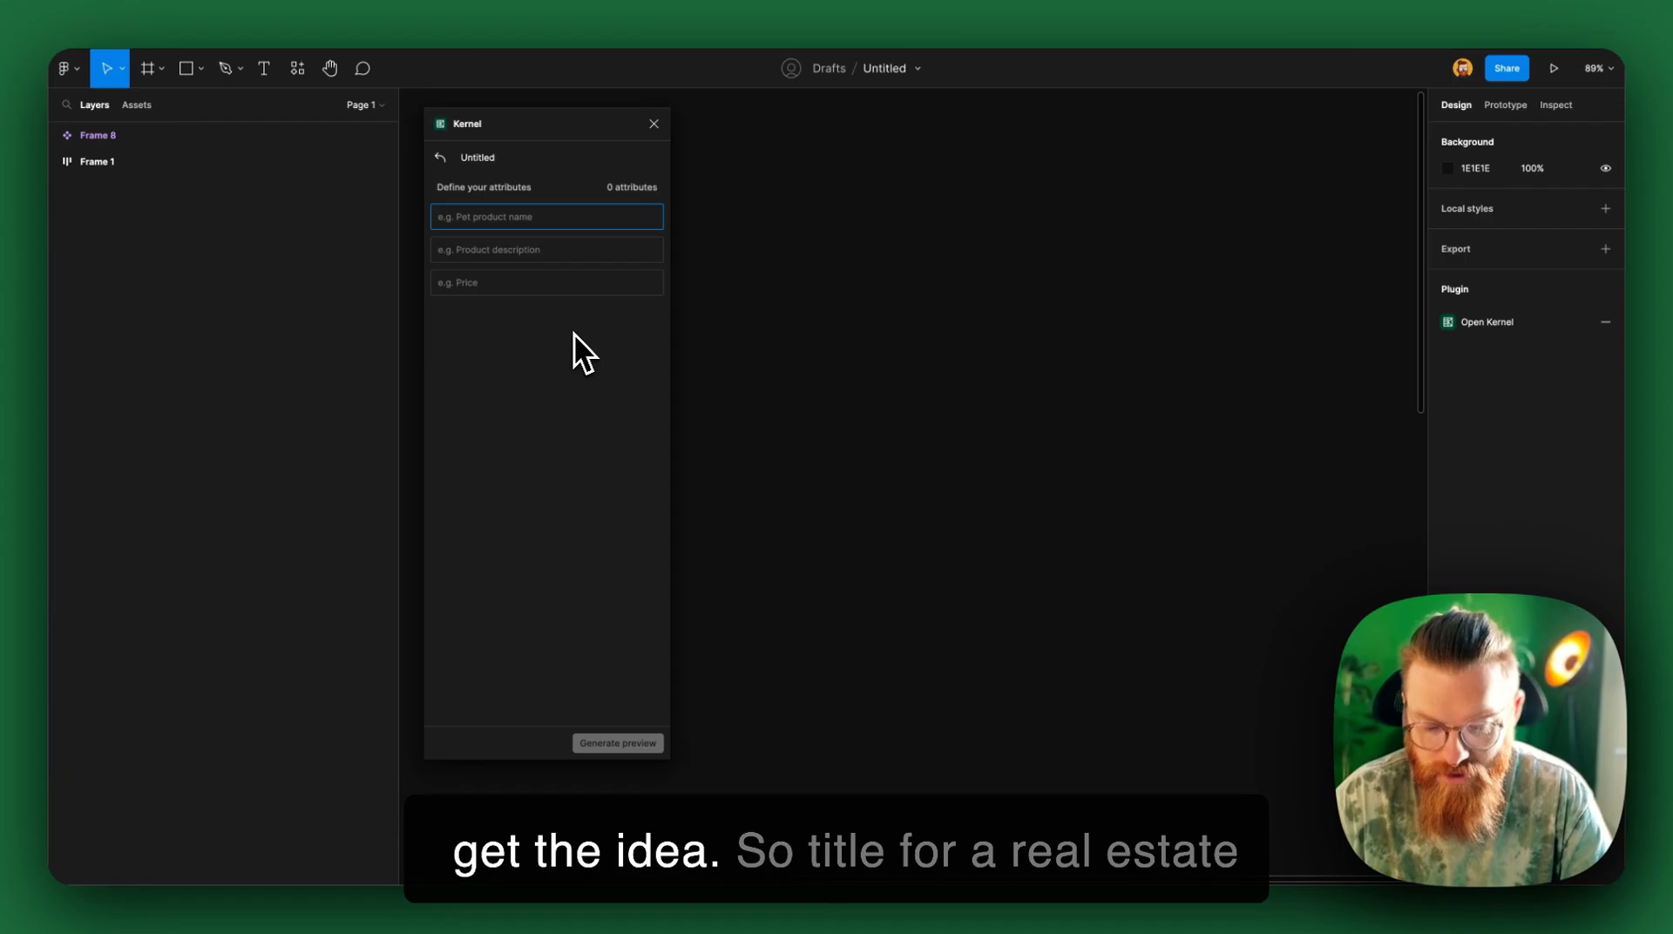
Step: Define attributes for the real-estate title, description and size in square metres
{"action": "type", "text": "Title for"}
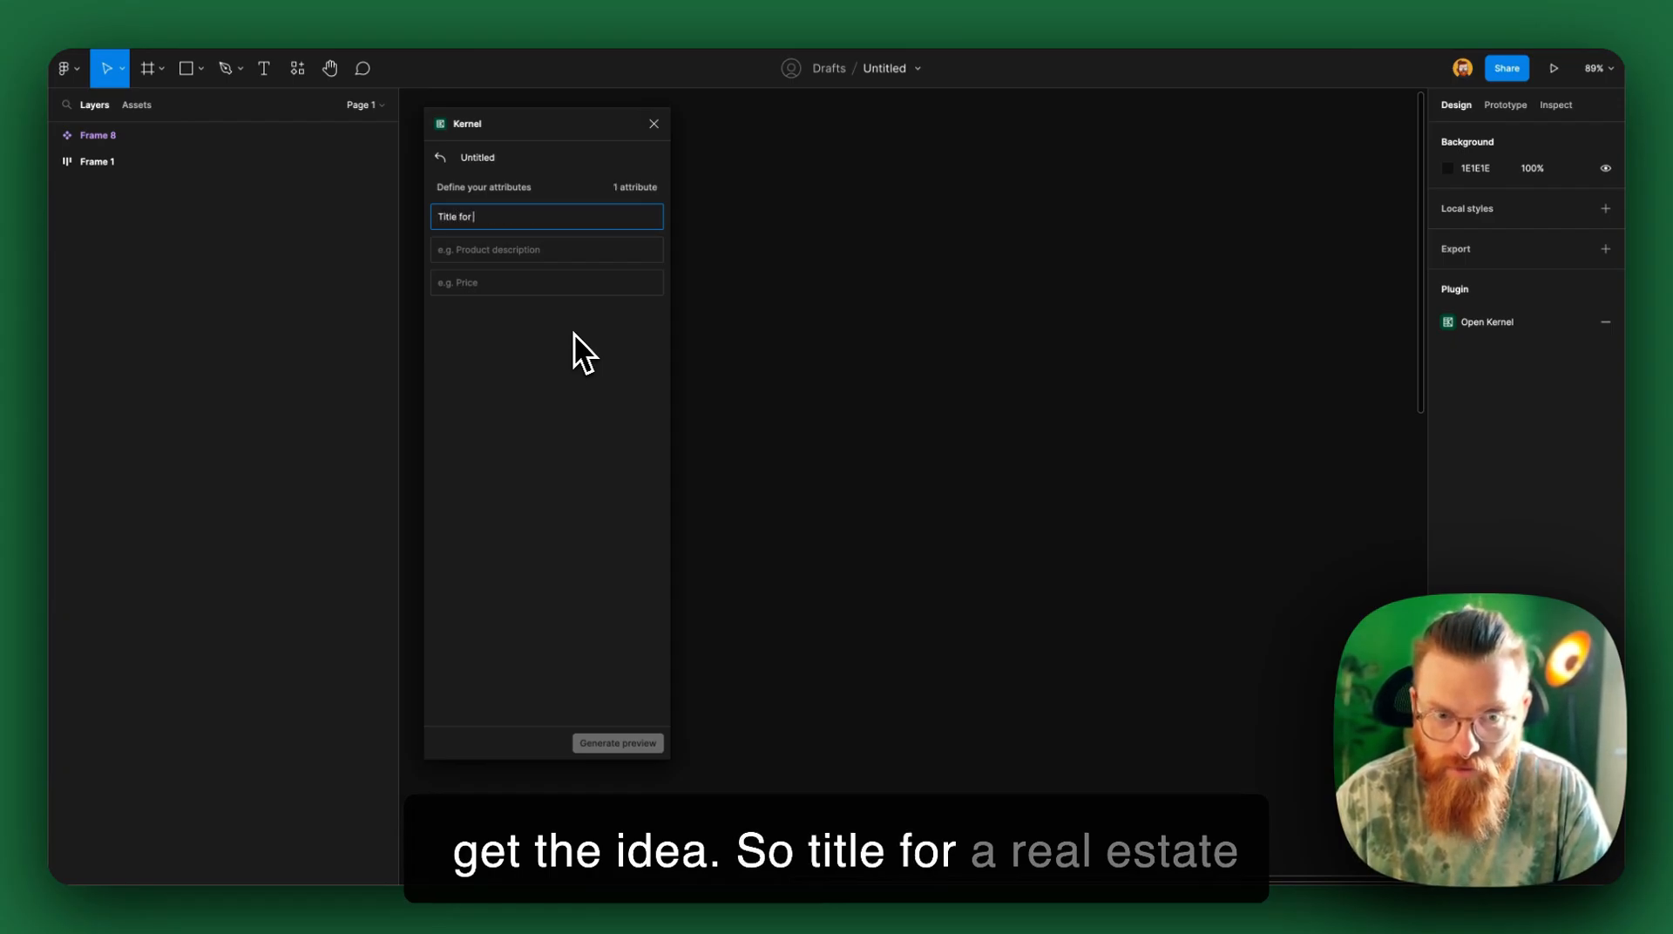
{"action": "type", "text": "real estate apartmen"}
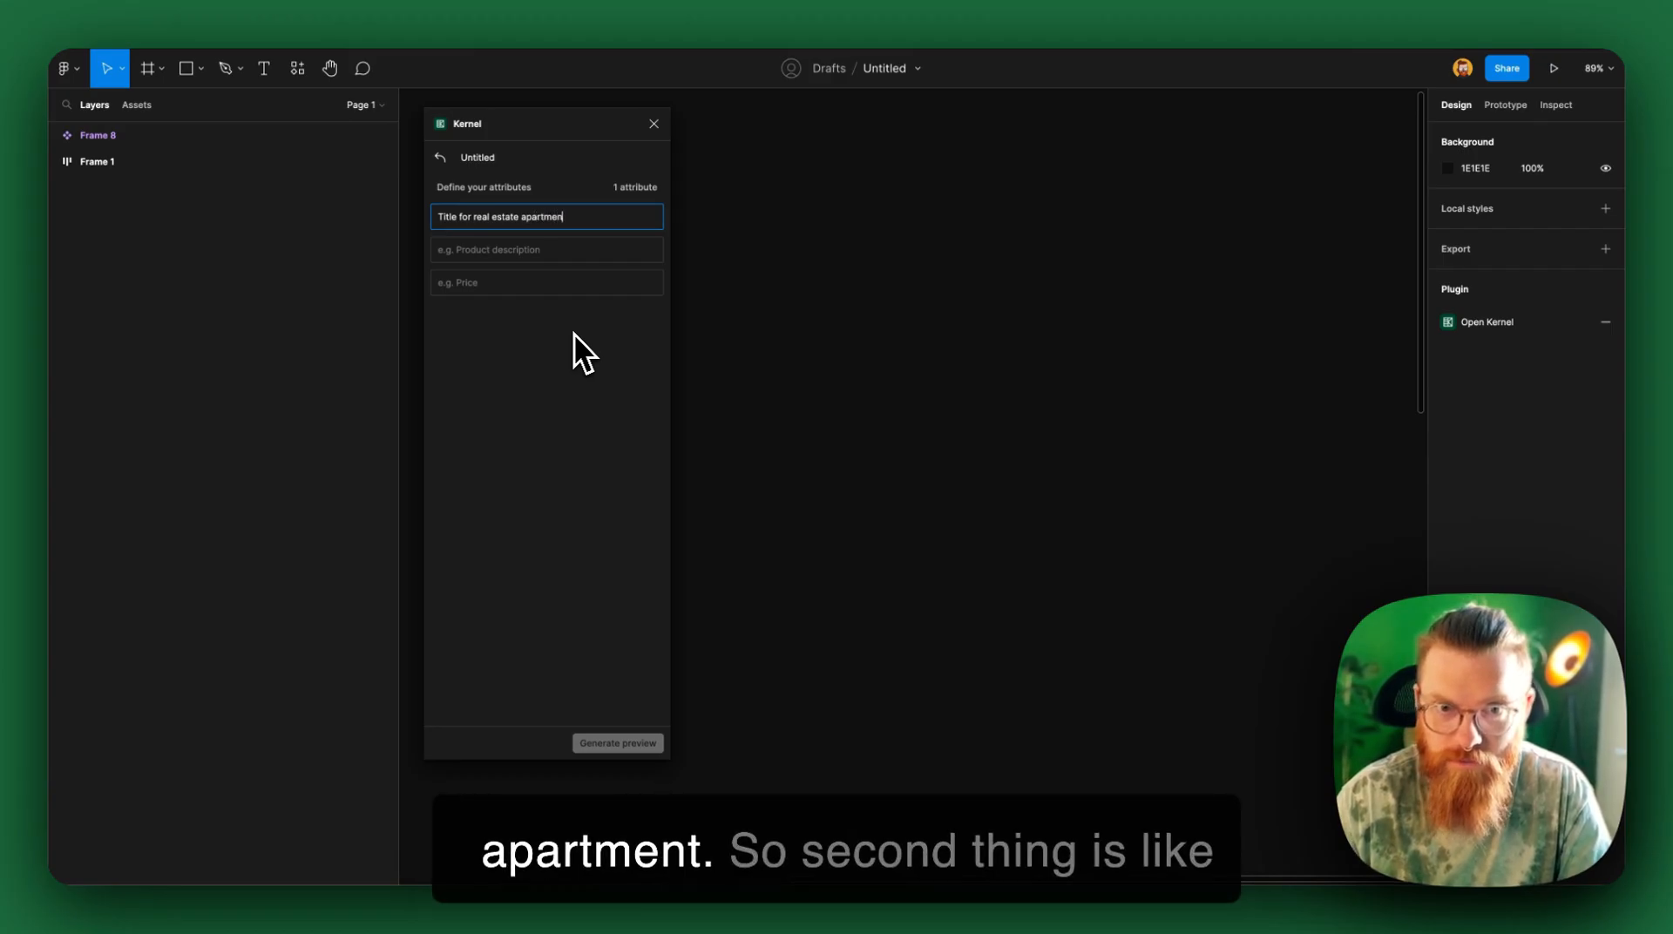
{"action": "left_click", "coordinate": [547, 251]}
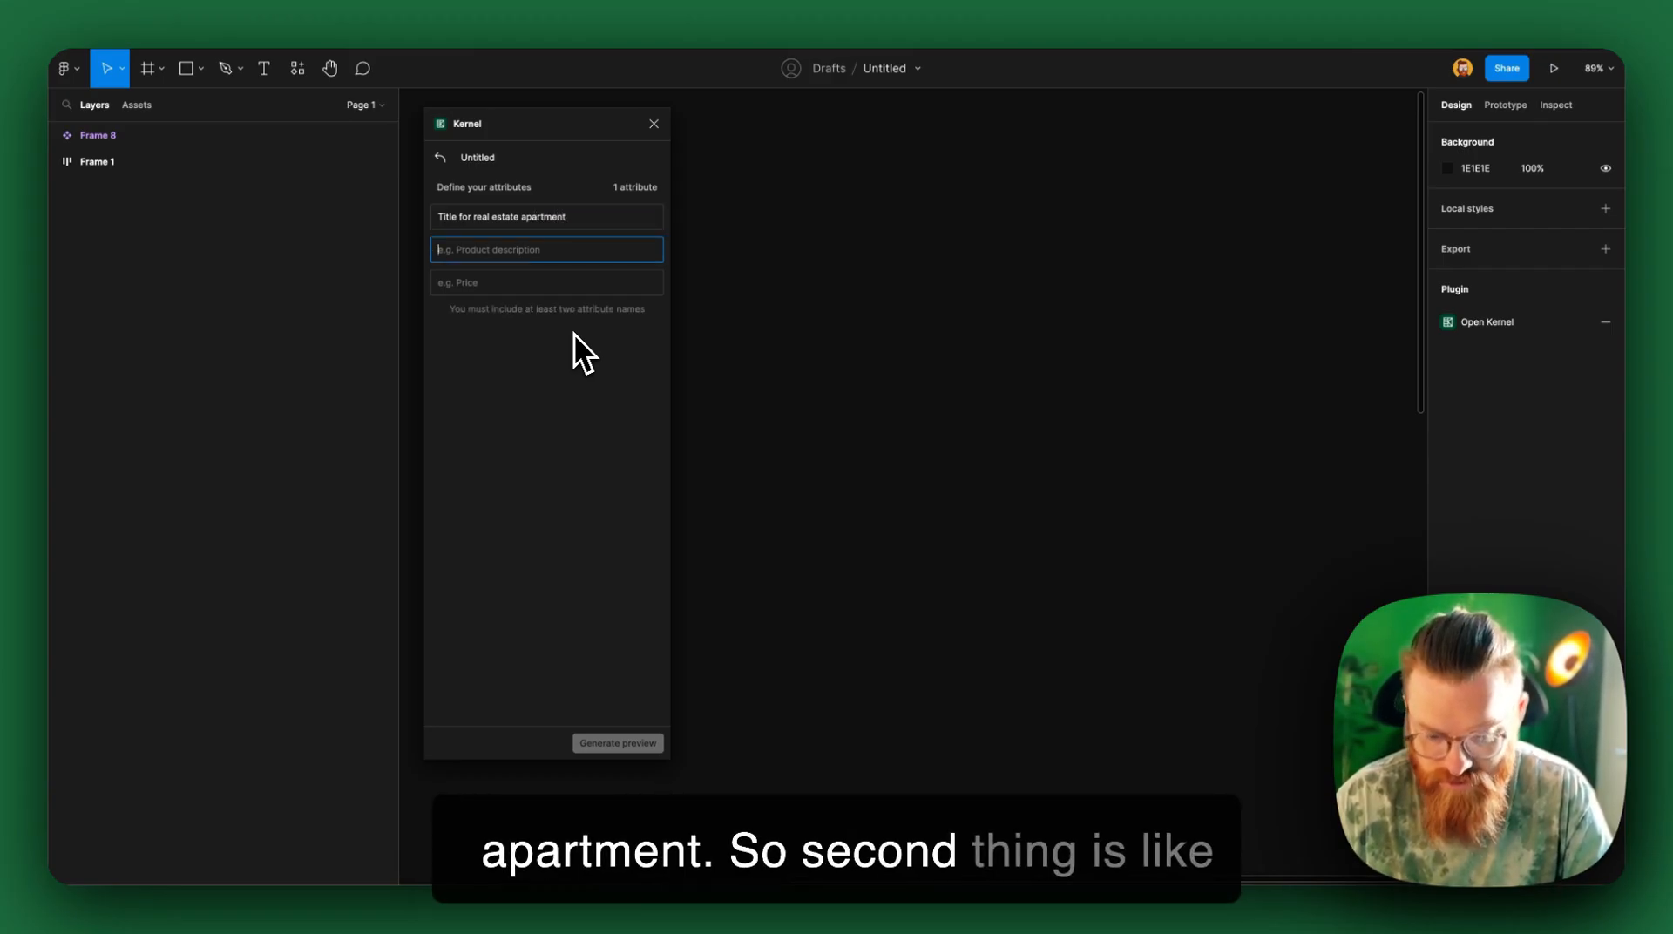
{"action": "type", "text": "Description"}
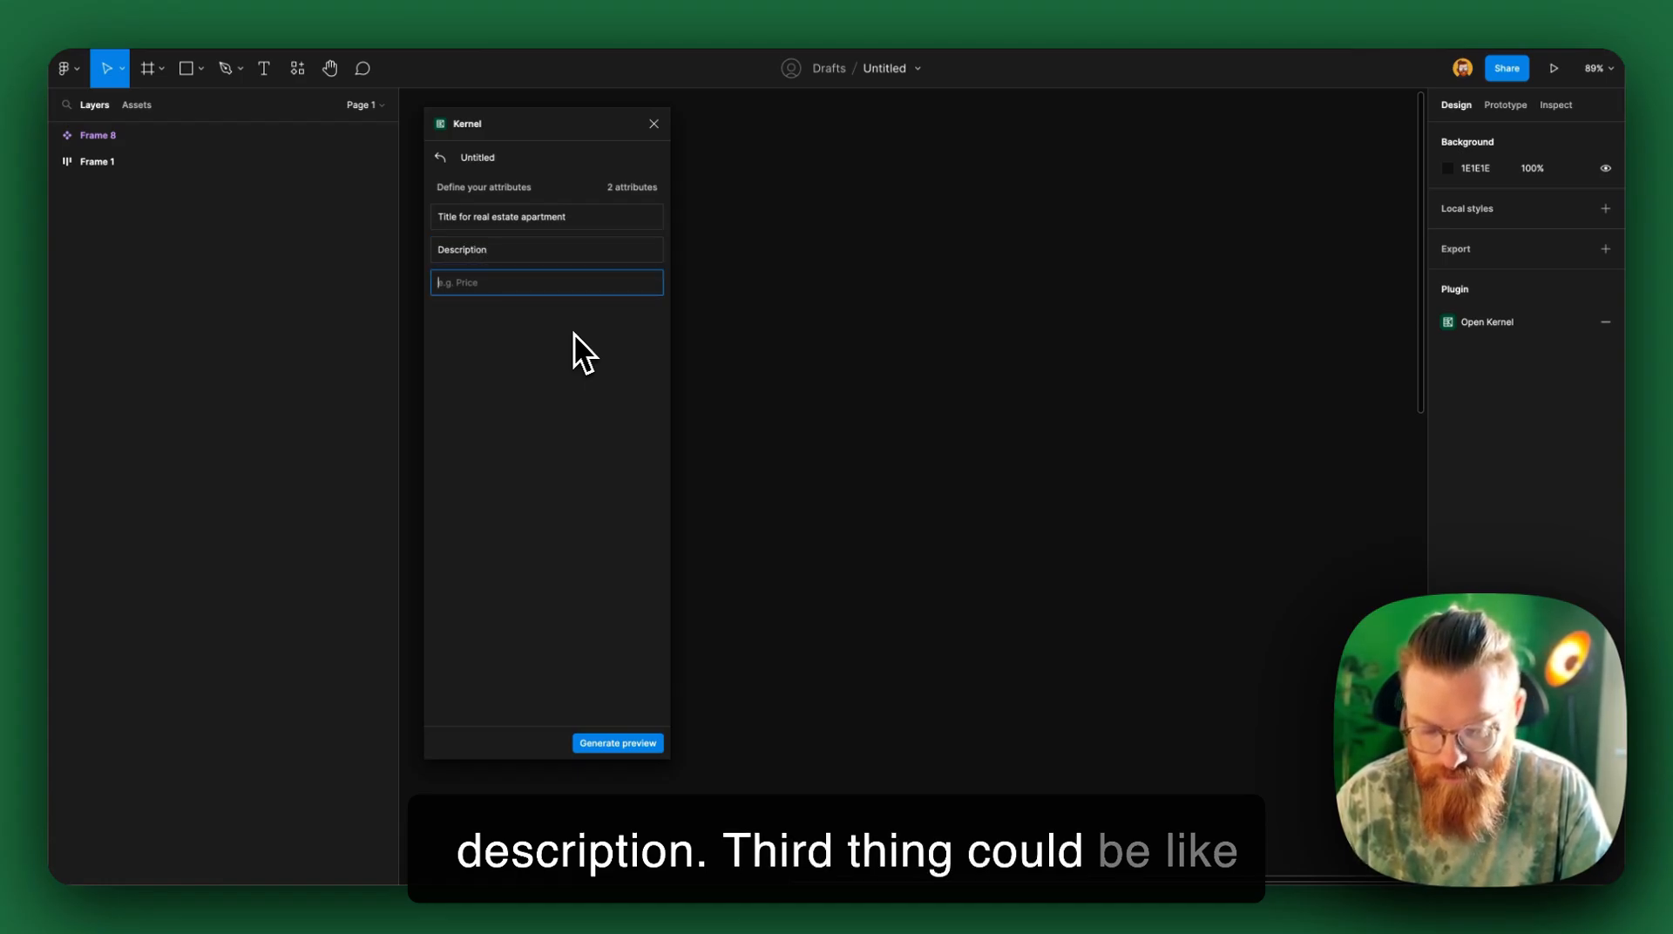
{"action": "type", "text": "Size in s"}
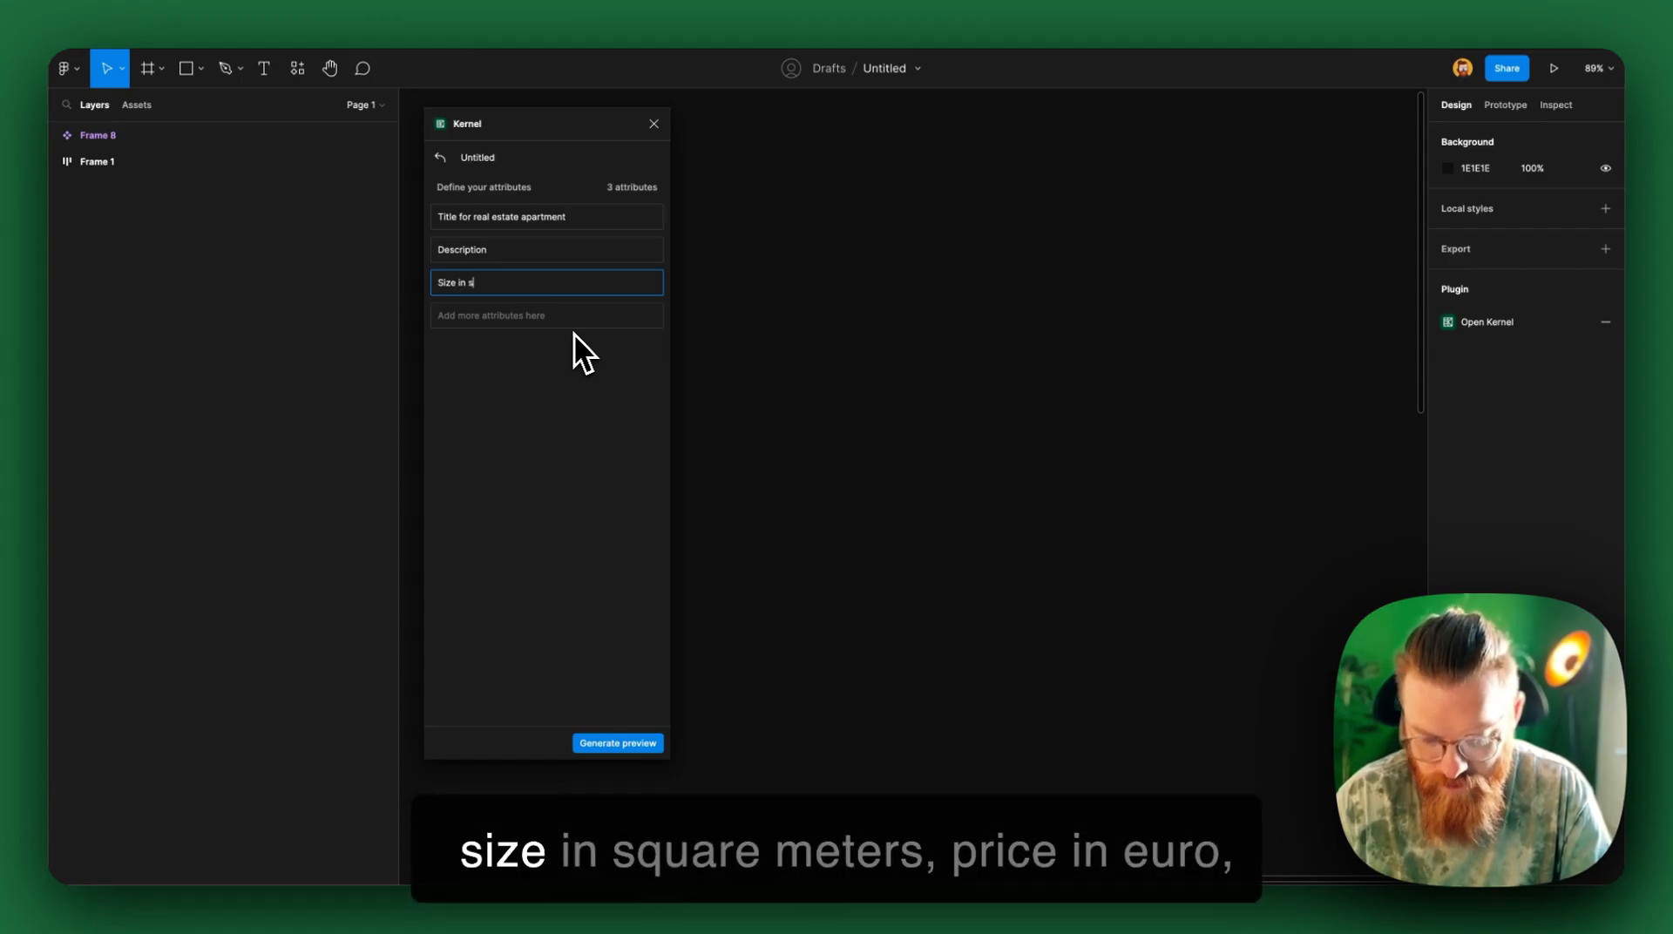
{"action": "type", "text": "quaremeter"}
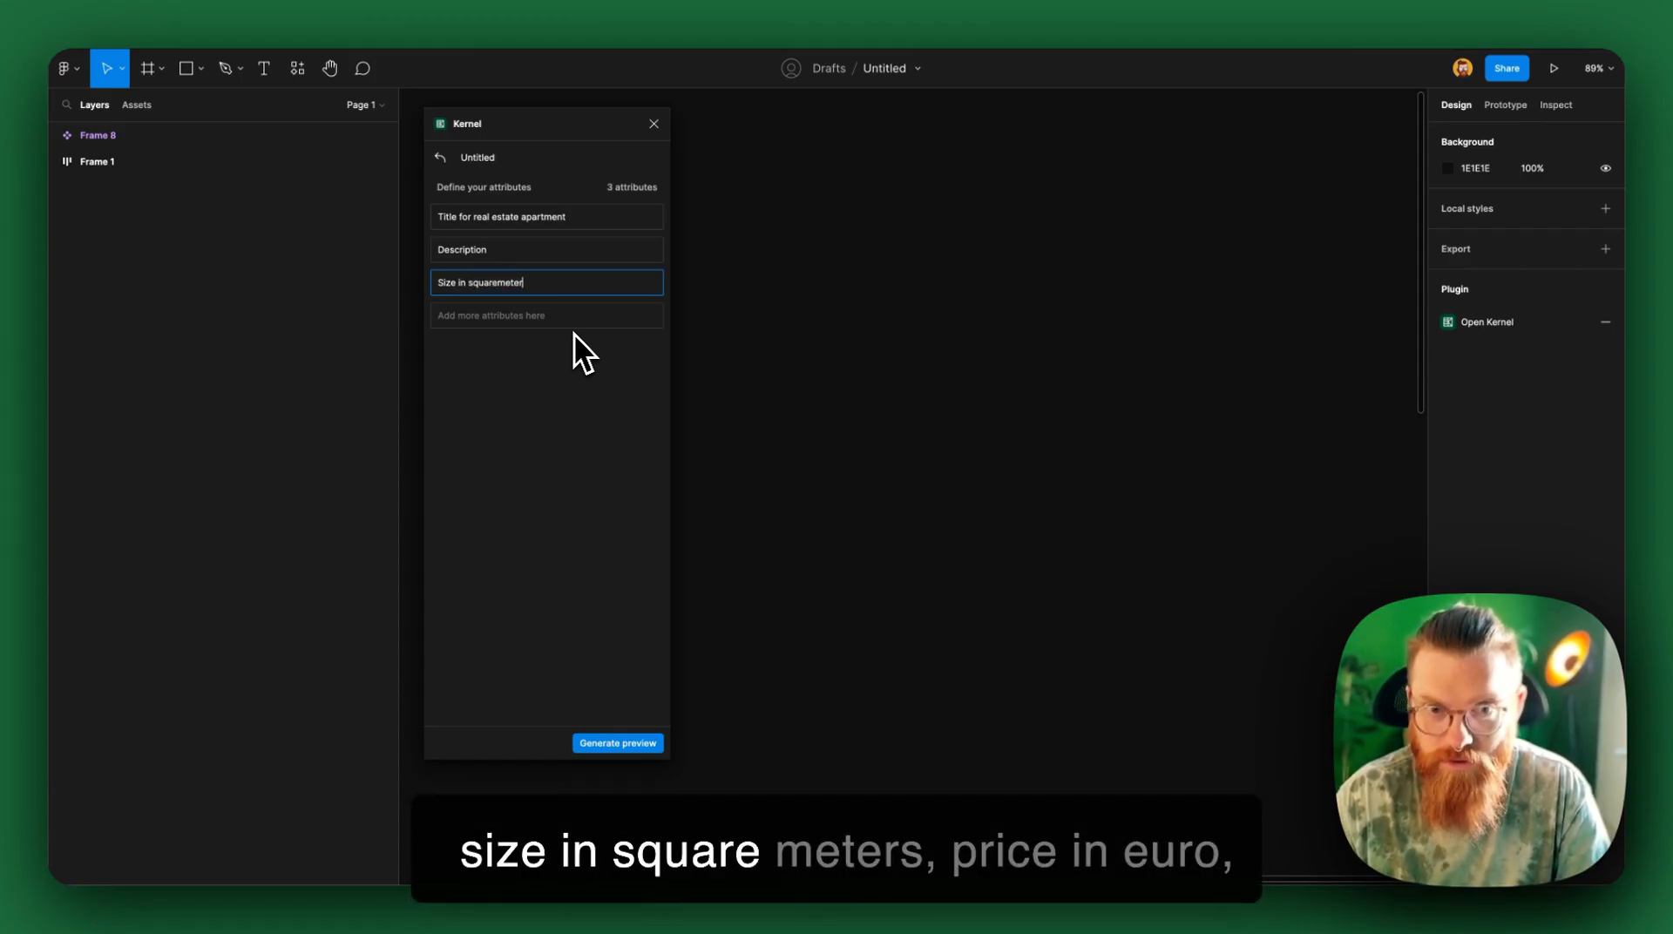
Step: Define attributes for price in EUR, rooms, rating in stars and the agent's name
{"action": "type", "text": "Price in"}
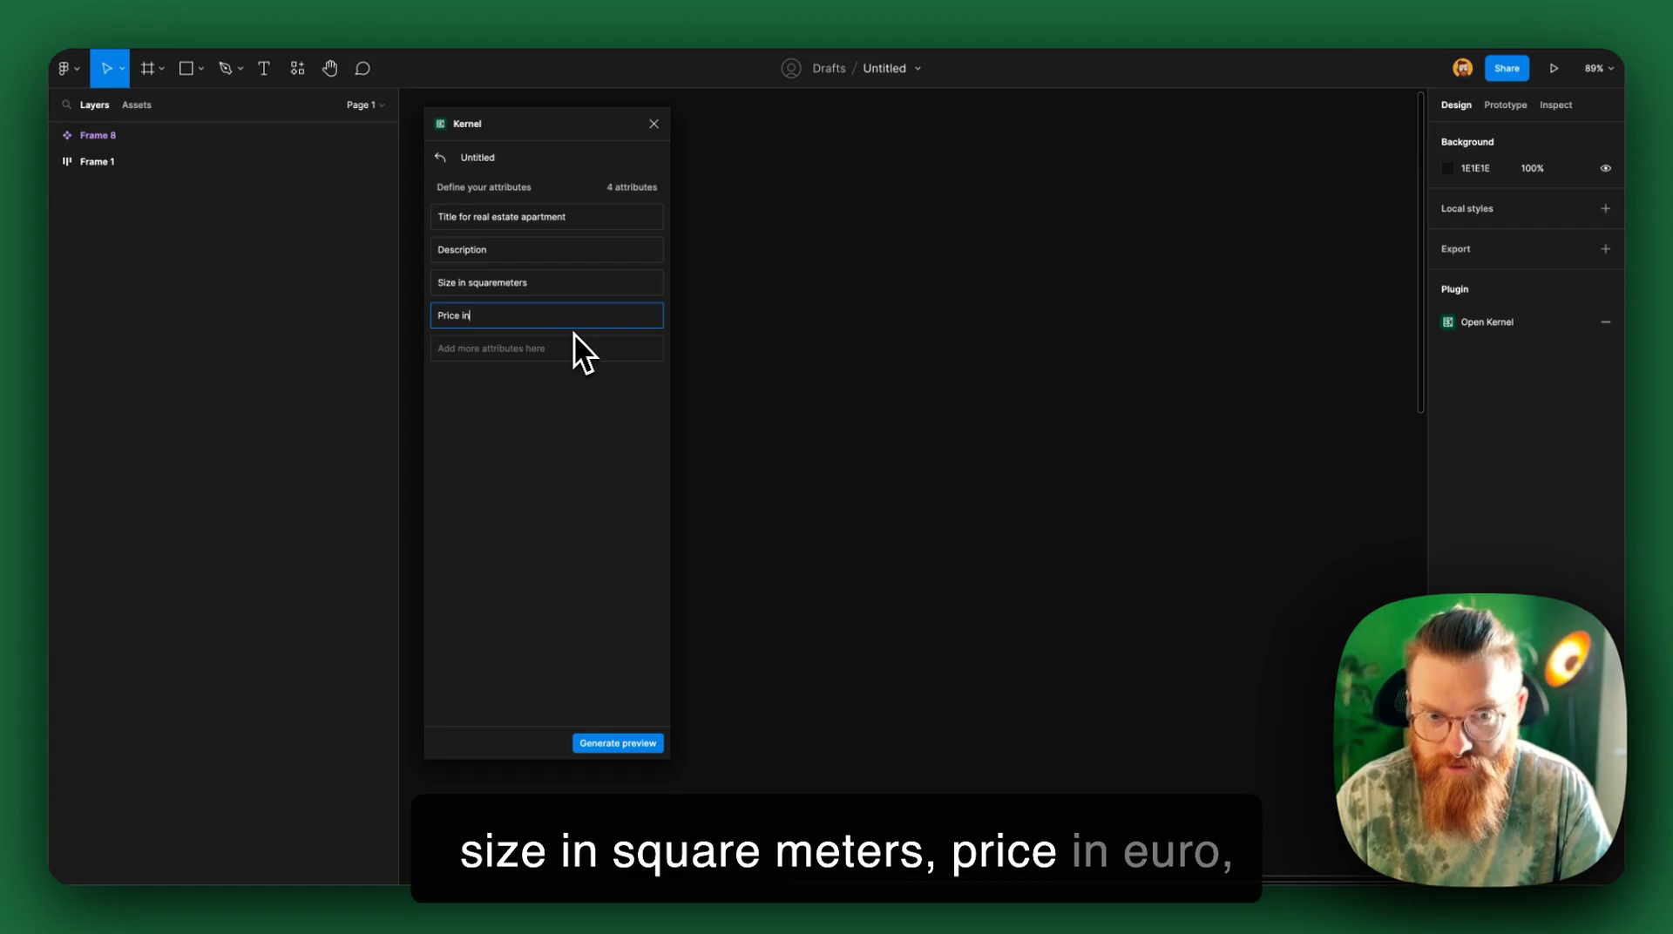
{"action": "type", "text": "EUR"}
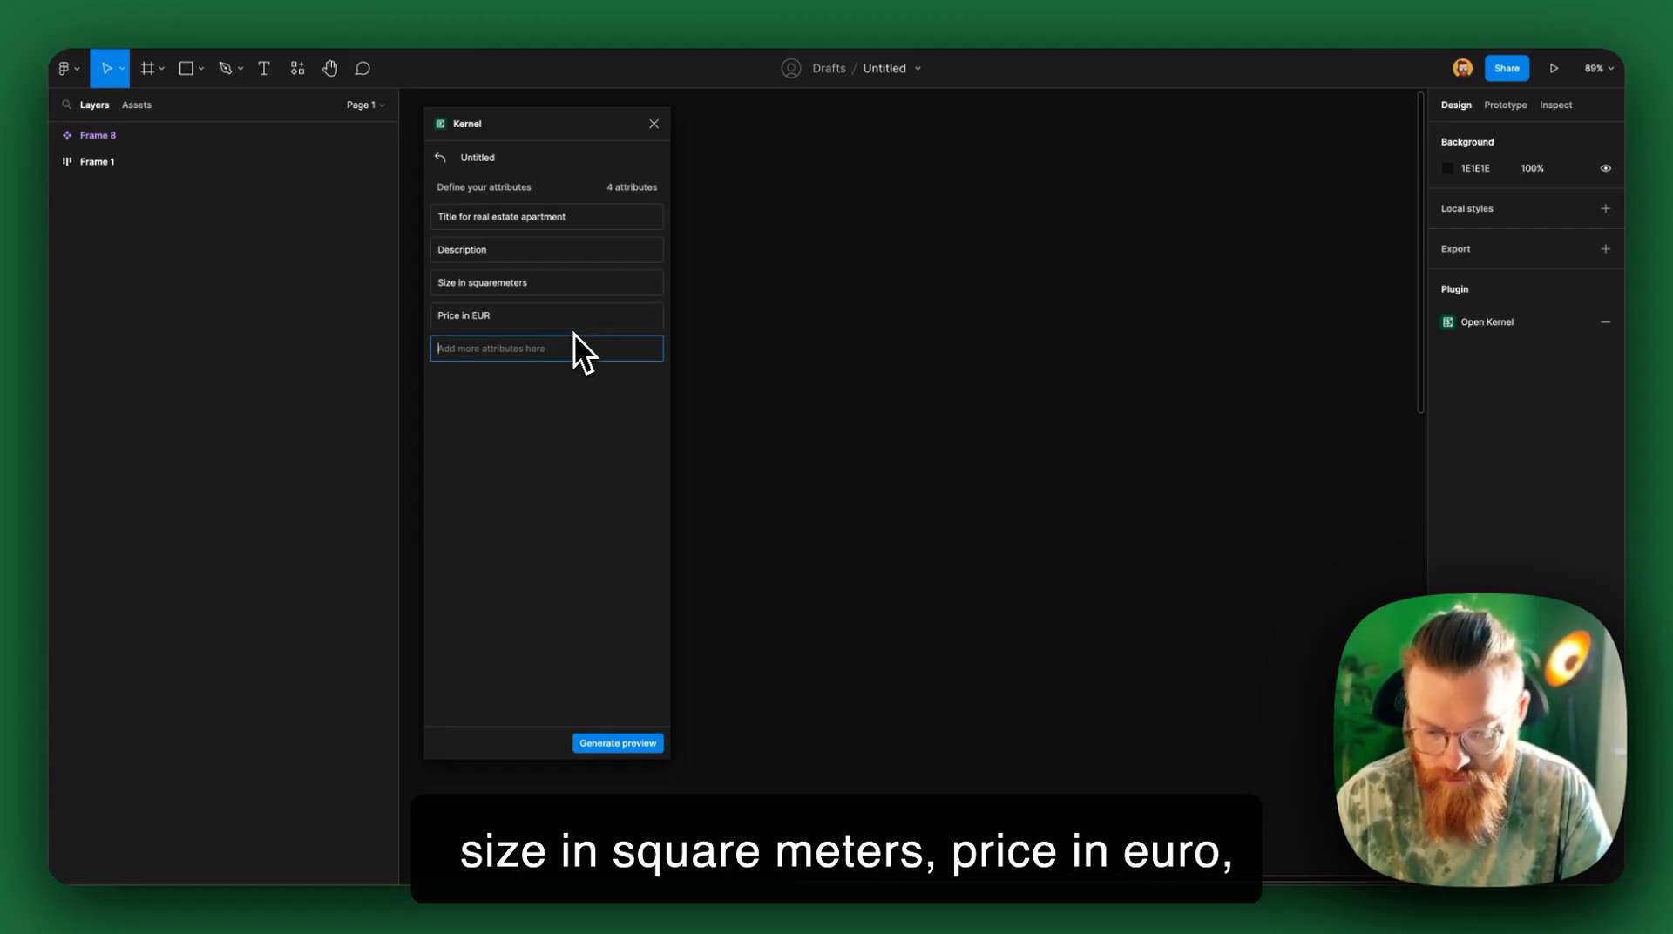
{"action": "type", "text": "Rooms"}
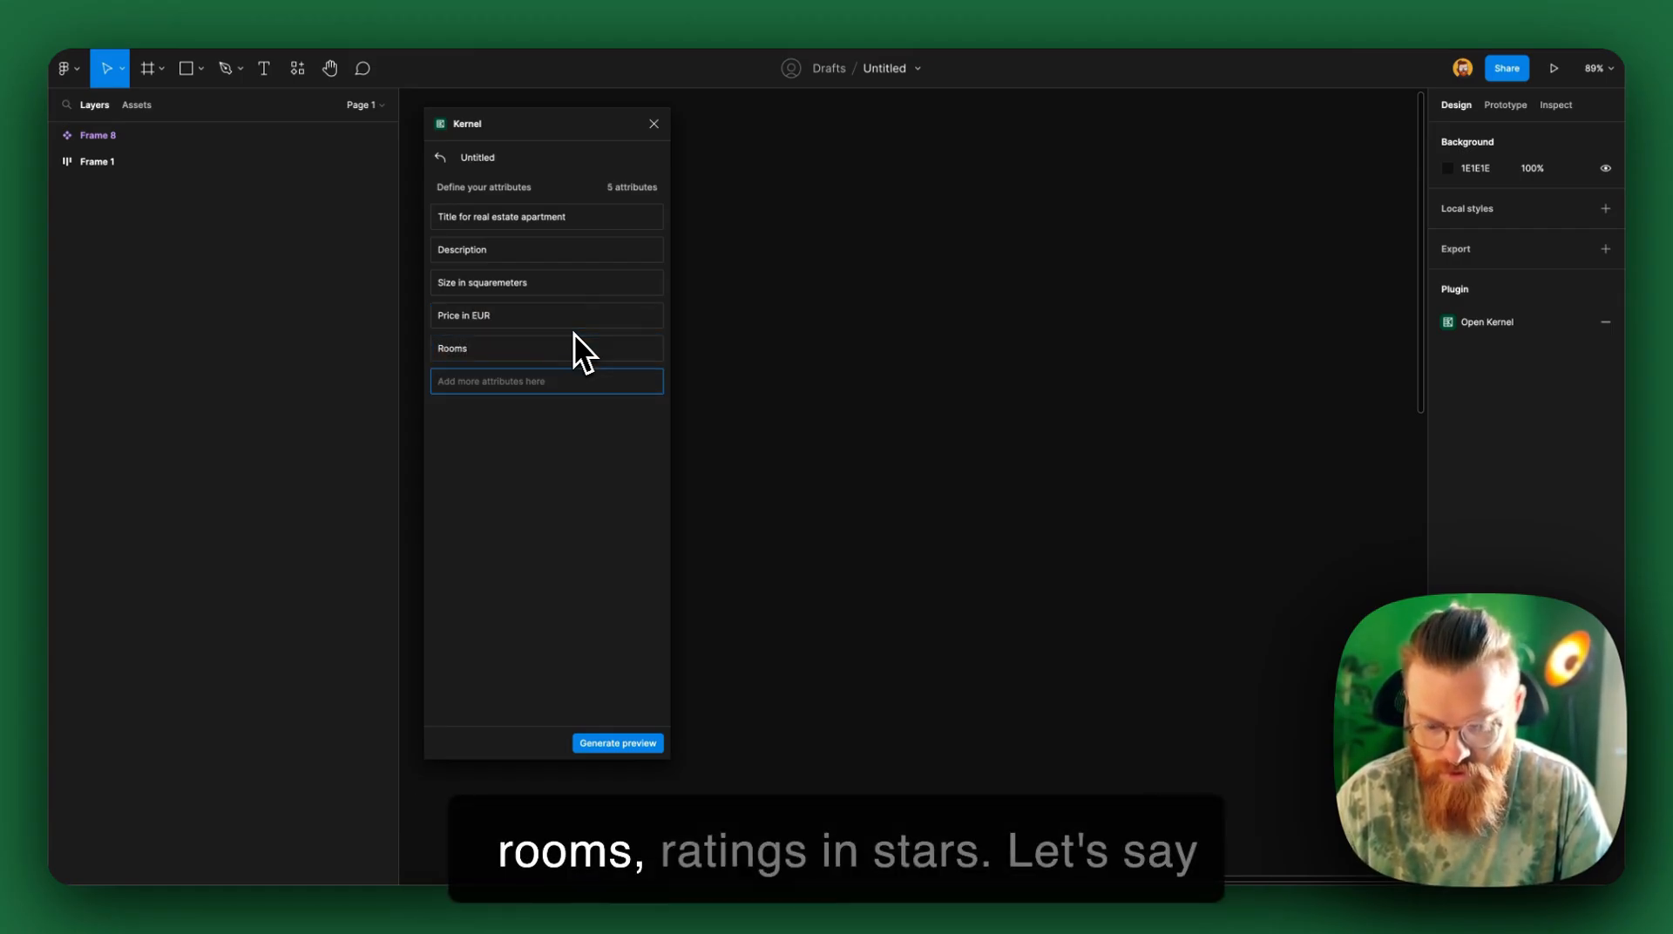
{"action": "type", "text": "Ratings in"}
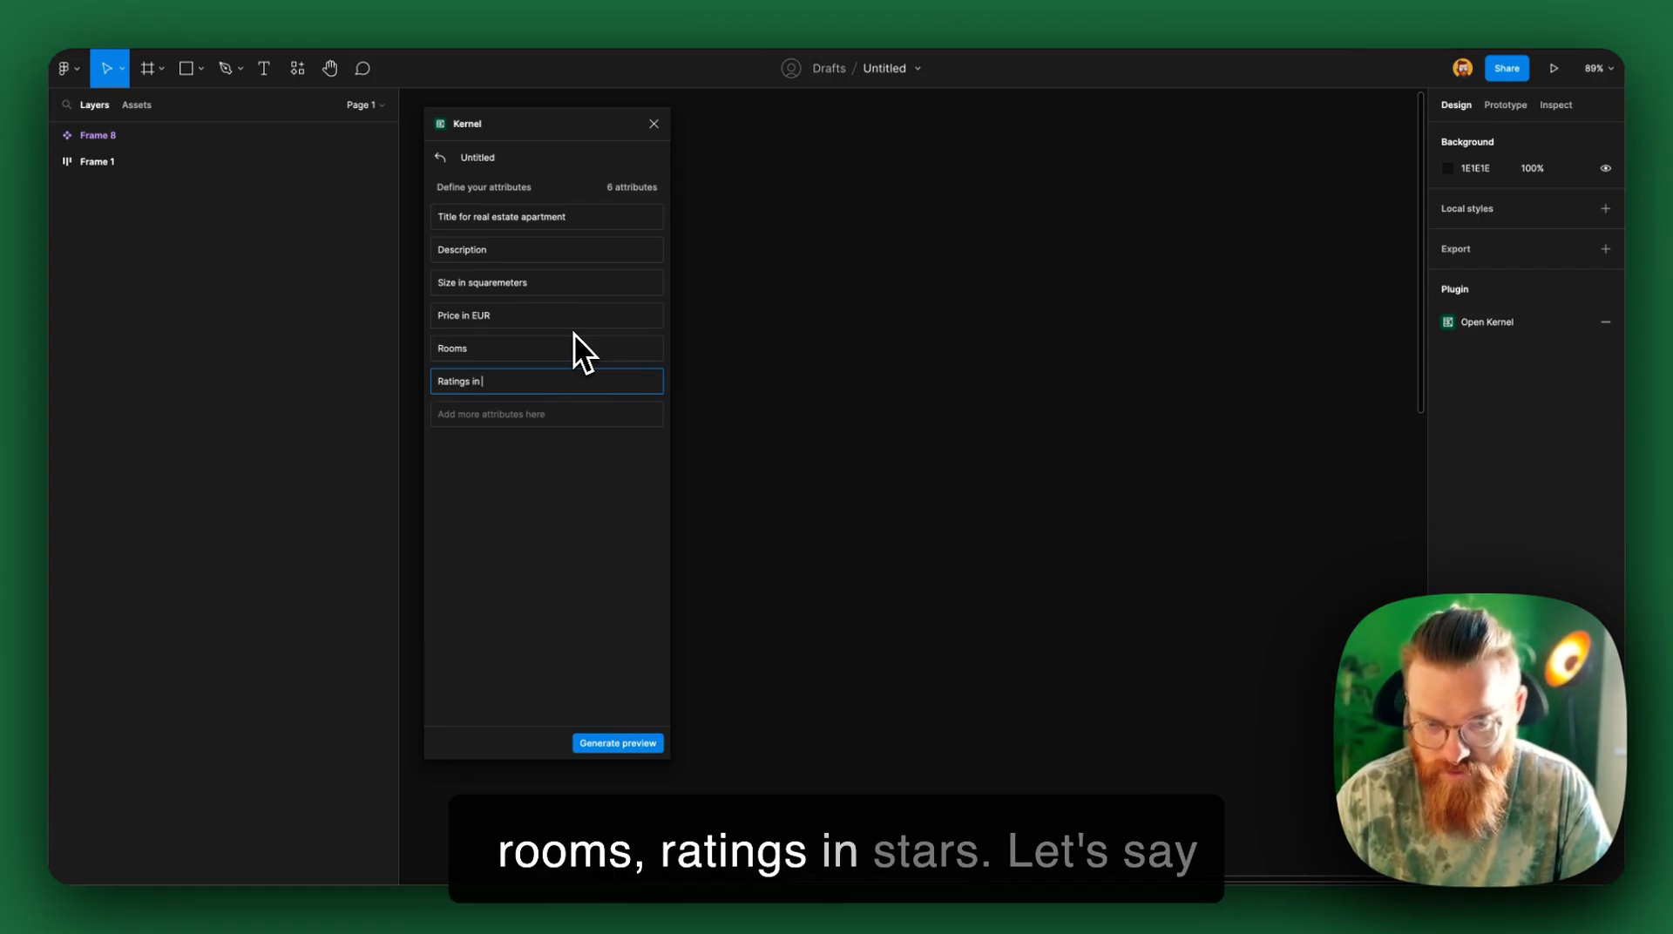
{"action": "type", "text": "stars"}
{"action": "left_click", "coordinate": [545, 316]}
{"action": "type", "text": "Monthly rental p"}
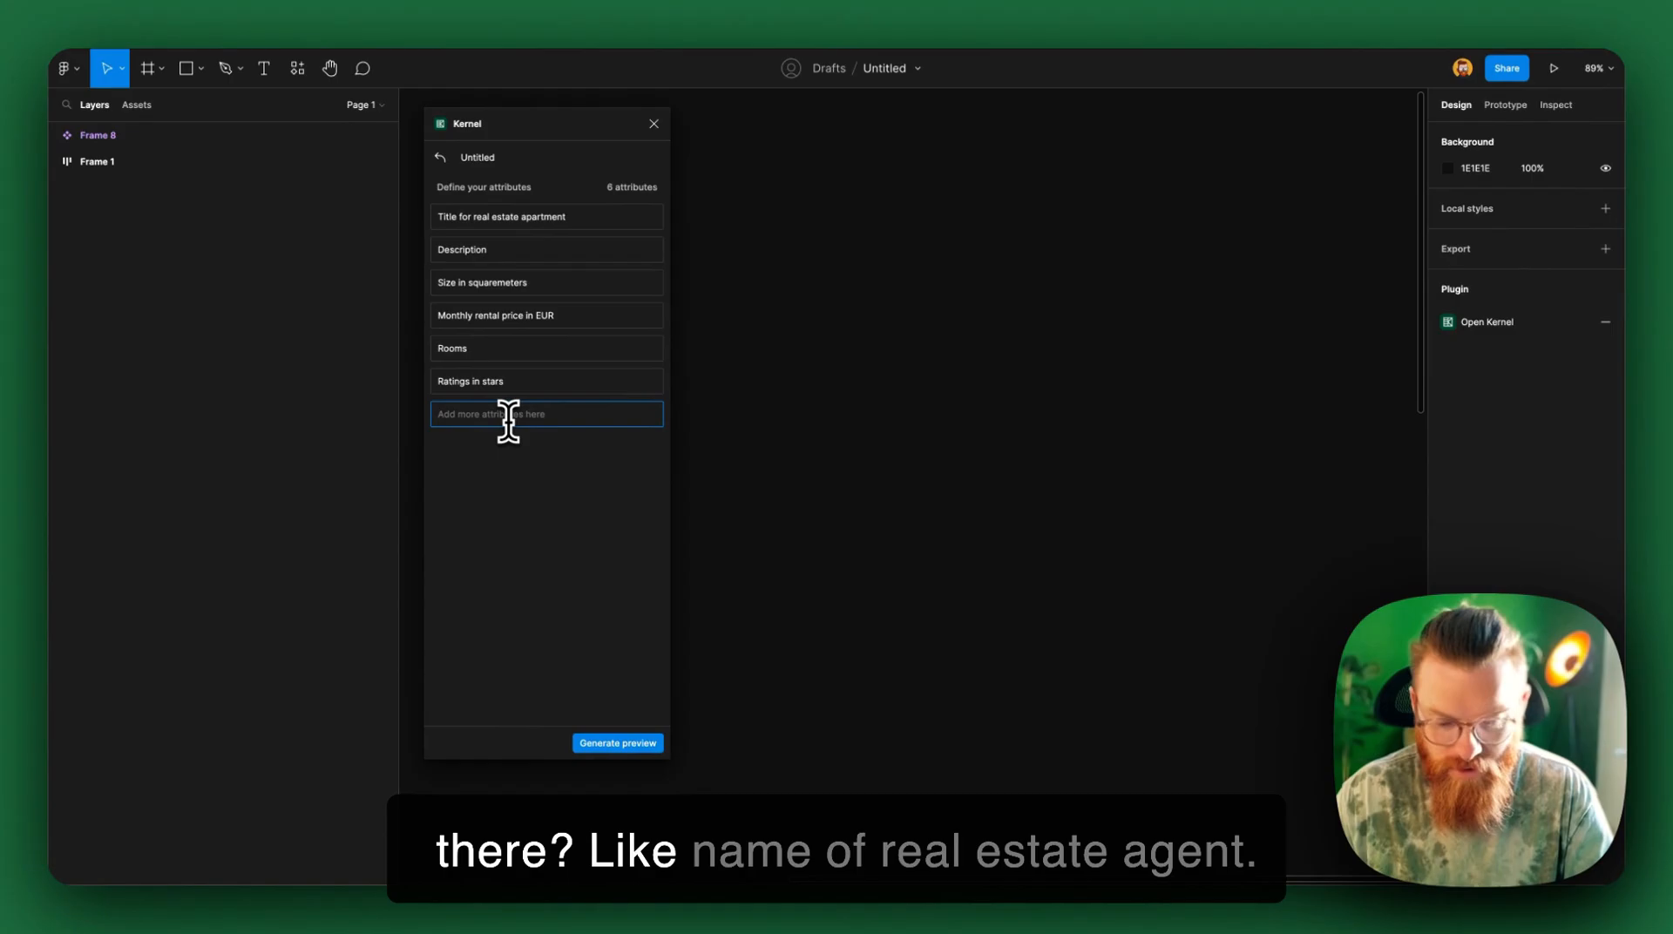
{"action": "type", "text": "Name of real estate agent"}
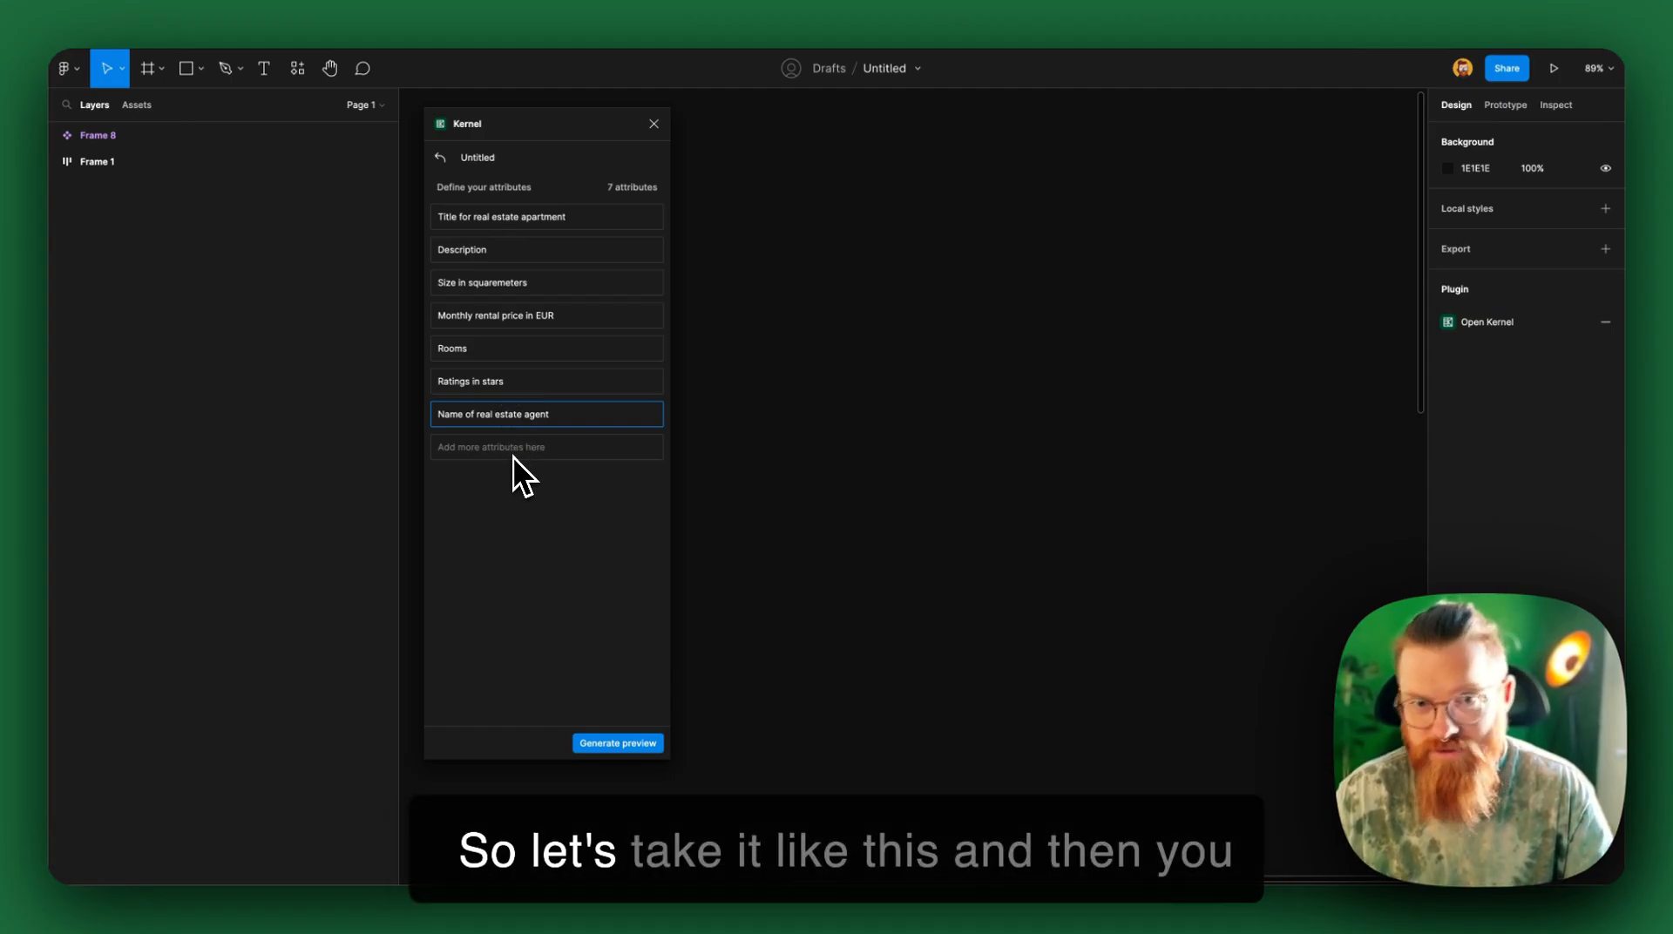
{"action": "mouse_move", "coordinate": [599, 563]}
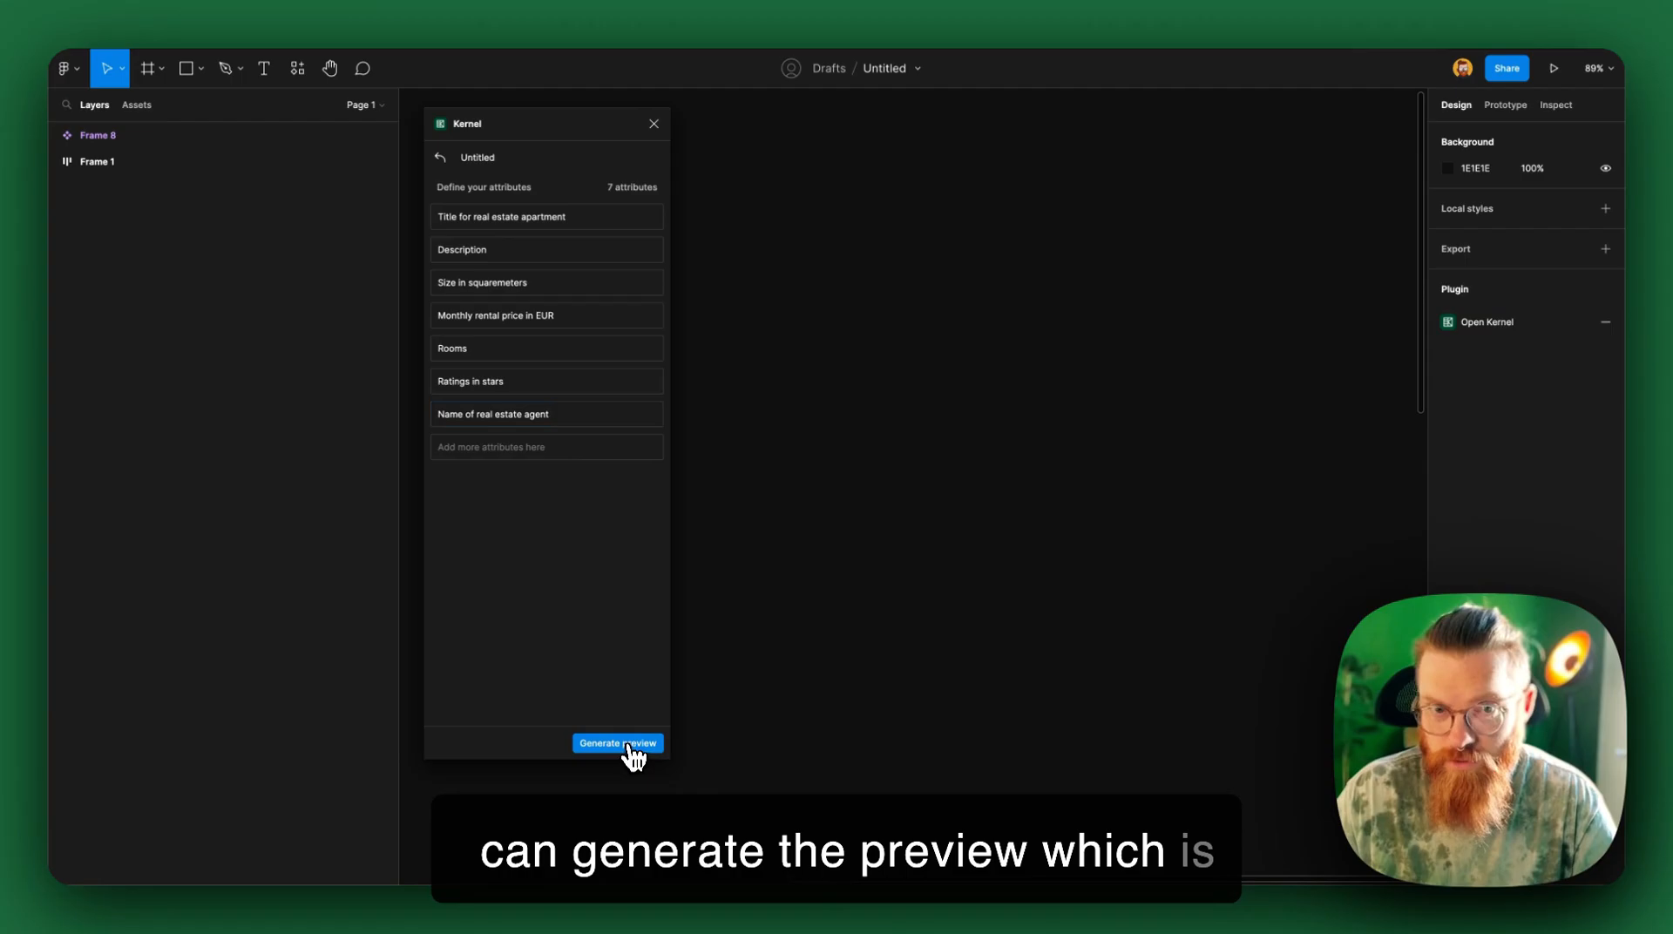
Step: Generate a preview record from the seven apartment attributes
{"action": "left_click", "coordinate": [617, 745]}
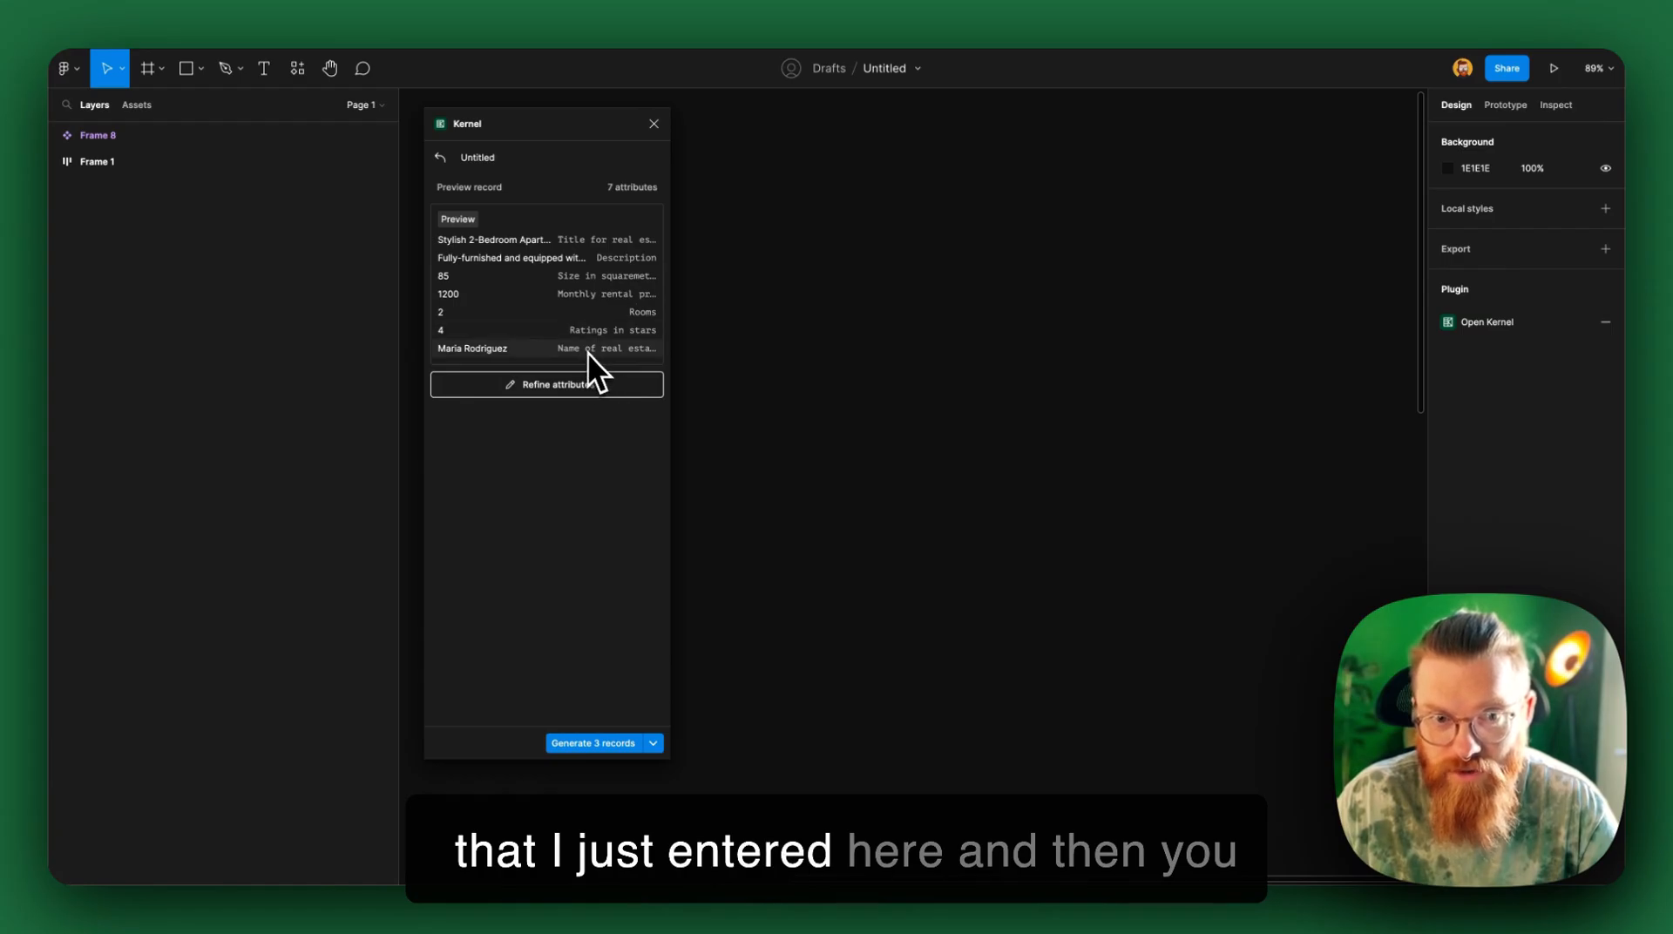
{"action": "mouse_move", "coordinate": [512, 266]}
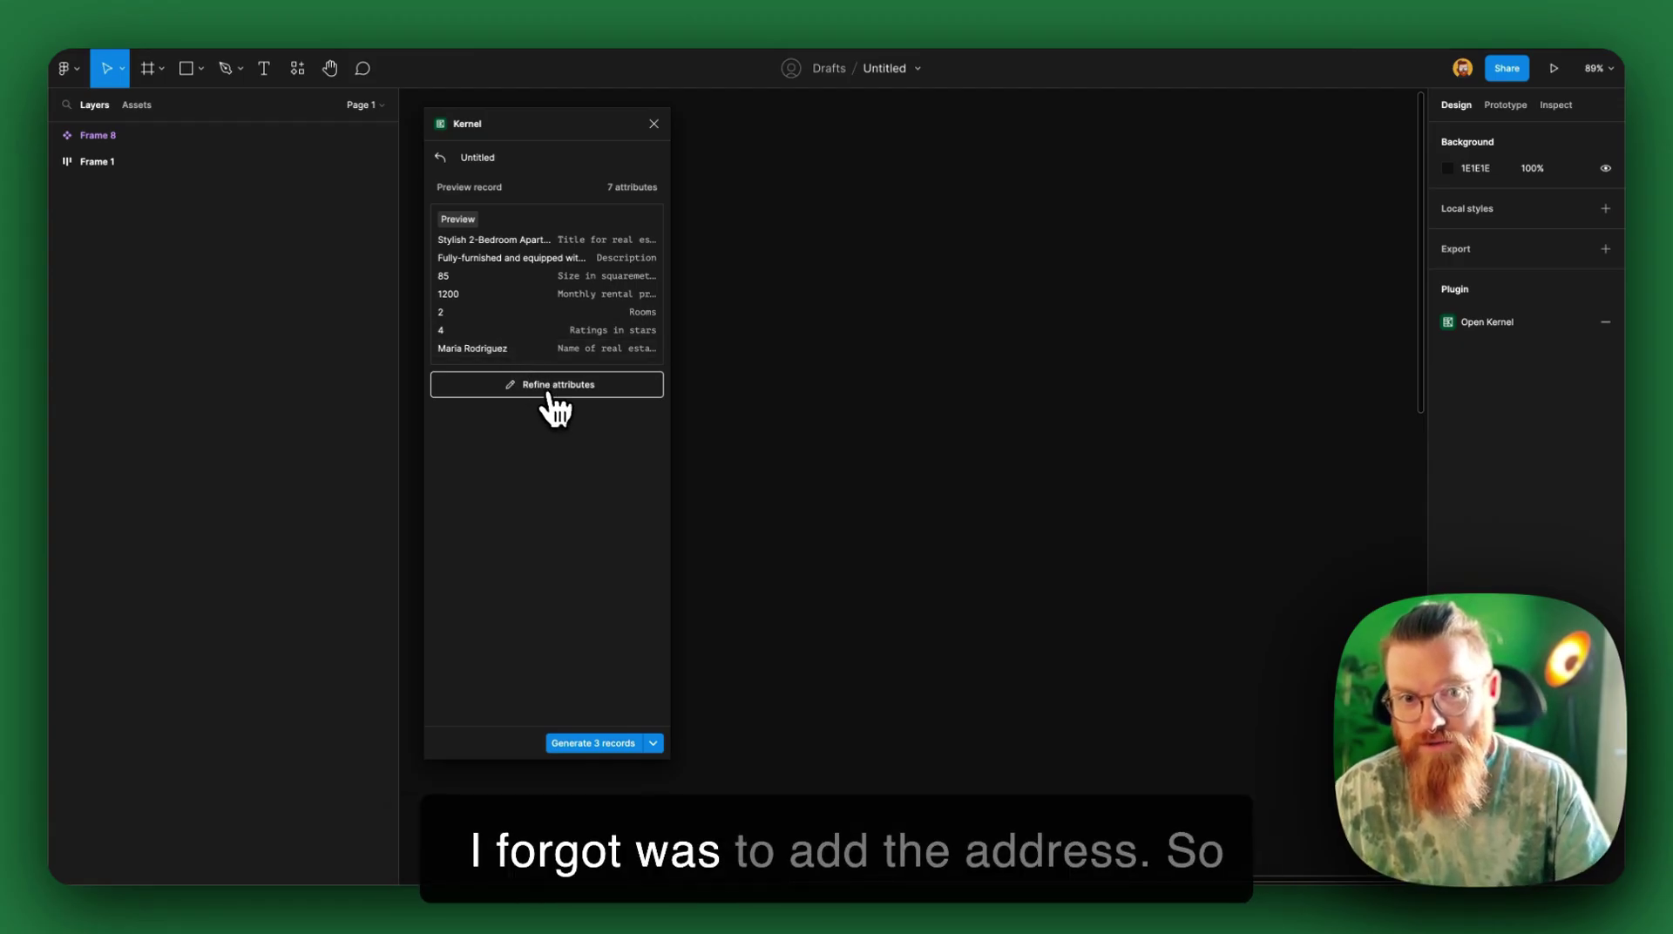
Step: Add a 'German address (street, zip code, city)' attribute in Refine attributes
{"action": "left_click", "coordinate": [547, 385]}
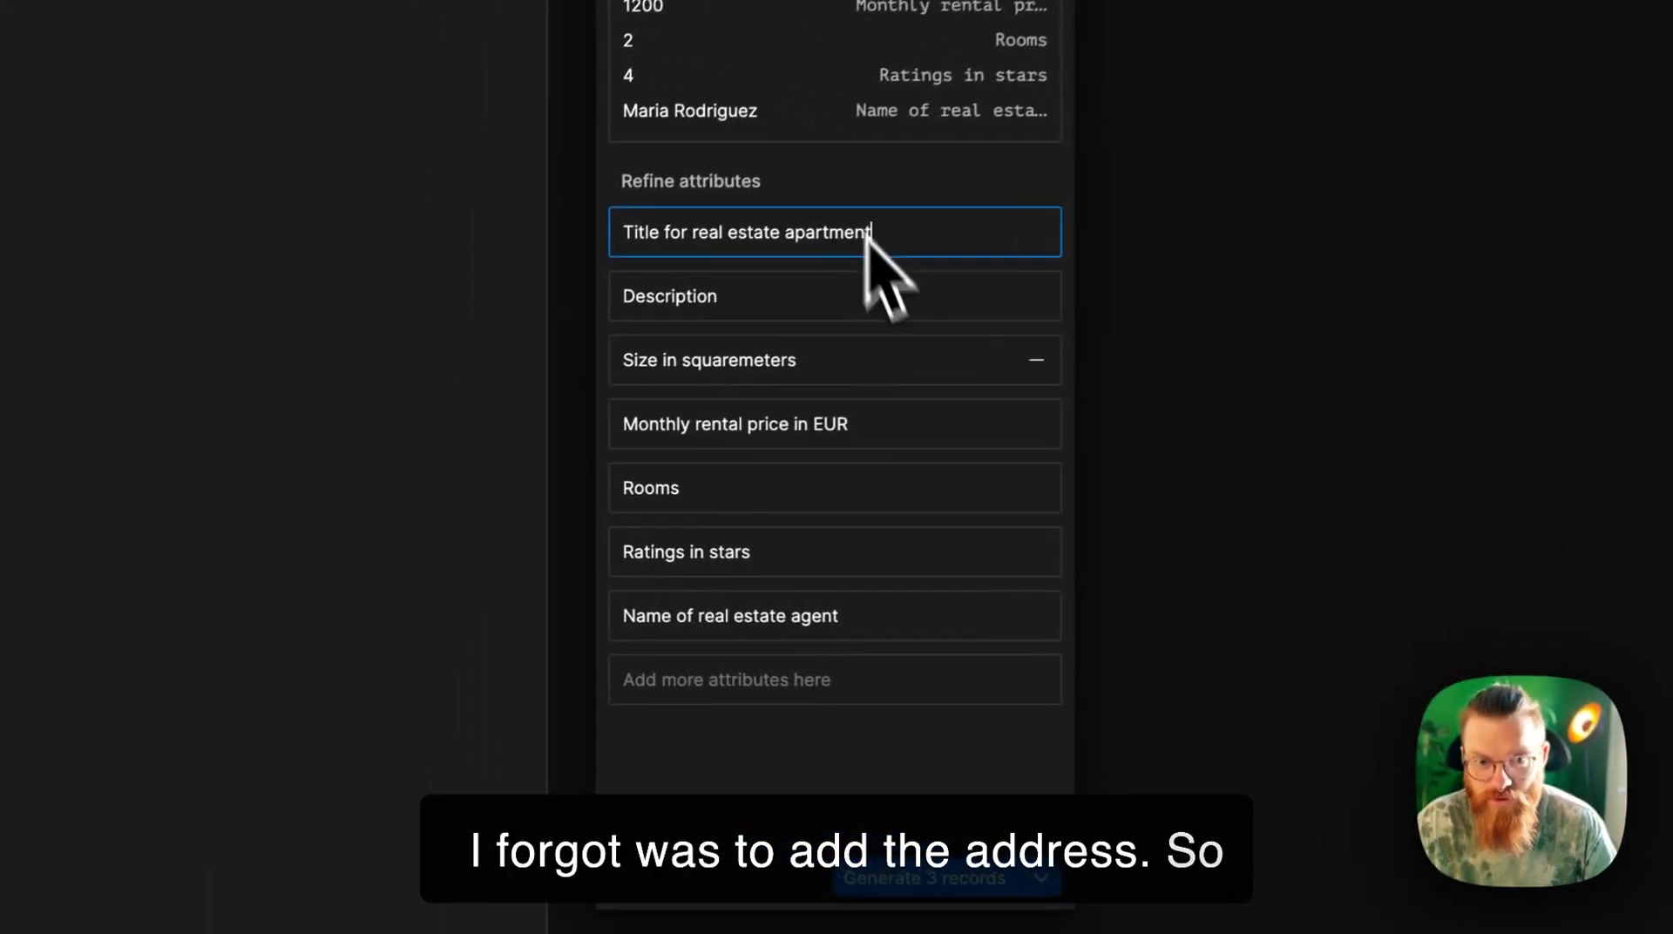
{"action": "left_click", "coordinate": [835, 680]}
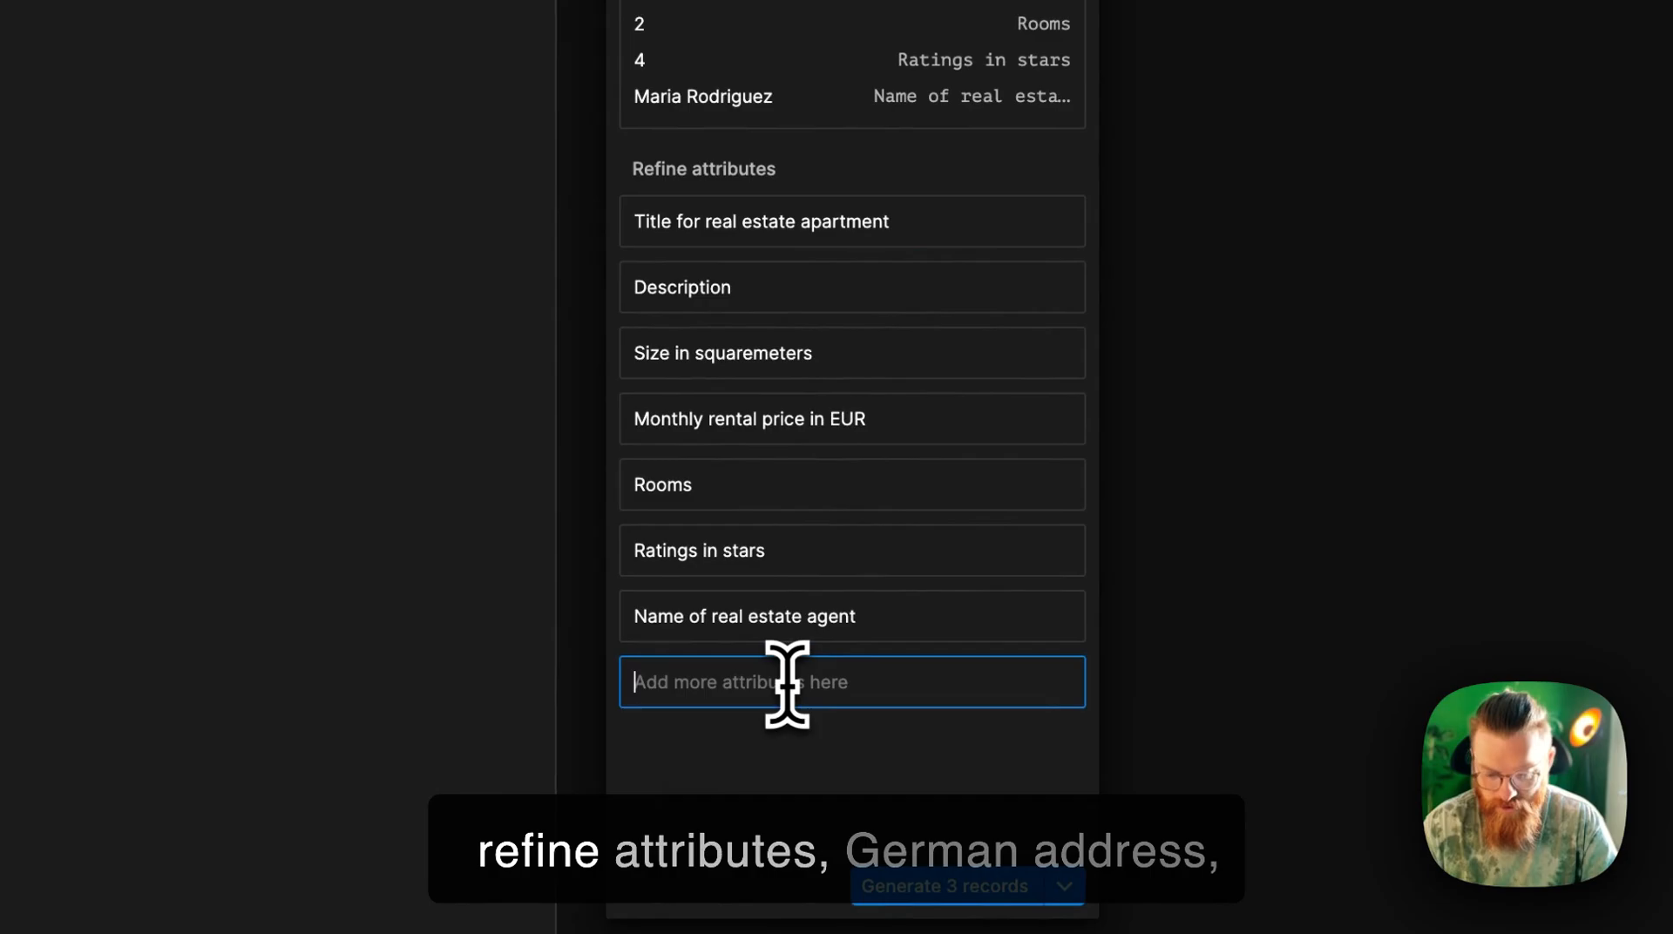
{"action": "type", "text": "German adre"}
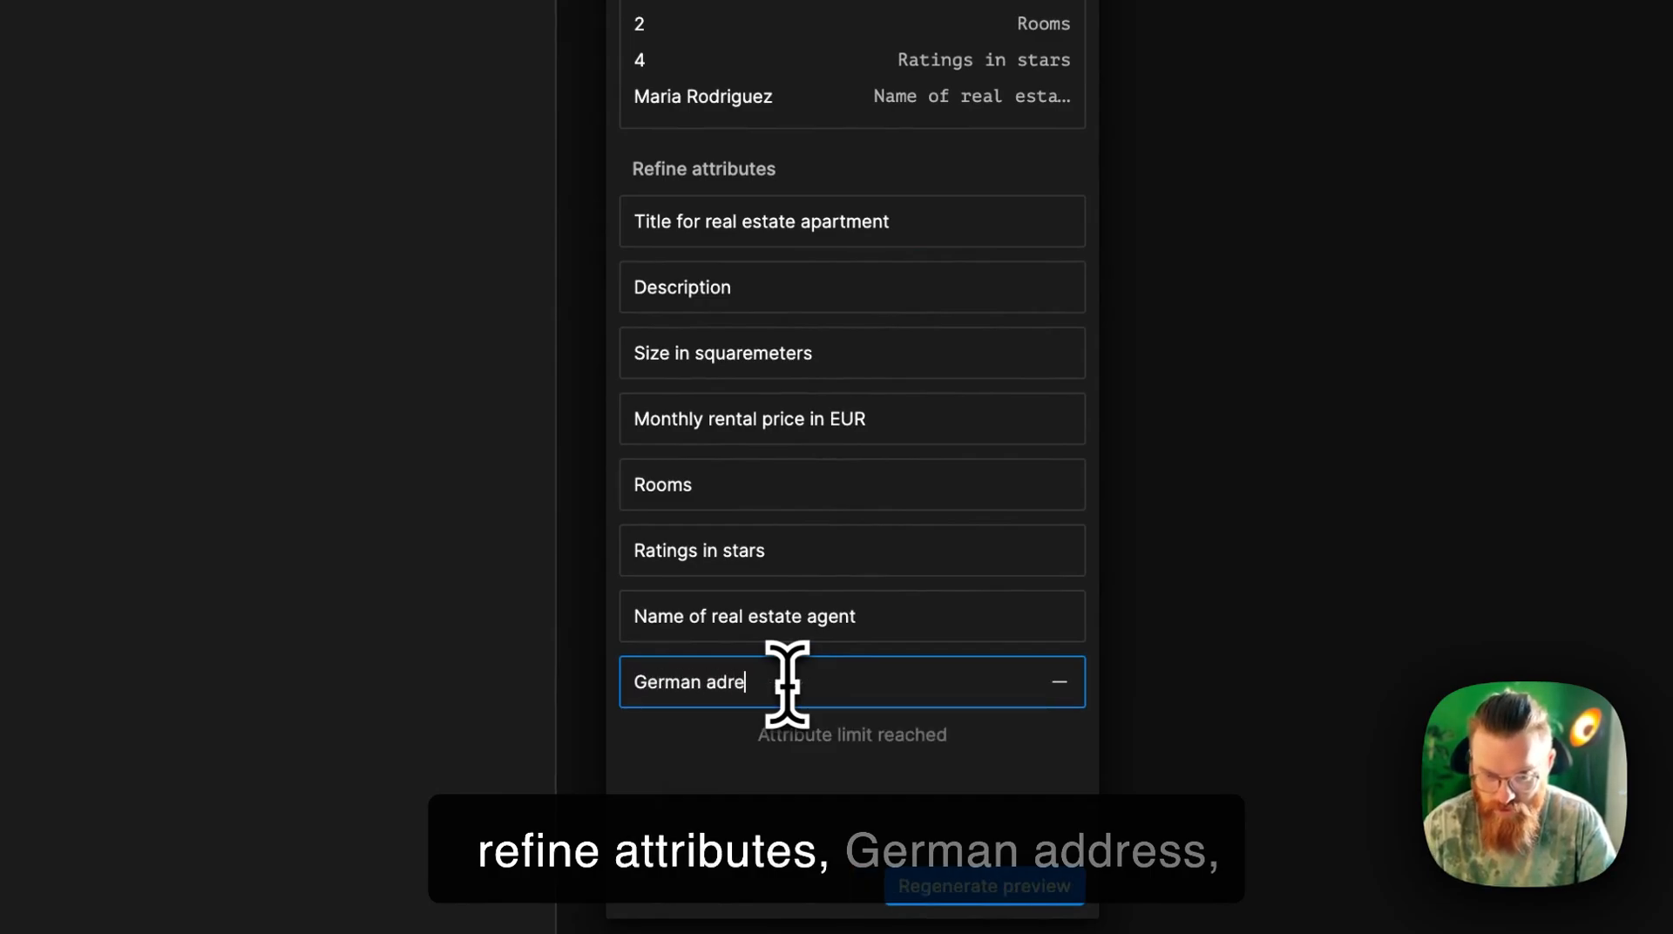
{"action": "type", "text": "s"}
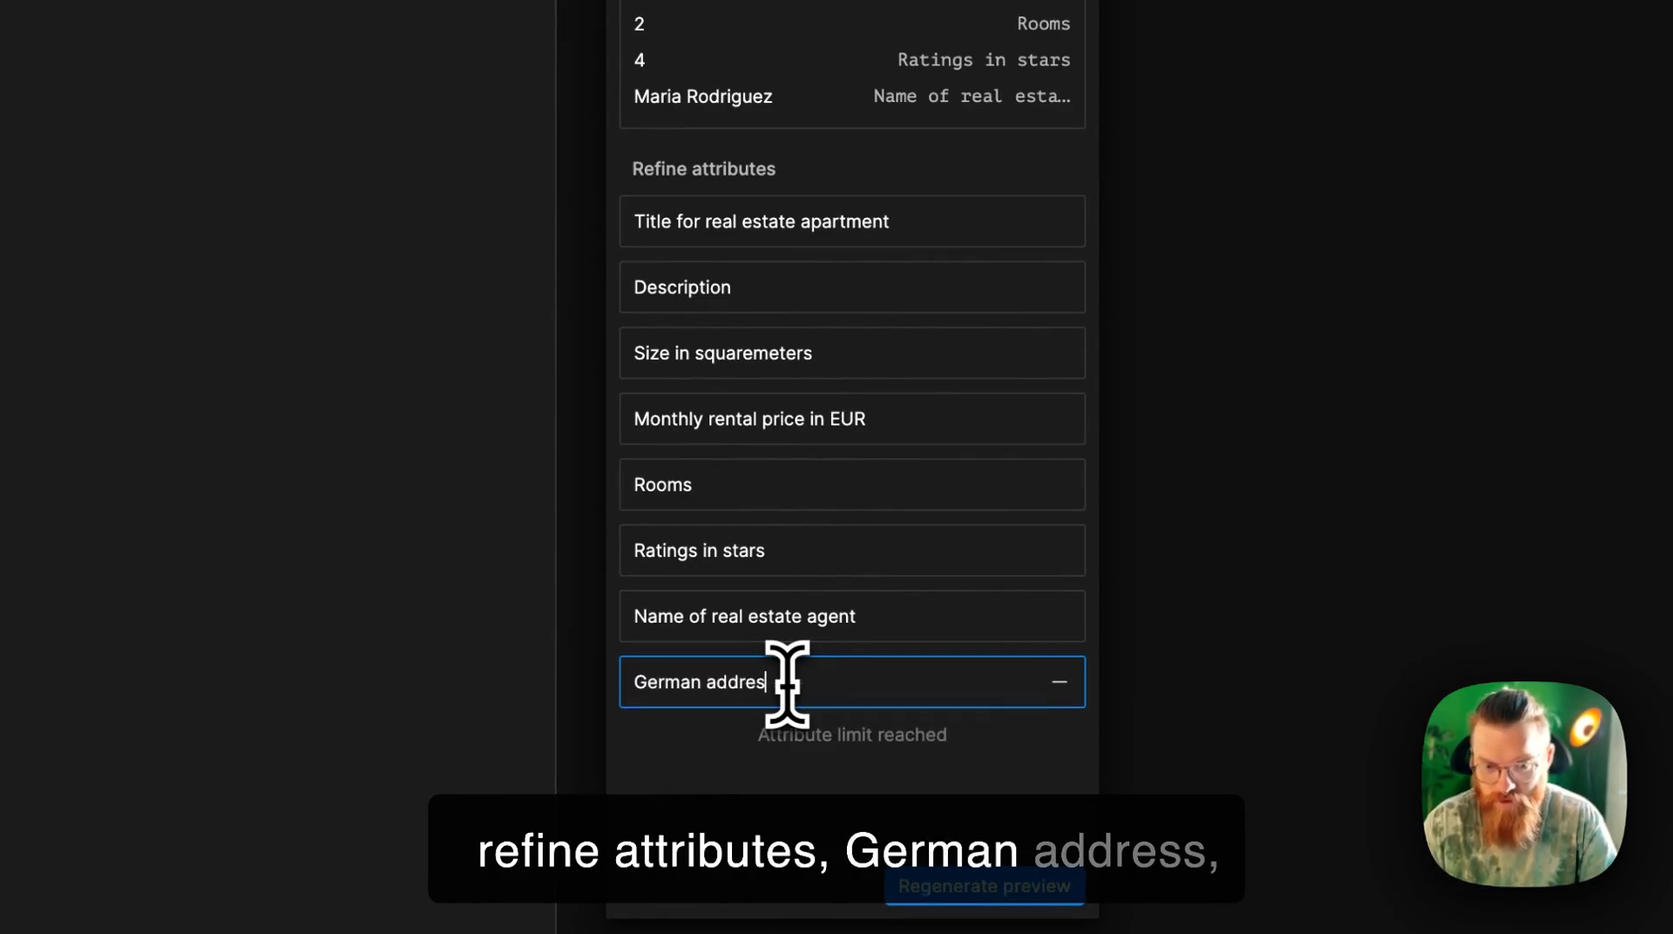
{"action": "type", "text": "s"}
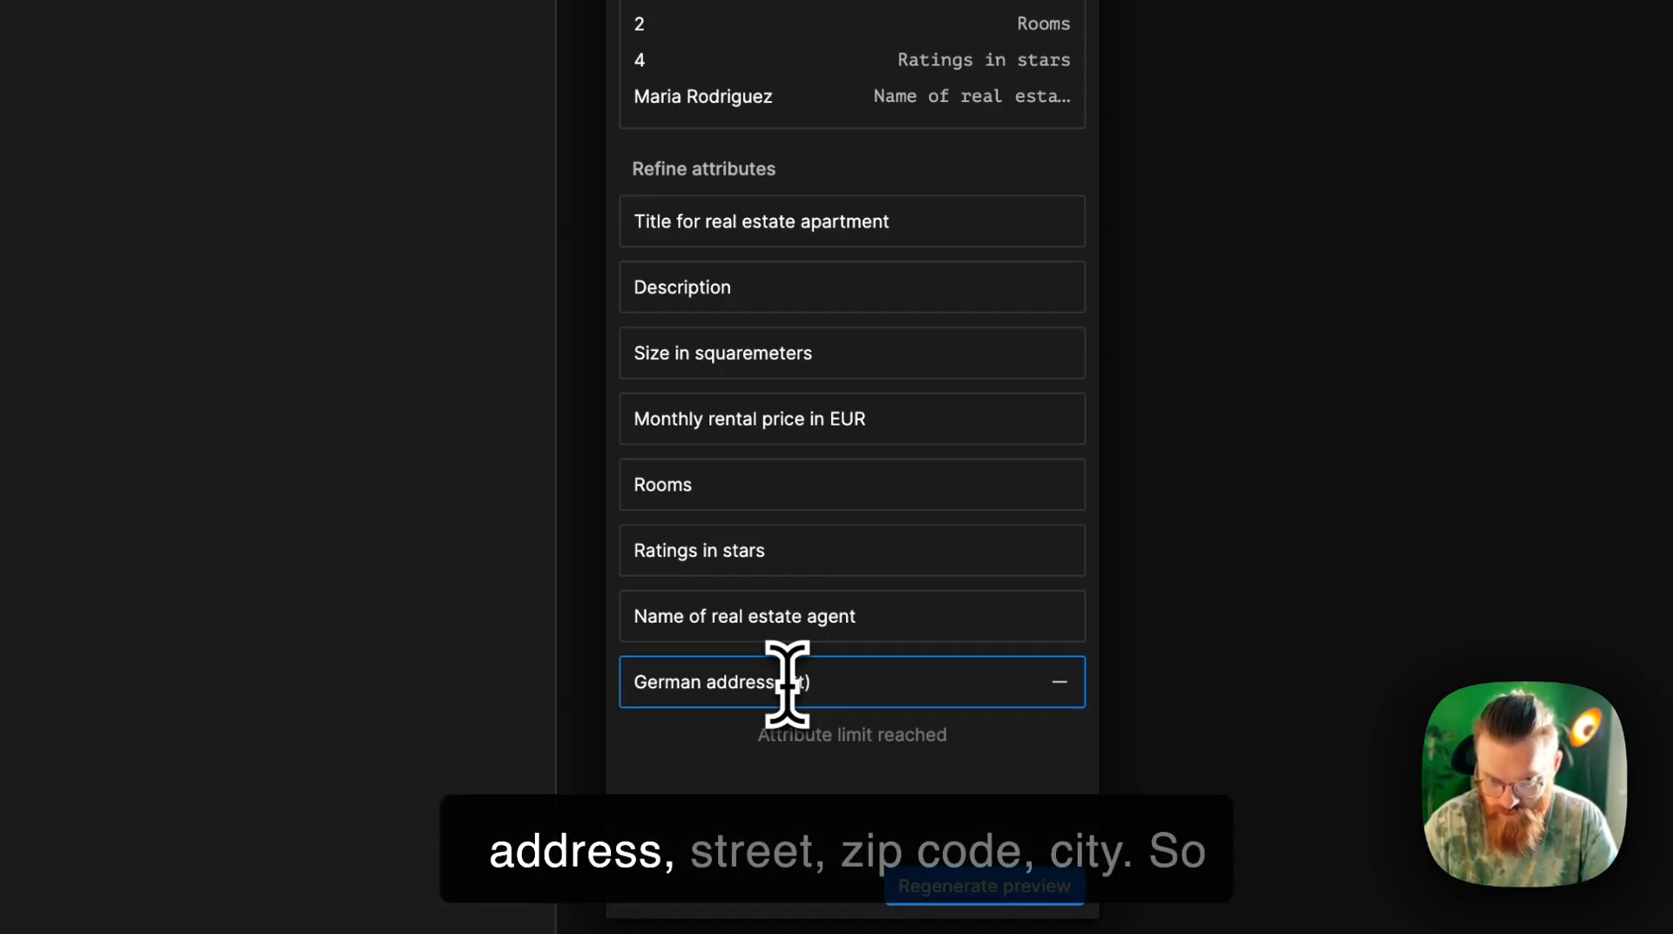
{"action": "type", "text": "street,"}
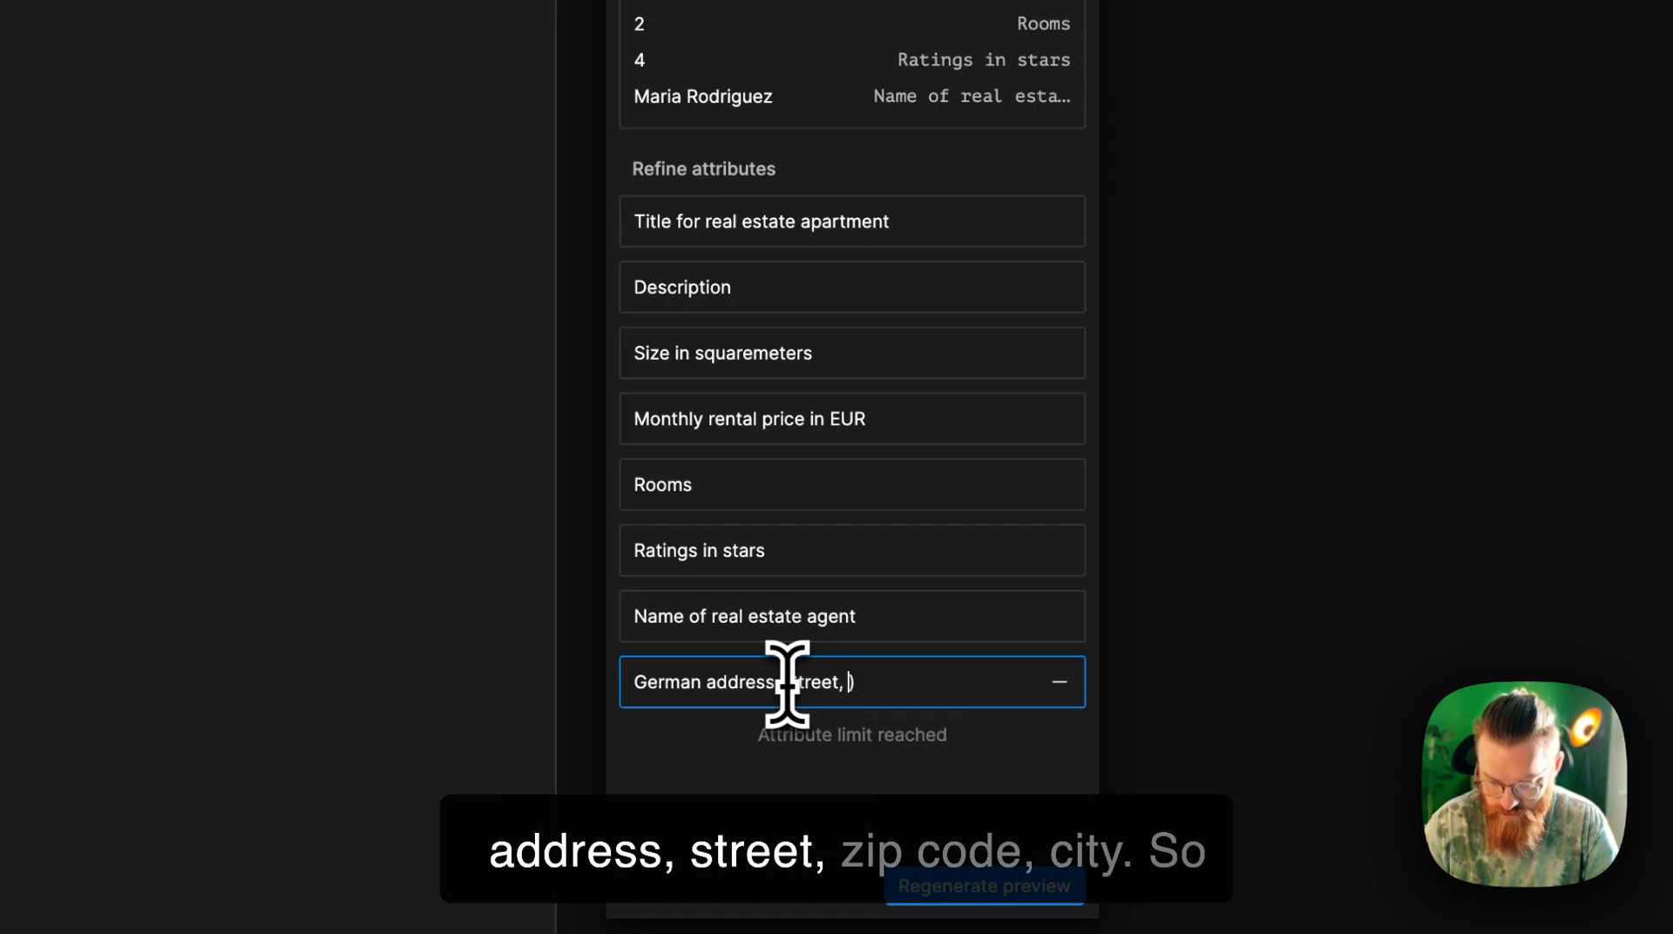
{"action": "type", "text": "Zip Code"}
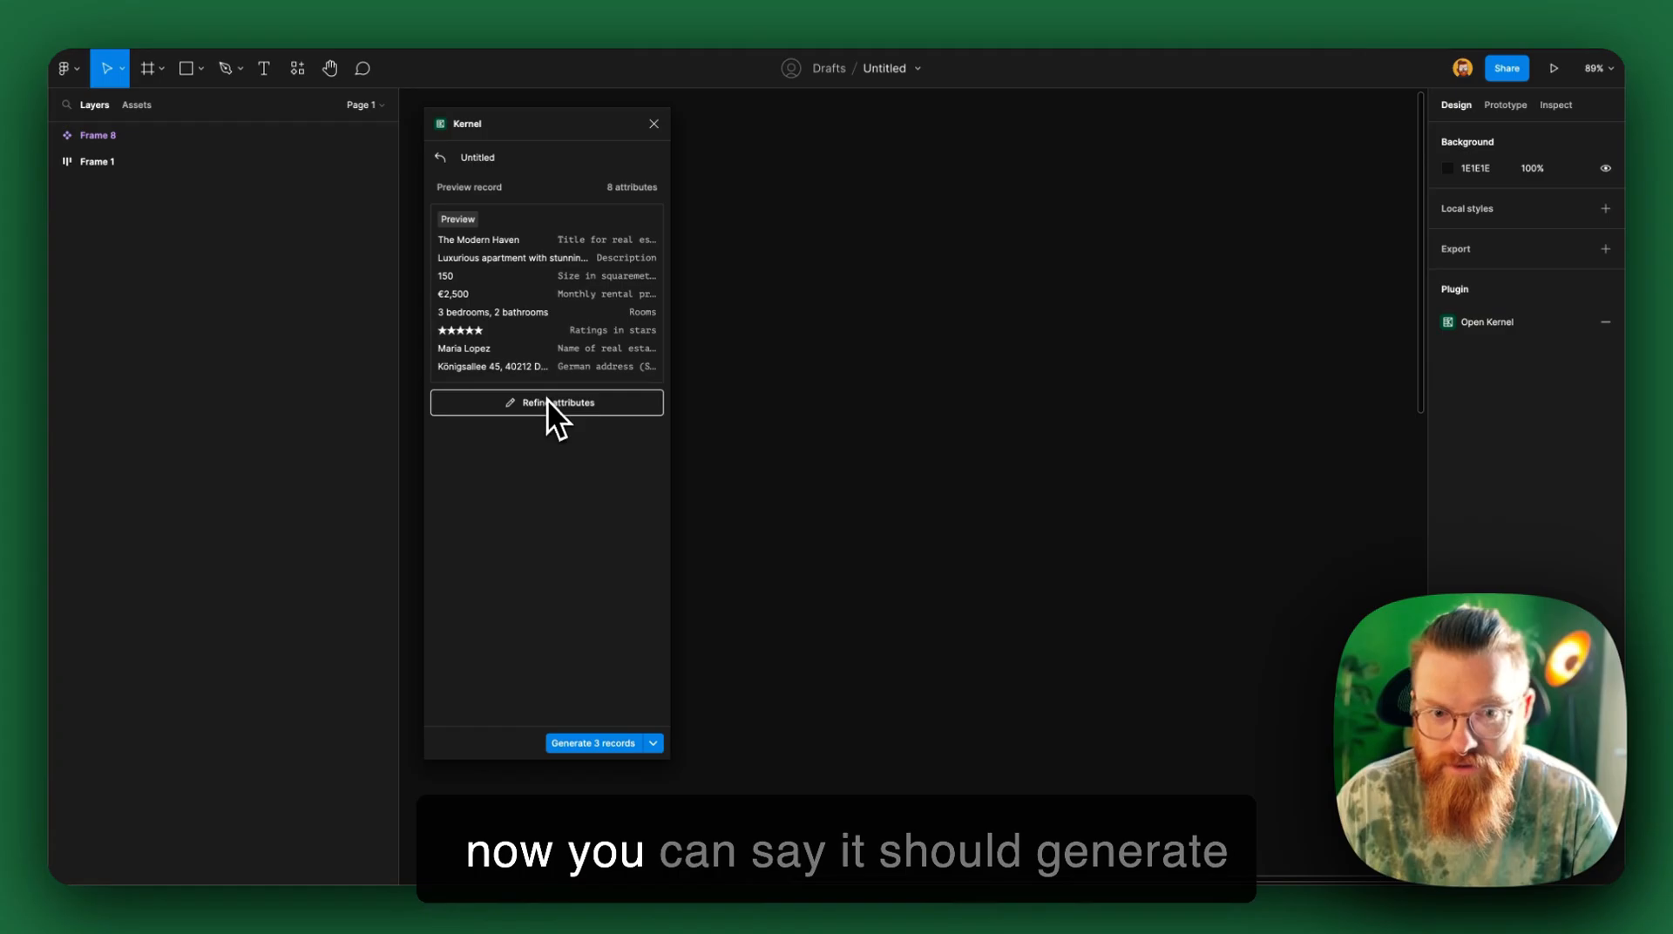
{"action": "mouse_move", "coordinate": [585, 776]}
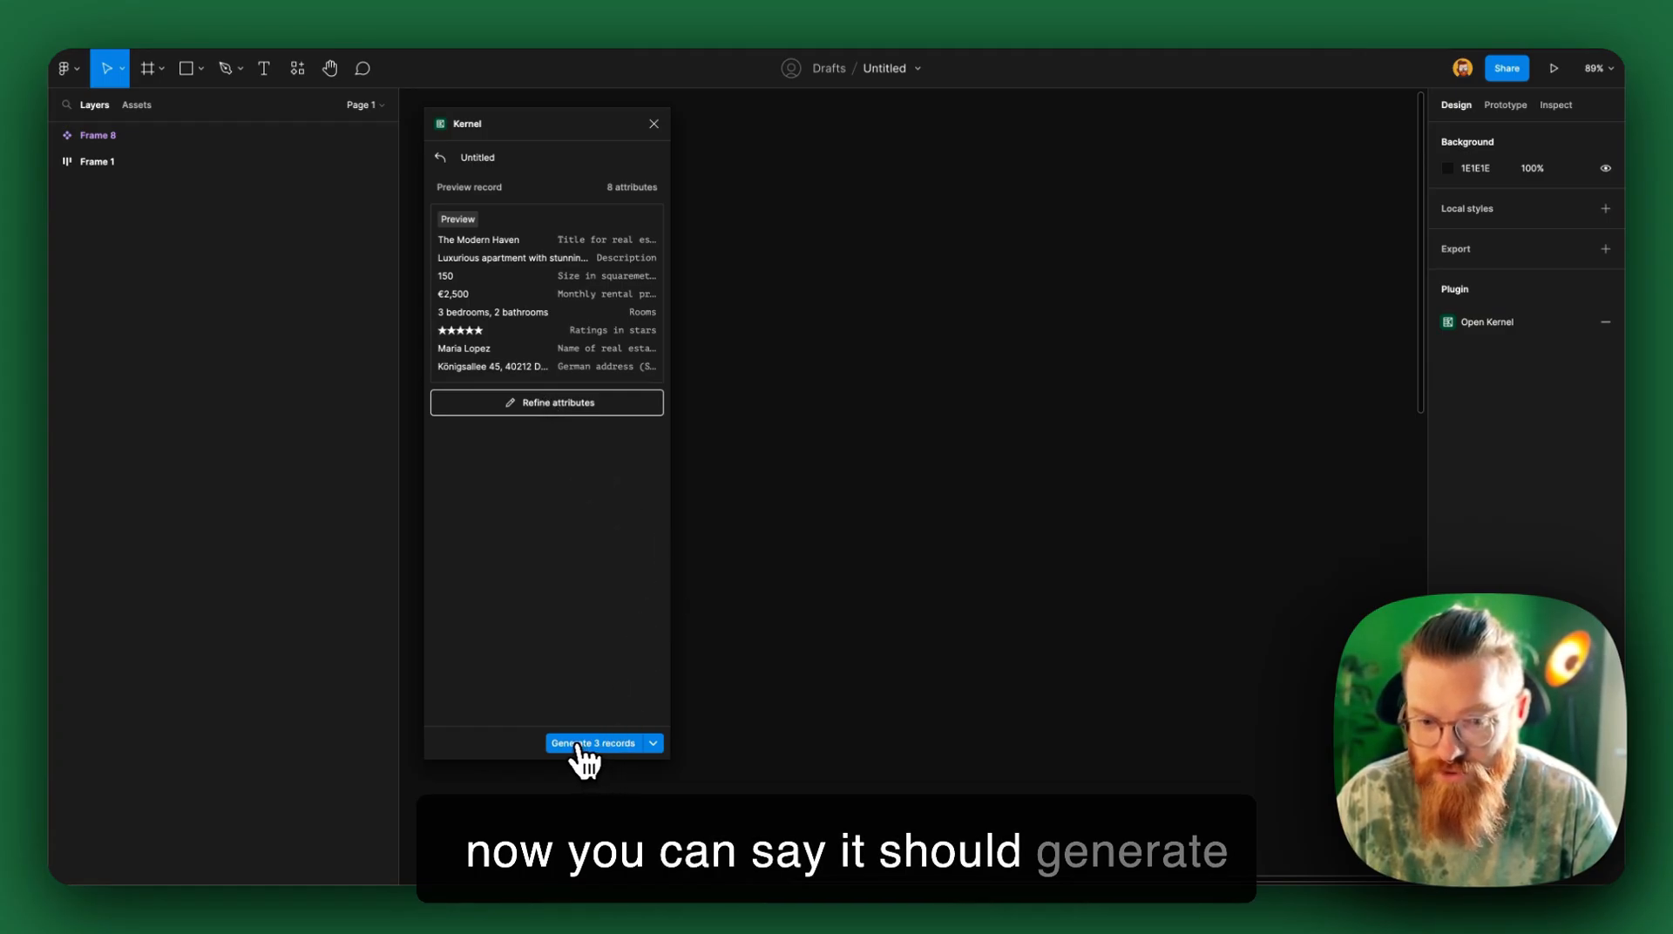
Step: Set the generator to produce 5 records instead of 3
{"action": "left_click", "coordinate": [654, 745]}
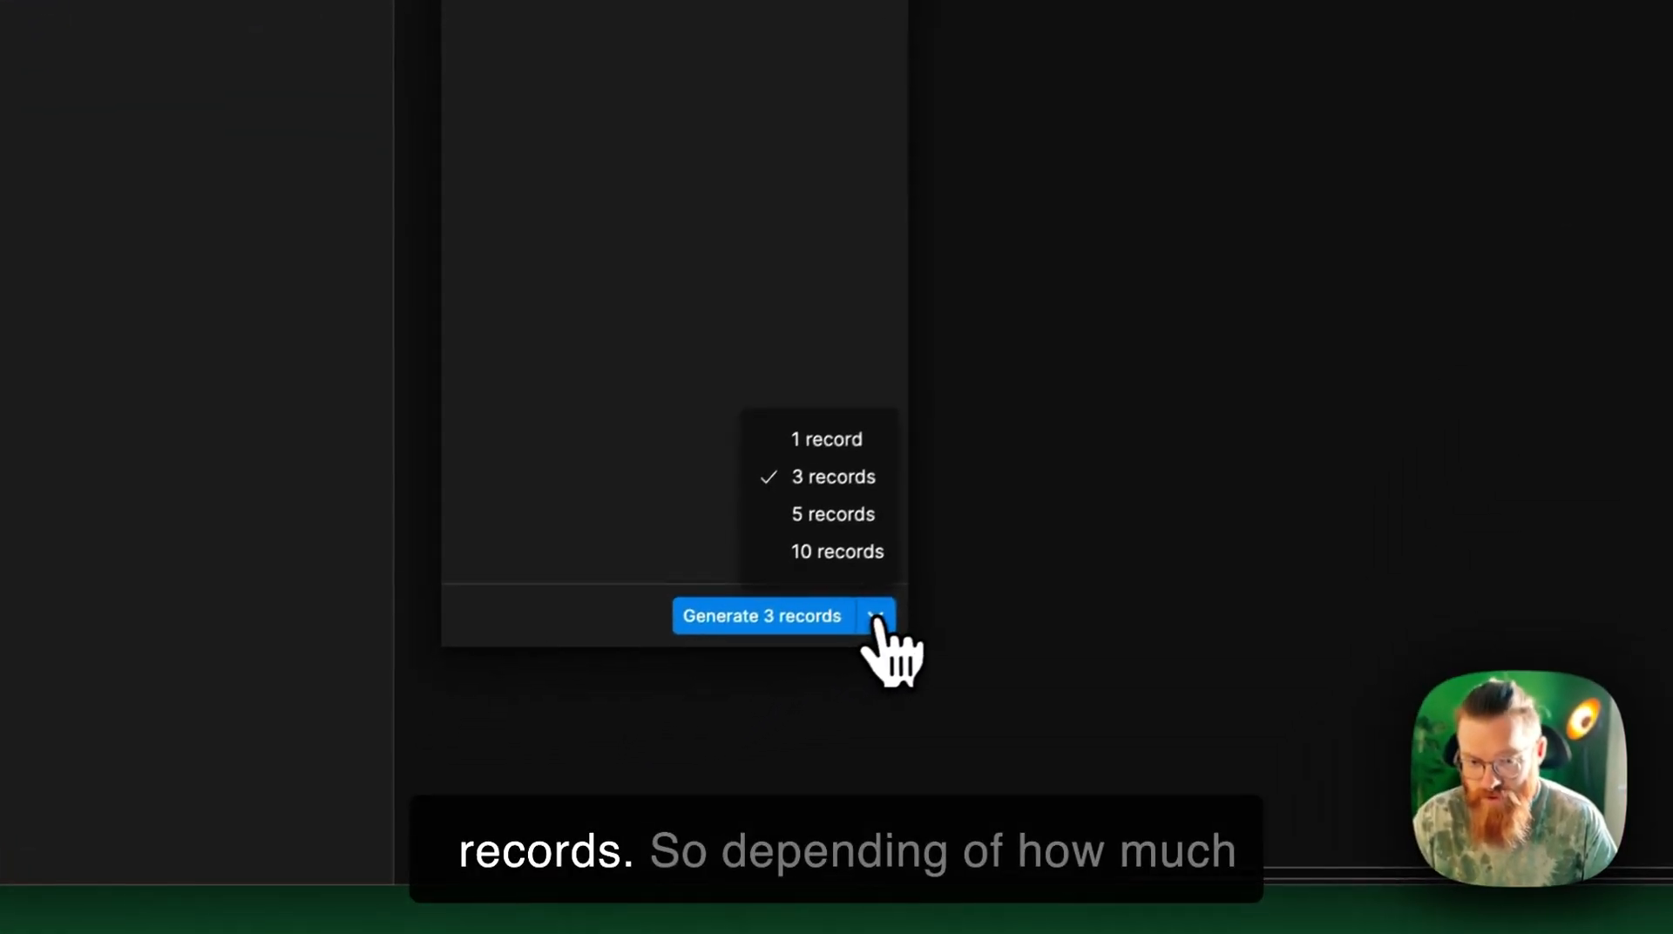
{"action": "mouse_move", "coordinate": [857, 495]}
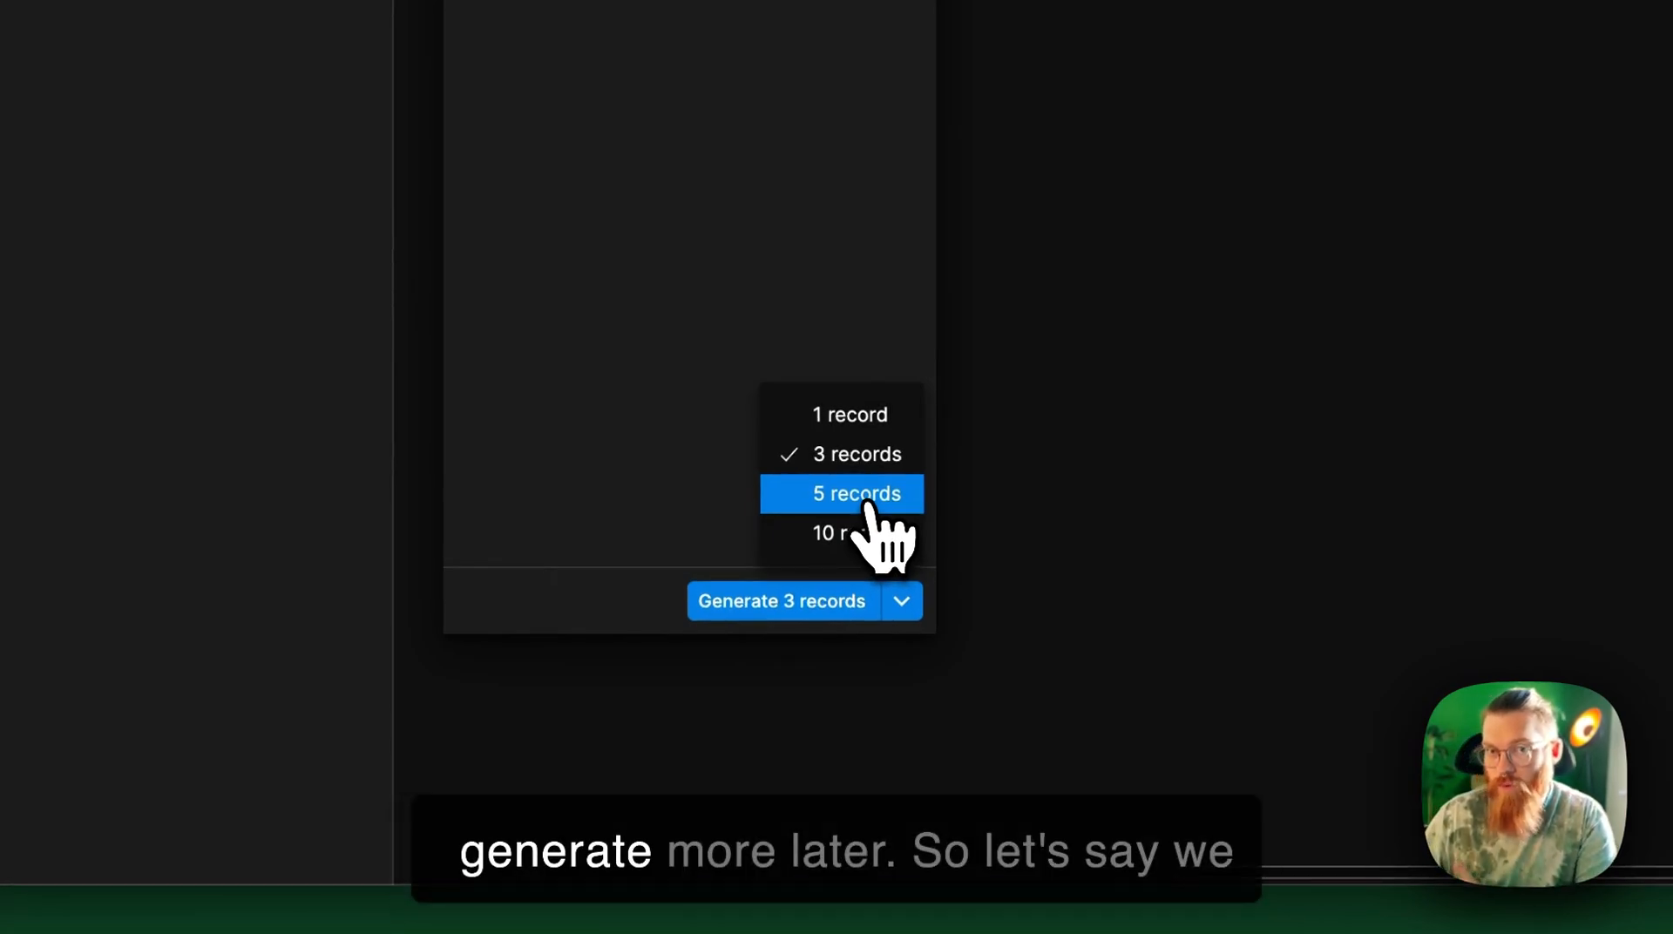
{"action": "left_click", "coordinate": [856, 493]}
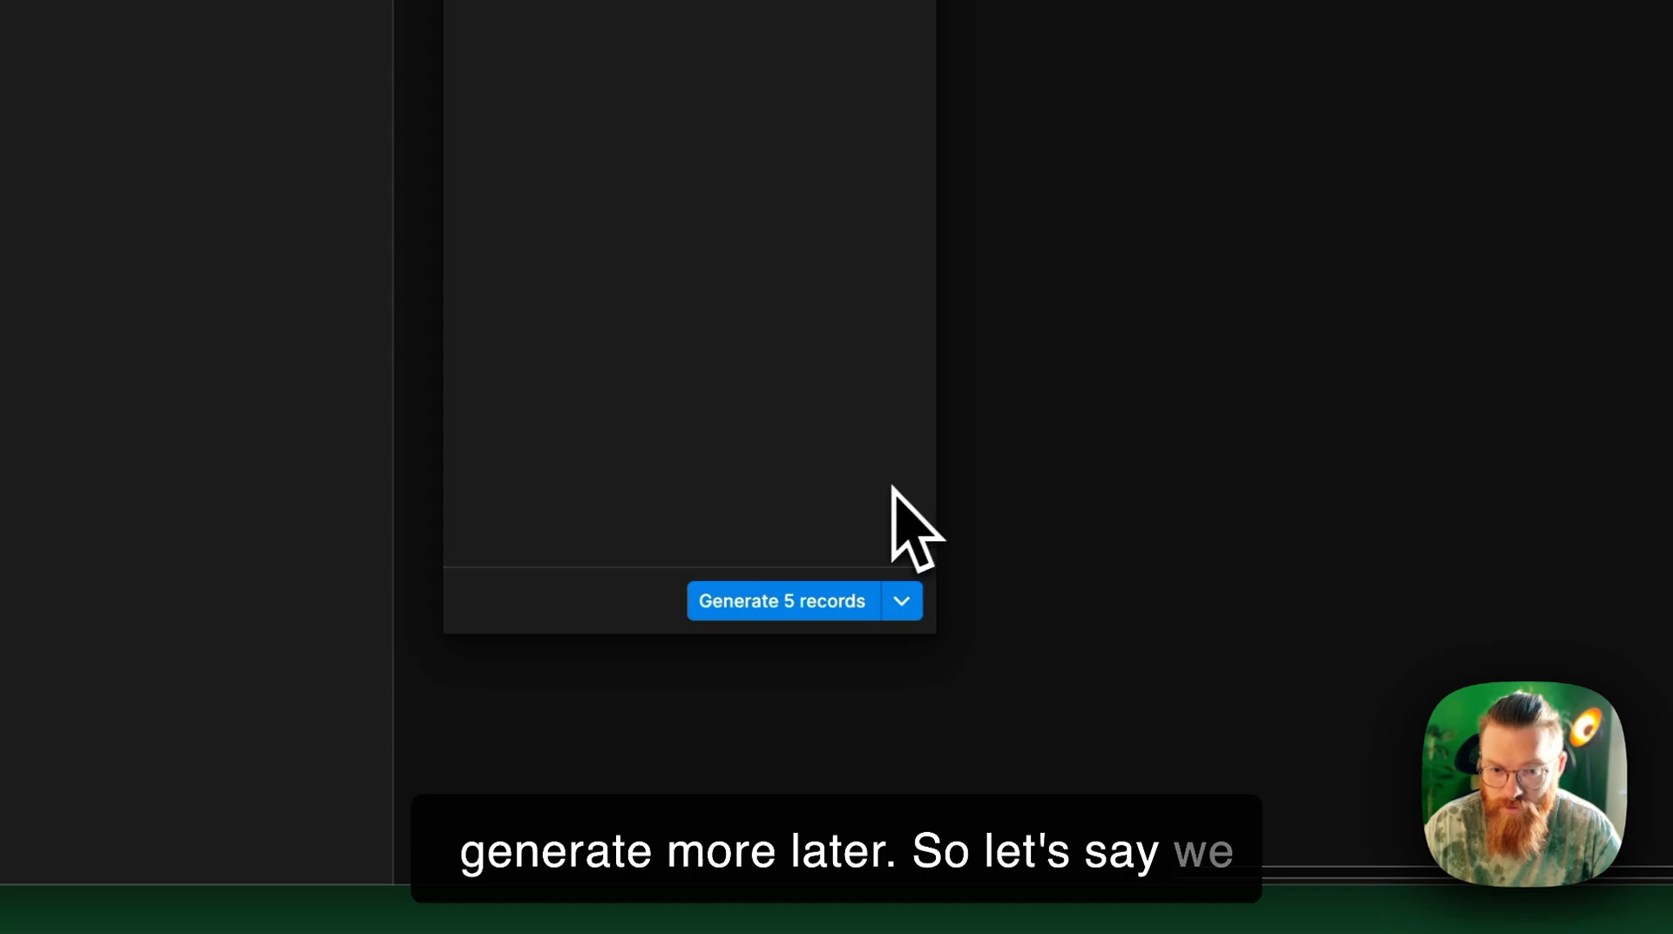
Step: Generate the five apartment listing records
{"action": "left_click", "coordinate": [781, 602]}
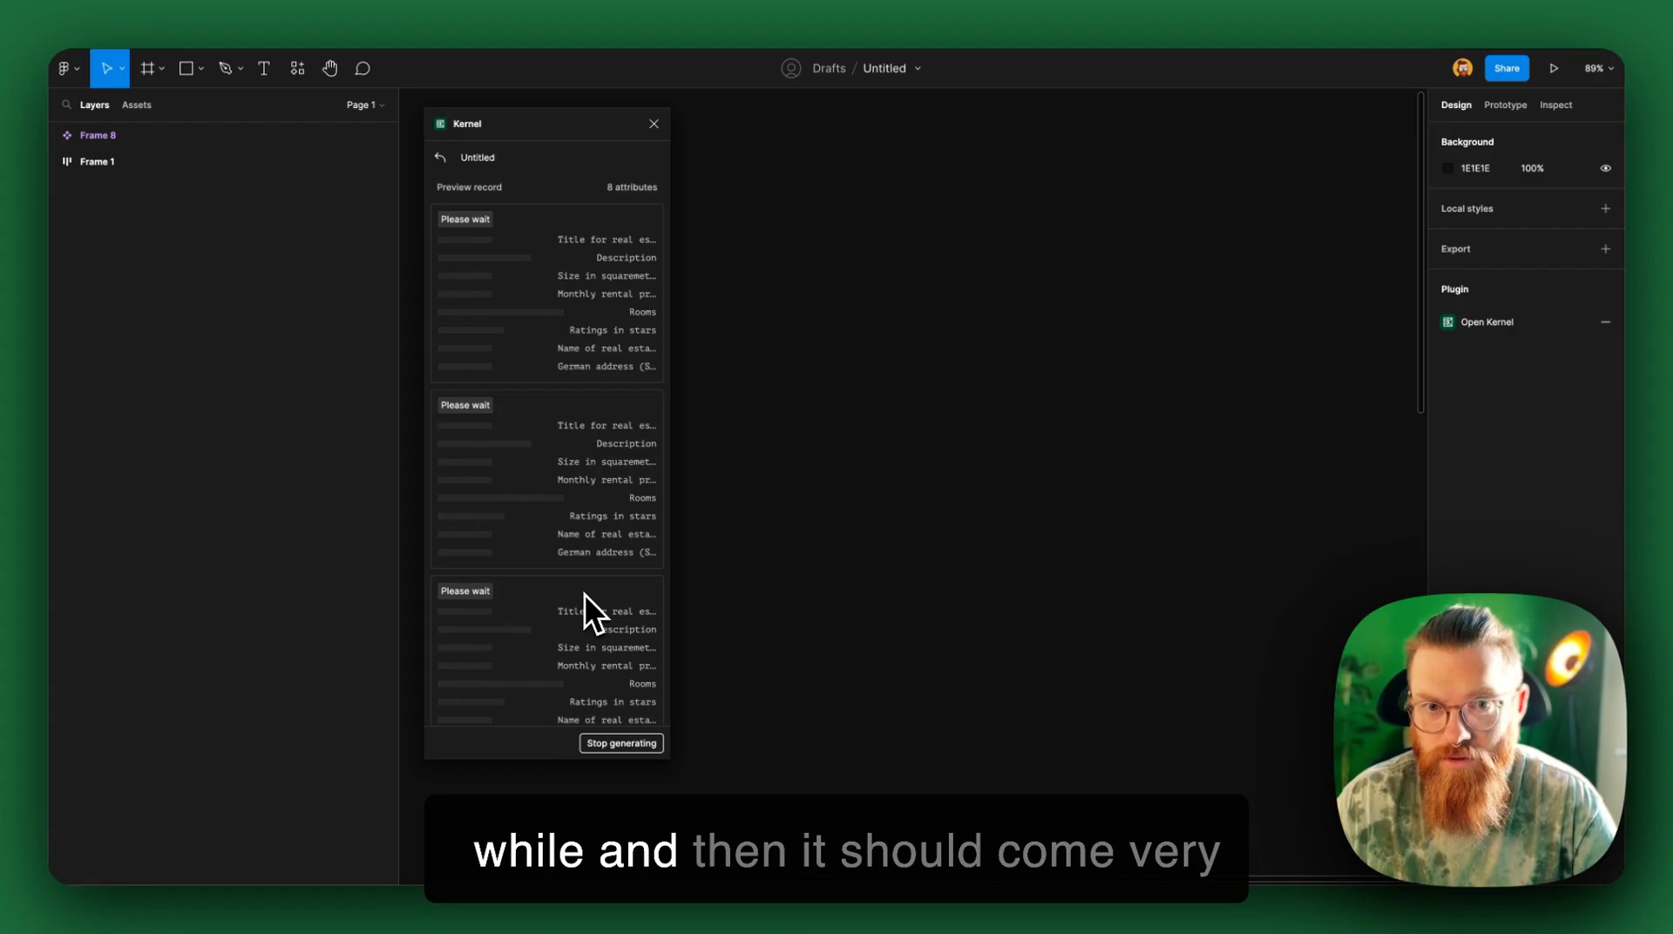
{"action": "mouse_move", "coordinate": [575, 579]}
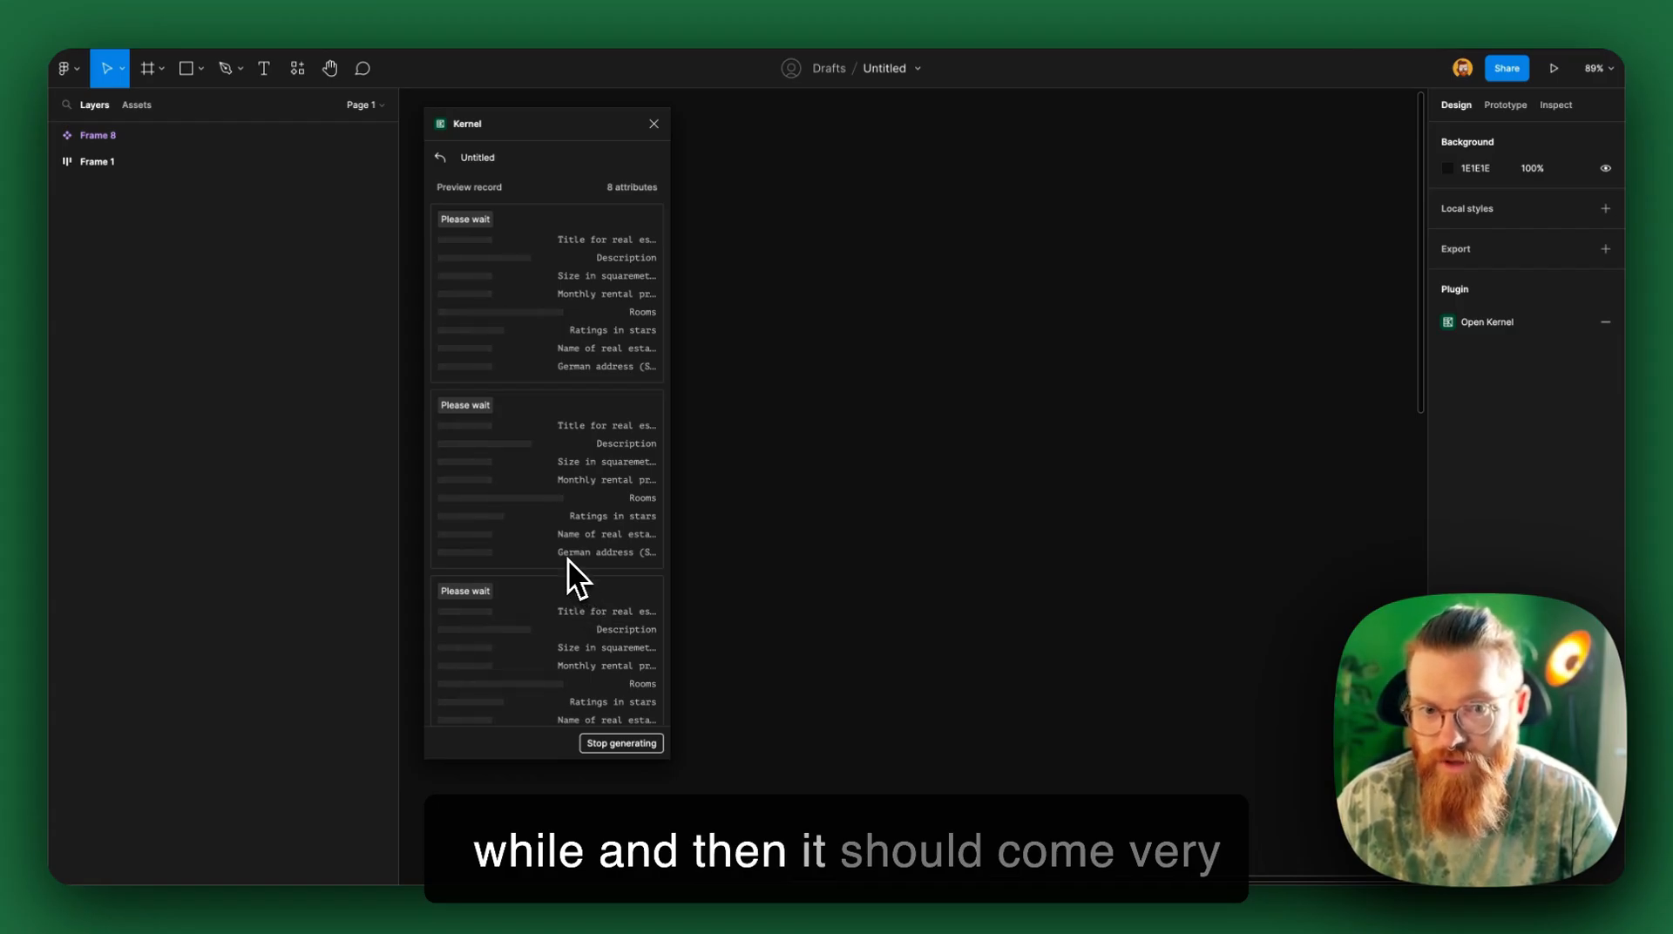
{"action": "mouse_move", "coordinate": [575, 575]}
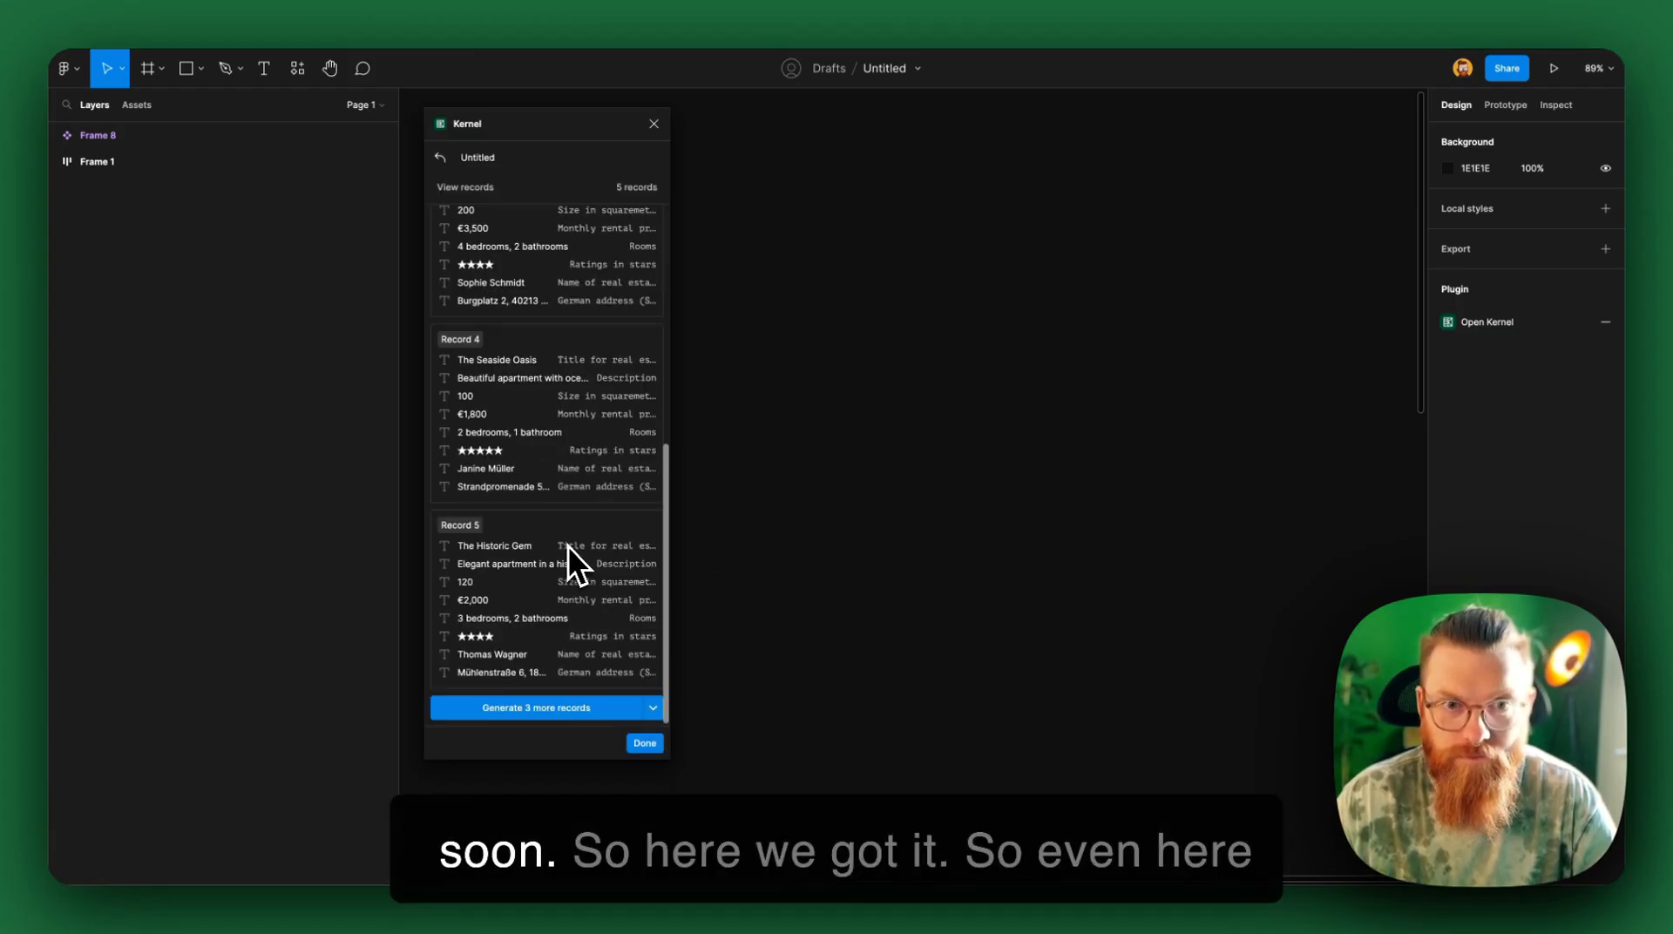
{"action": "mouse_move", "coordinate": [556, 553]}
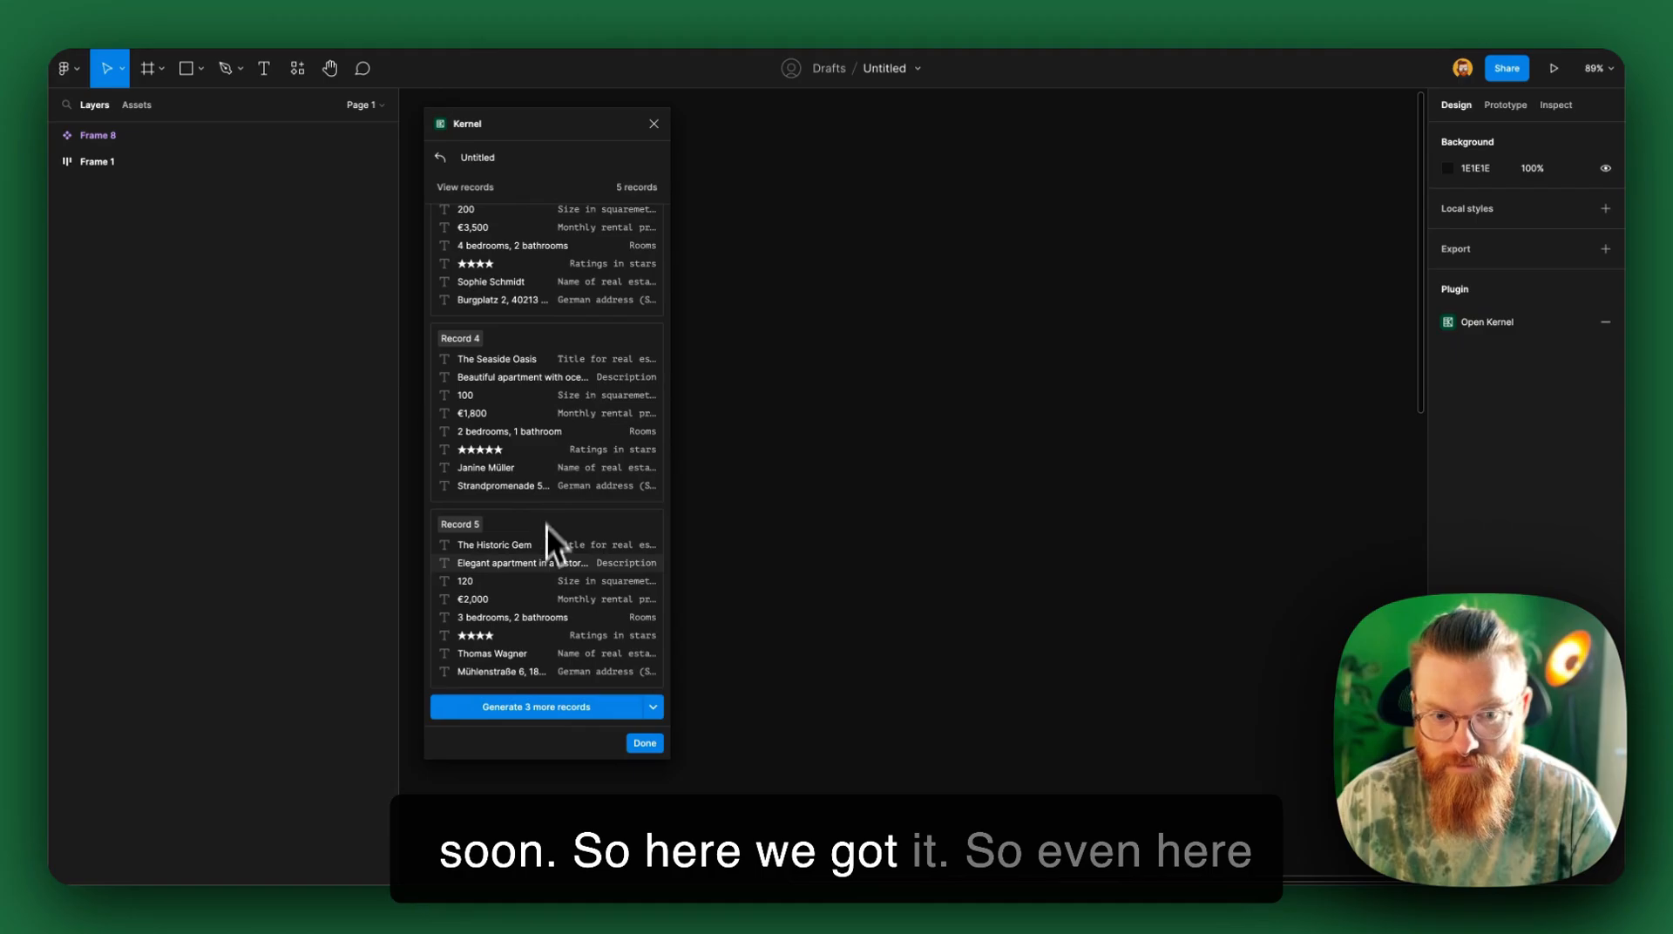
{"action": "mouse_move", "coordinate": [492, 662]}
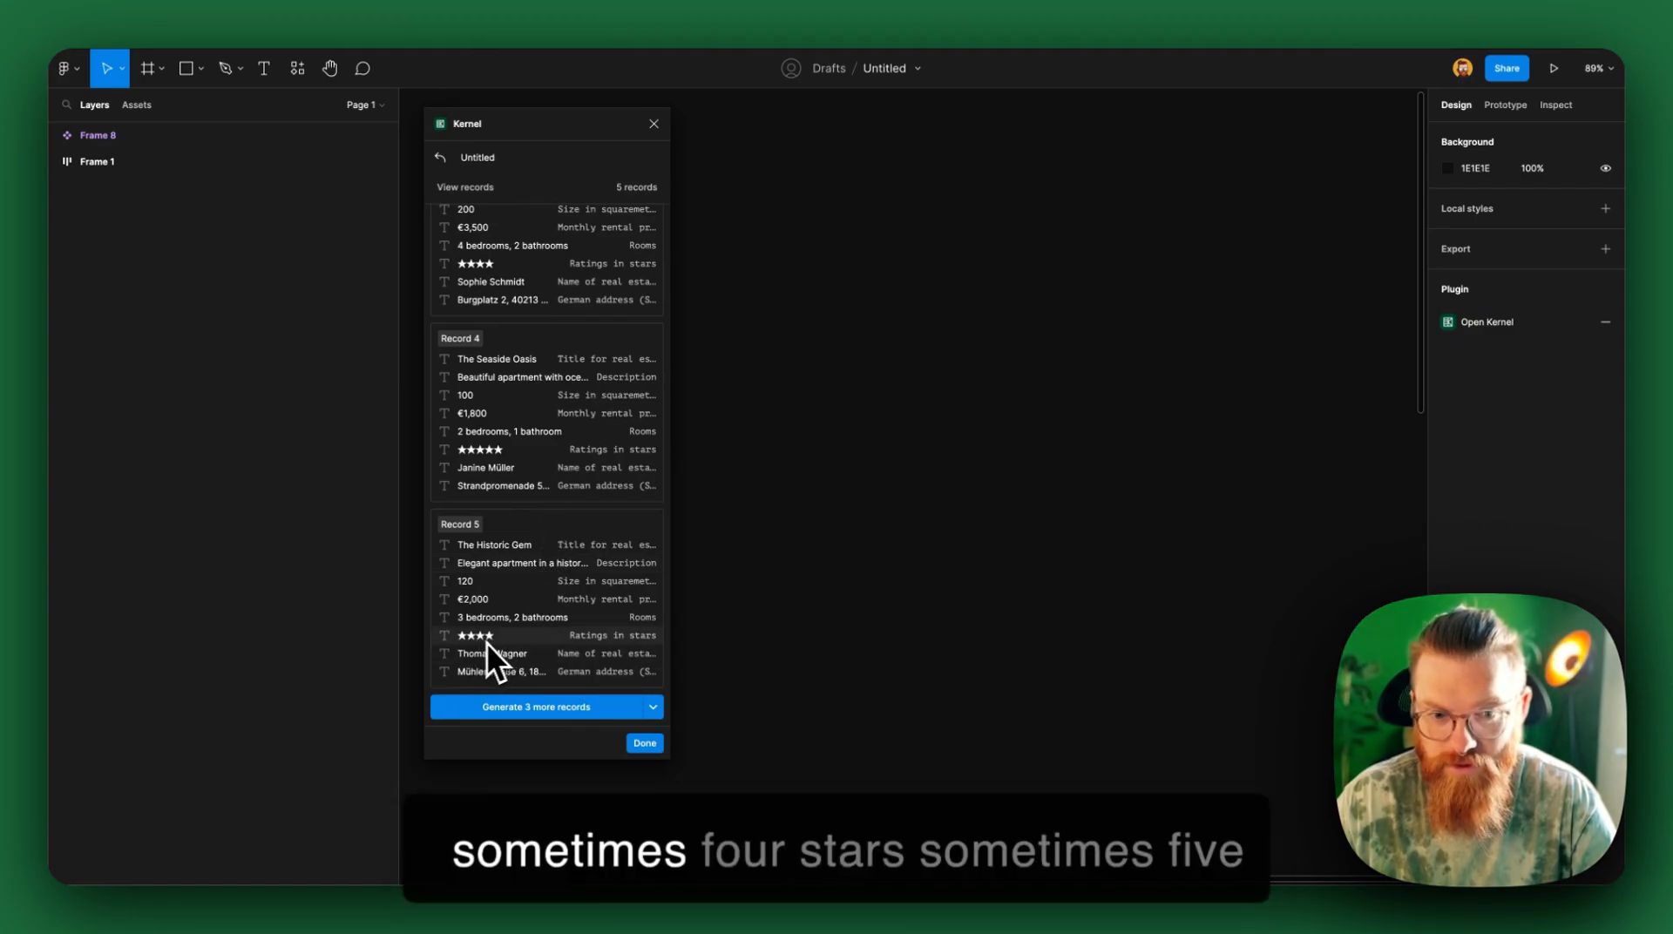
{"action": "mouse_move", "coordinate": [498, 478]}
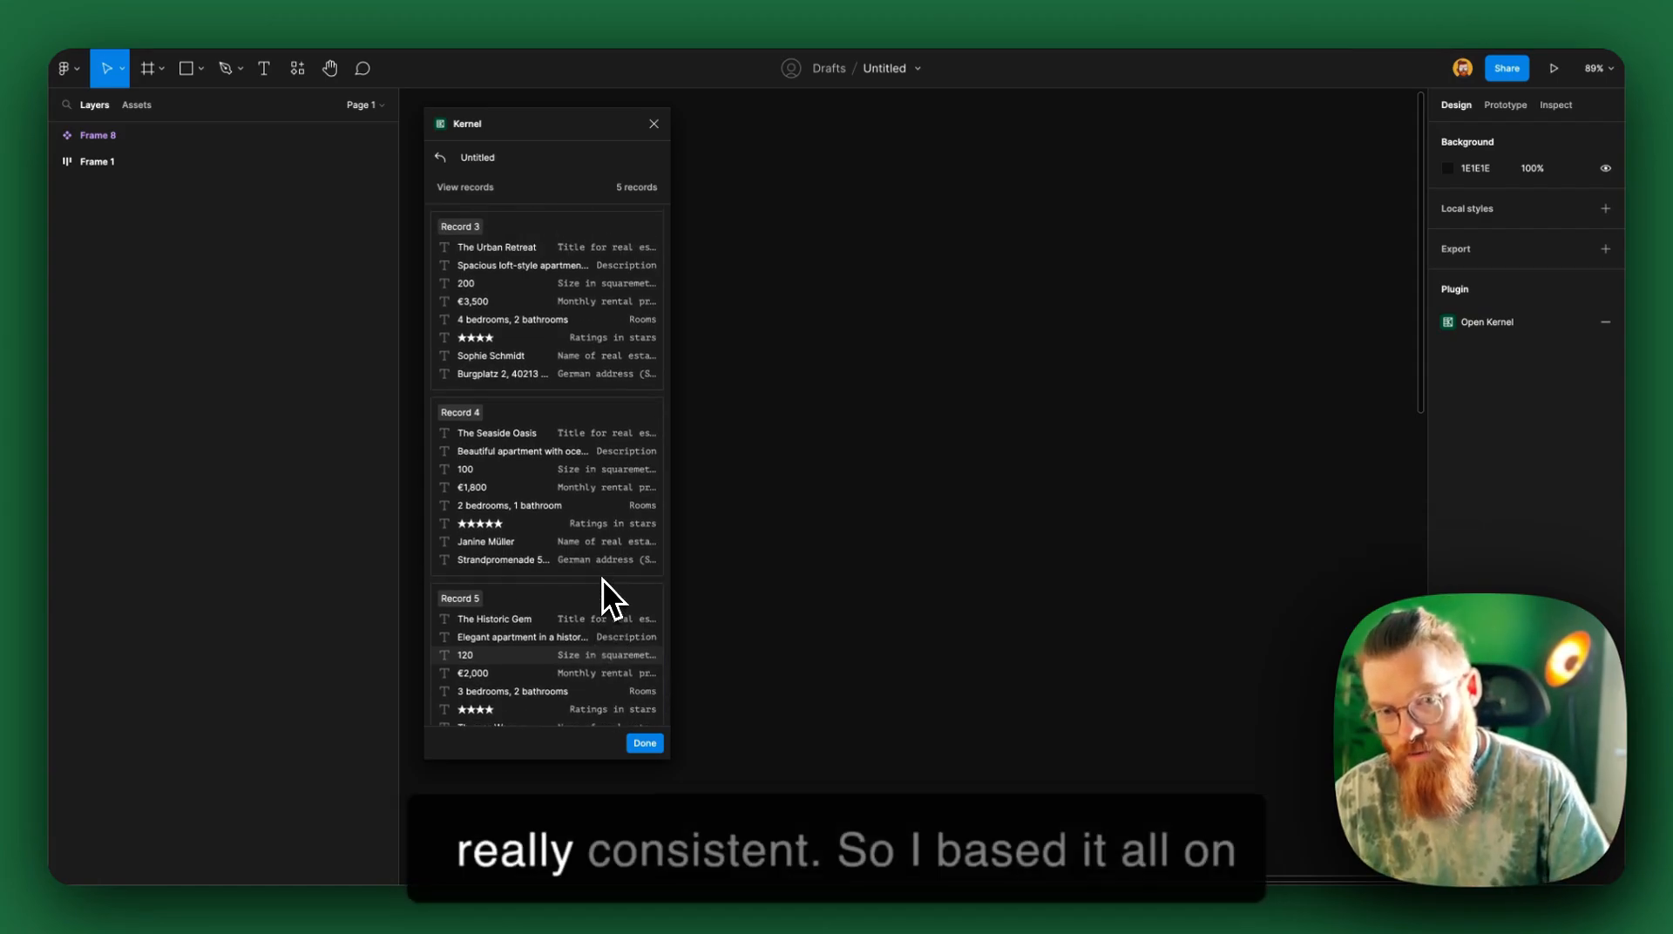
{"action": "mouse_move", "coordinate": [610, 485]}
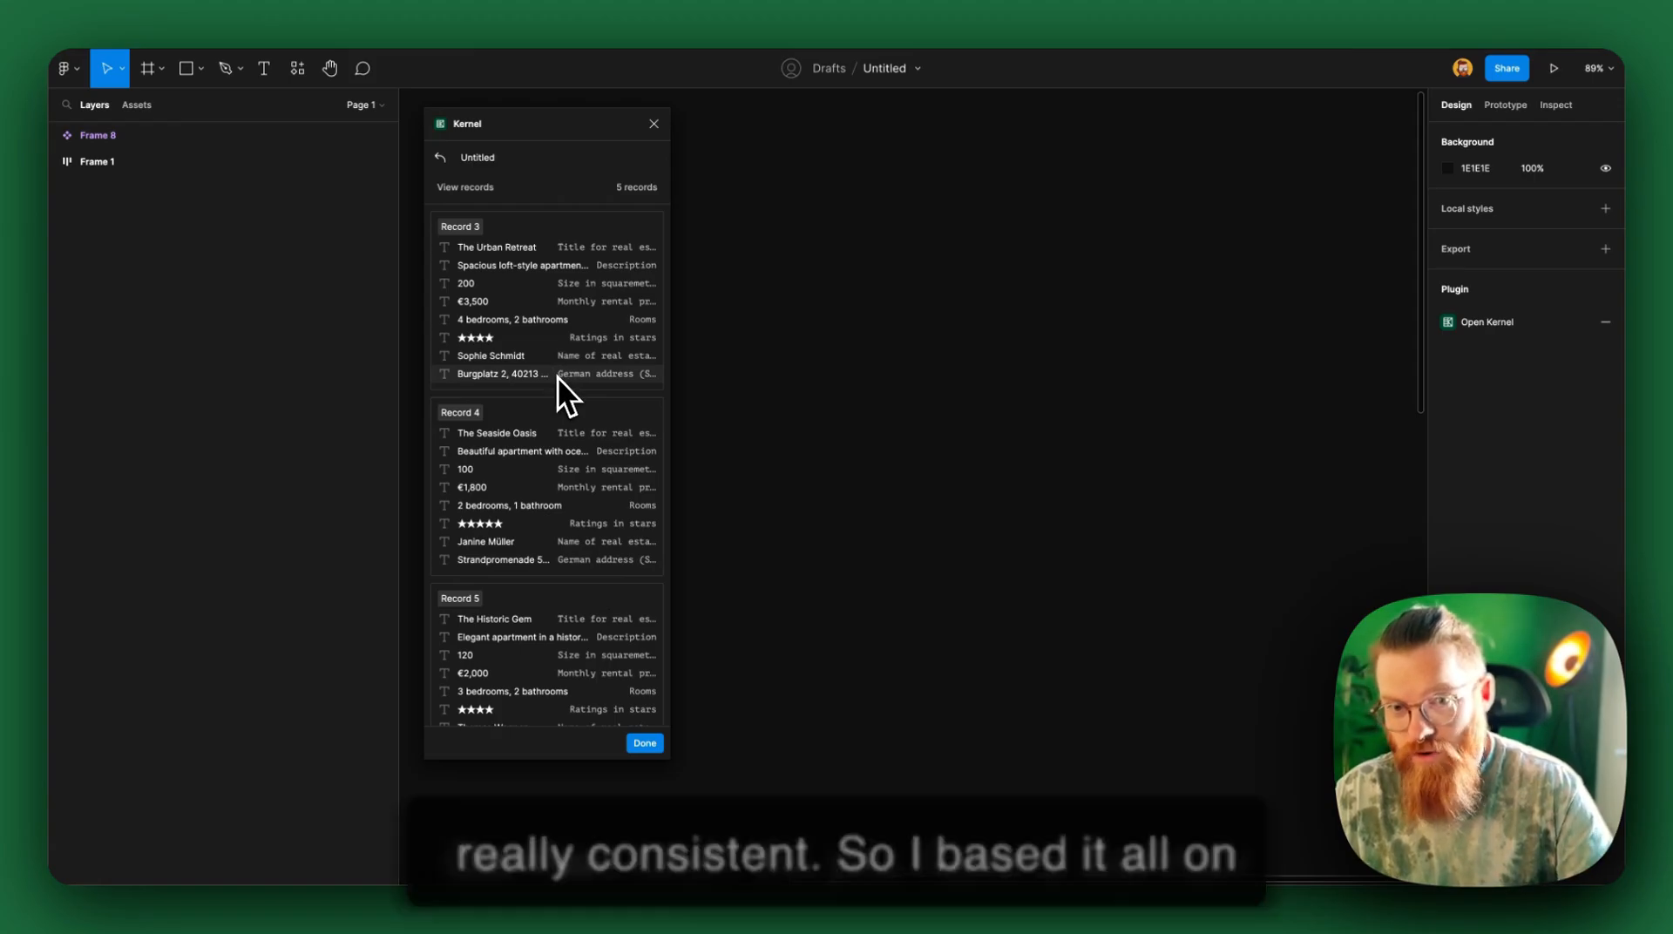
{"action": "mouse_move", "coordinate": [593, 408]}
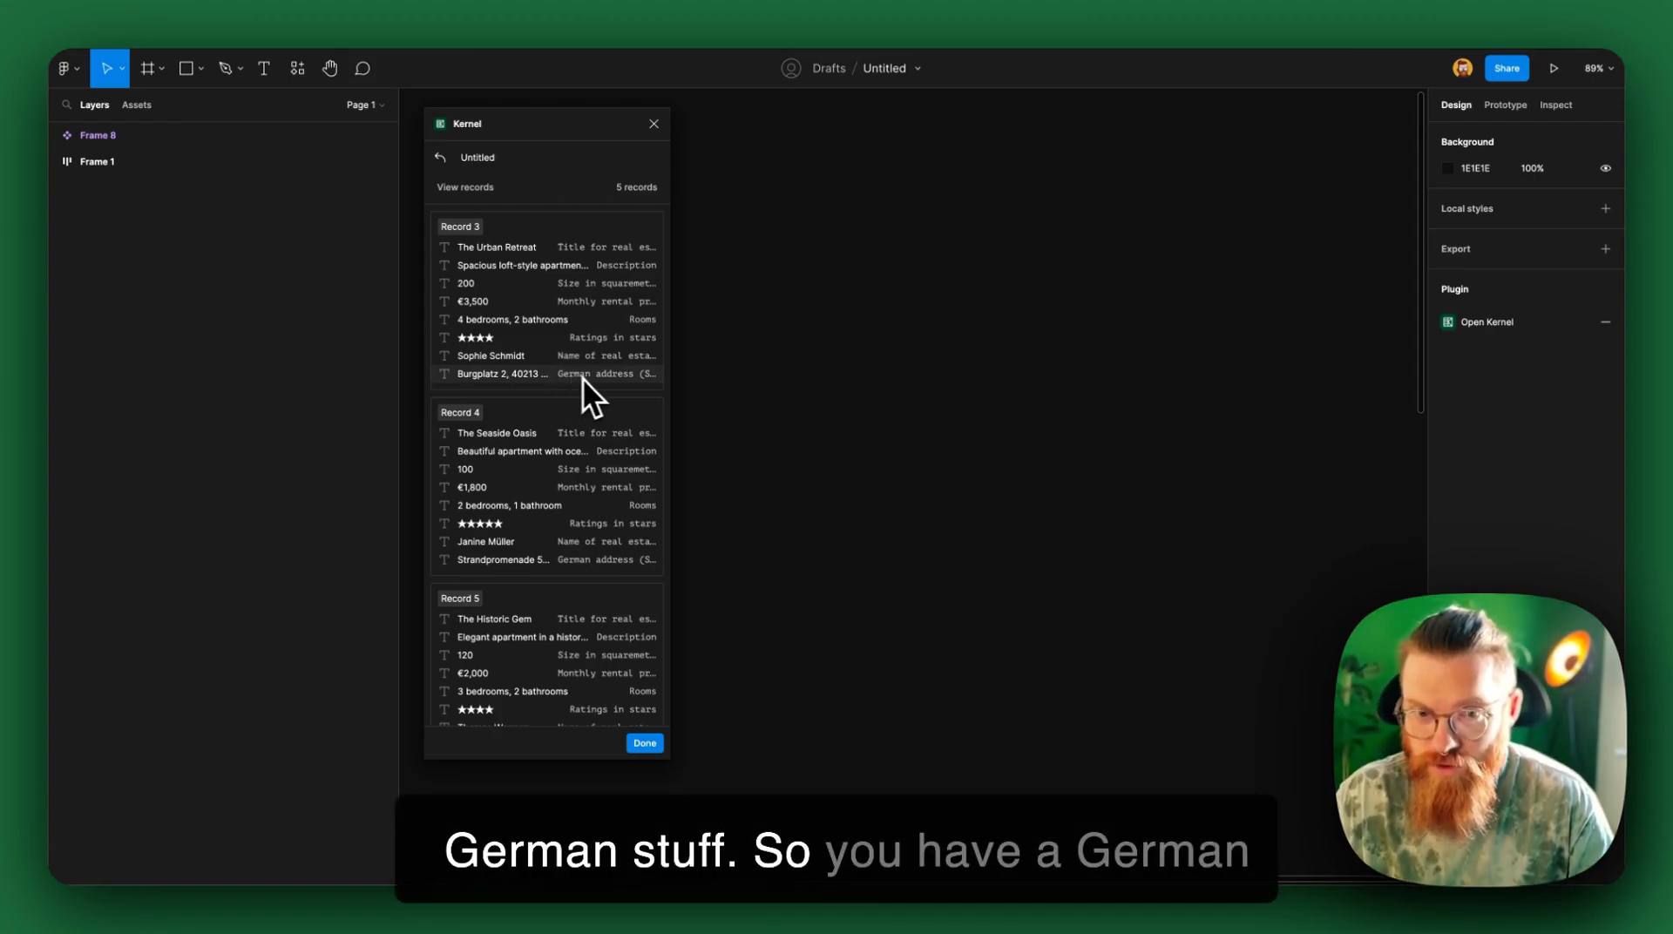
{"action": "mouse_move", "coordinate": [610, 391]}
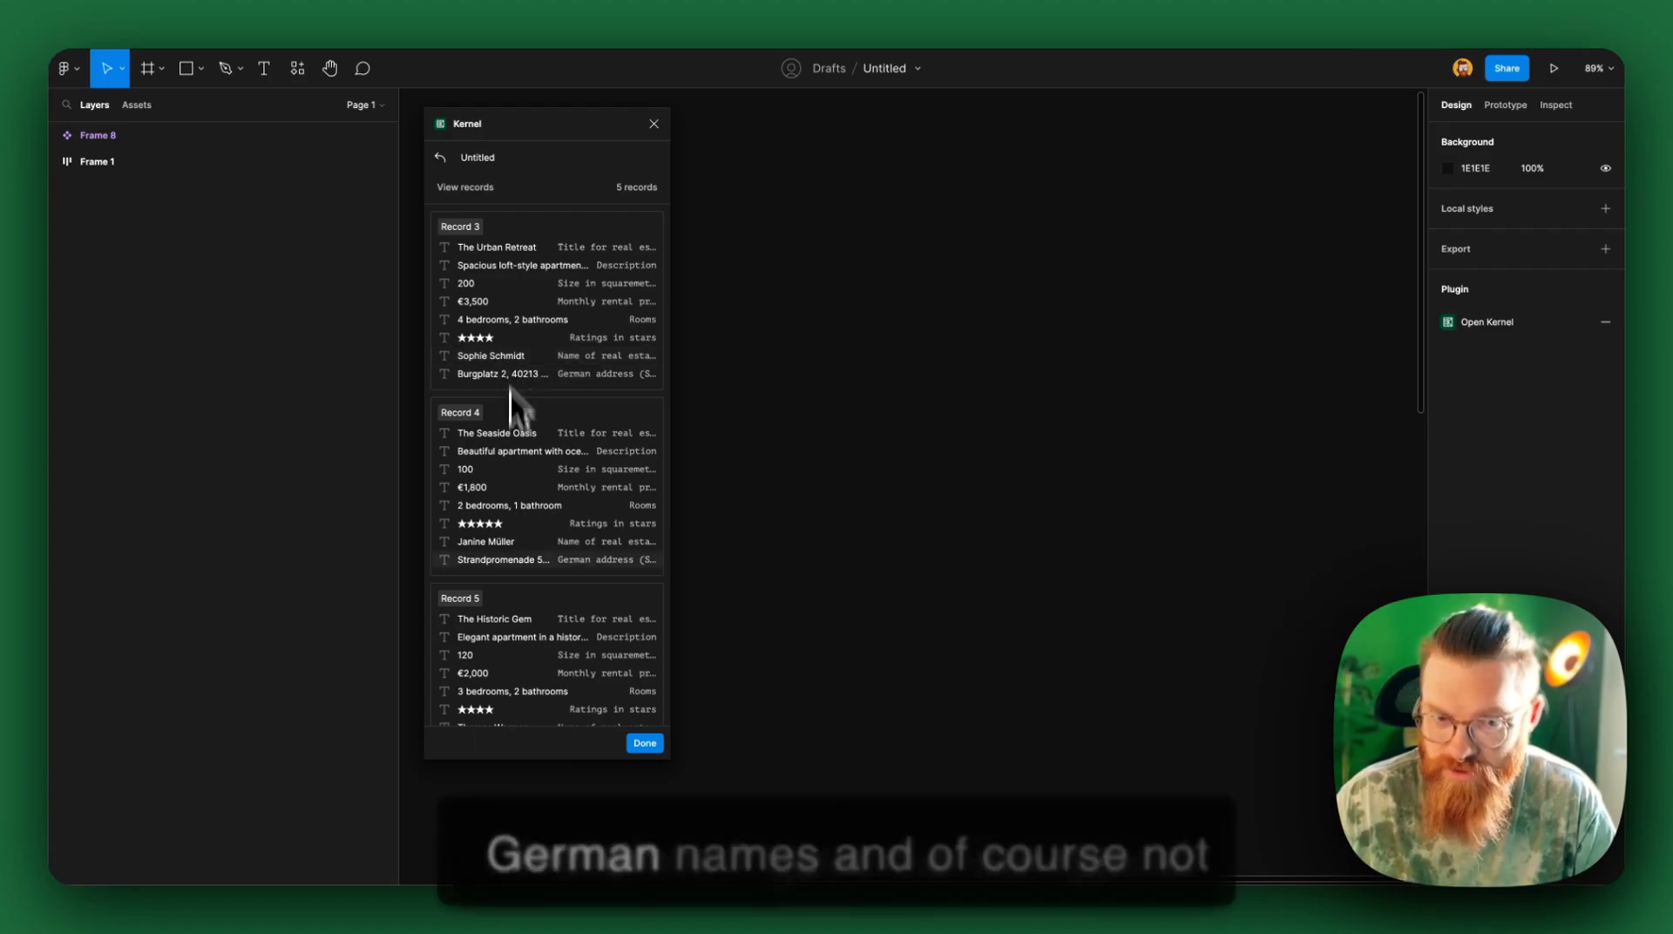
{"action": "scroll", "scroll_direction": "down", "scroll_amount": 3}
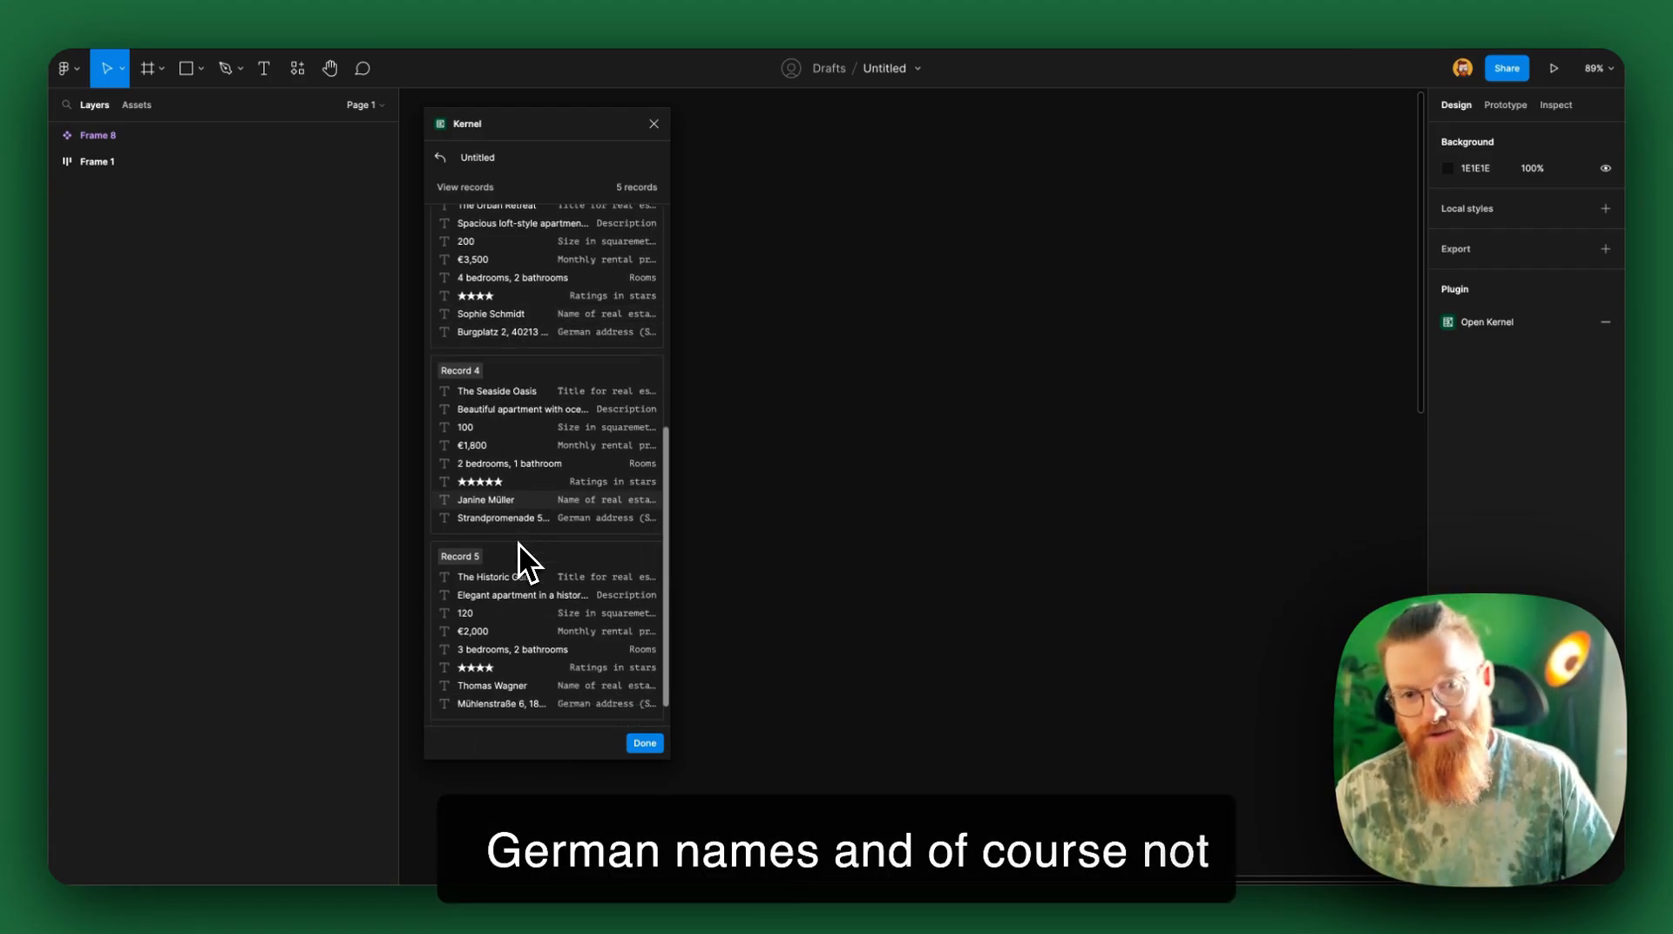
{"action": "scroll", "scroll_direction": "down", "scroll_amount": 3}
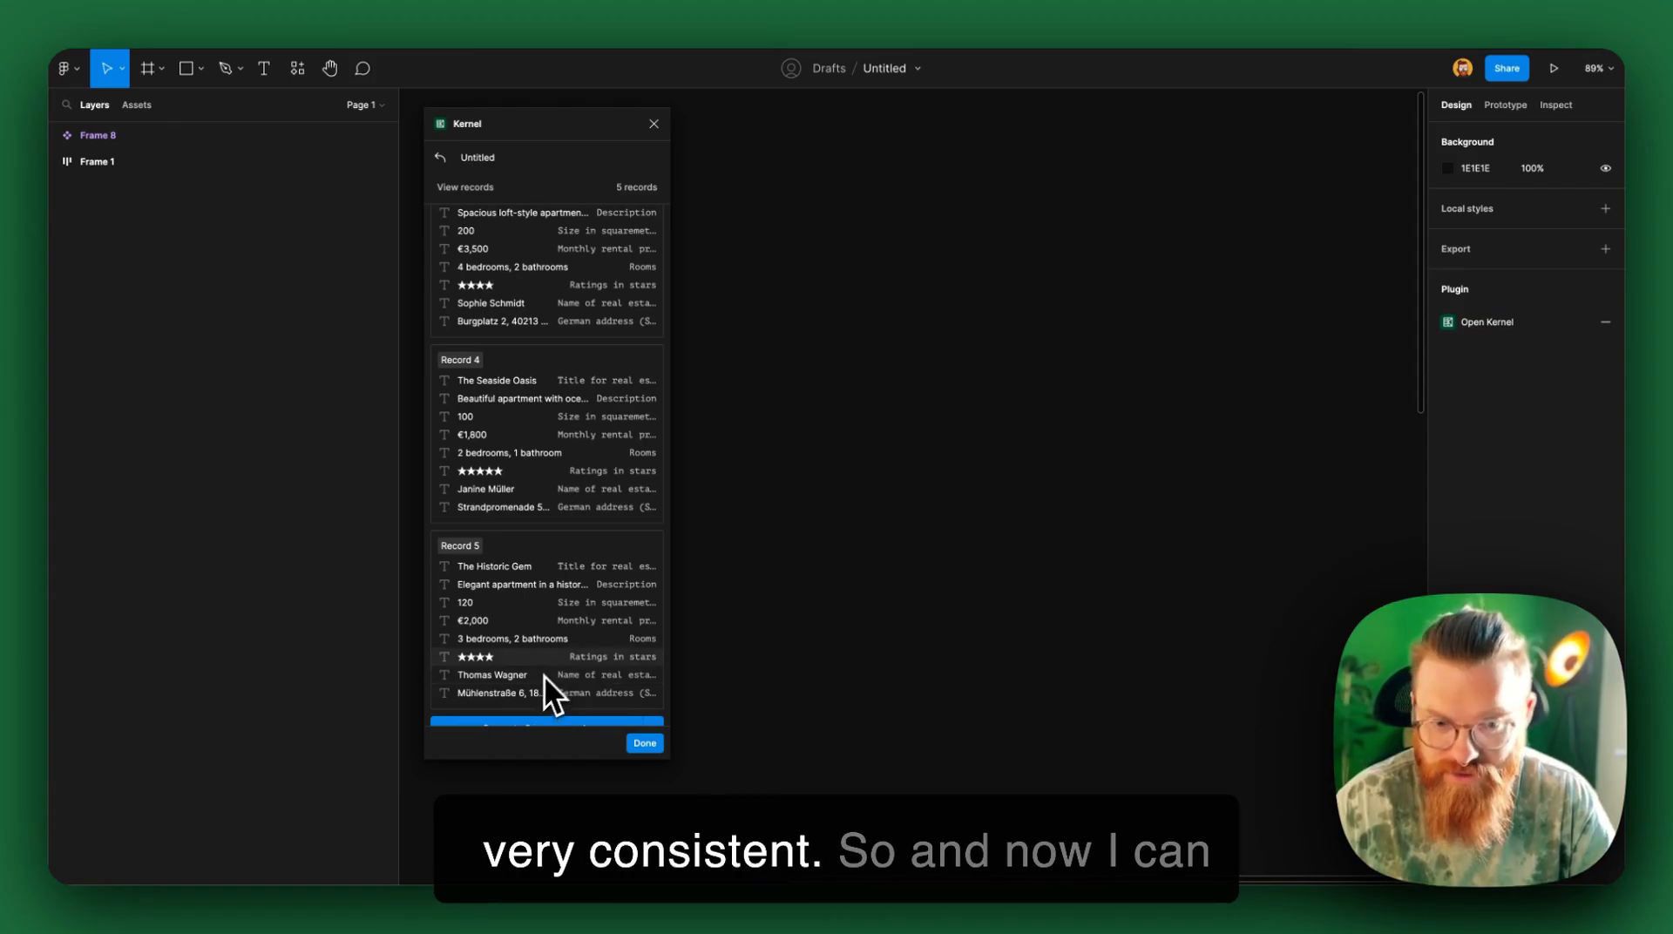
{"action": "scroll", "scroll_direction": "down", "scroll_amount": 3}
{"action": "type", "text": "Real estate r"}
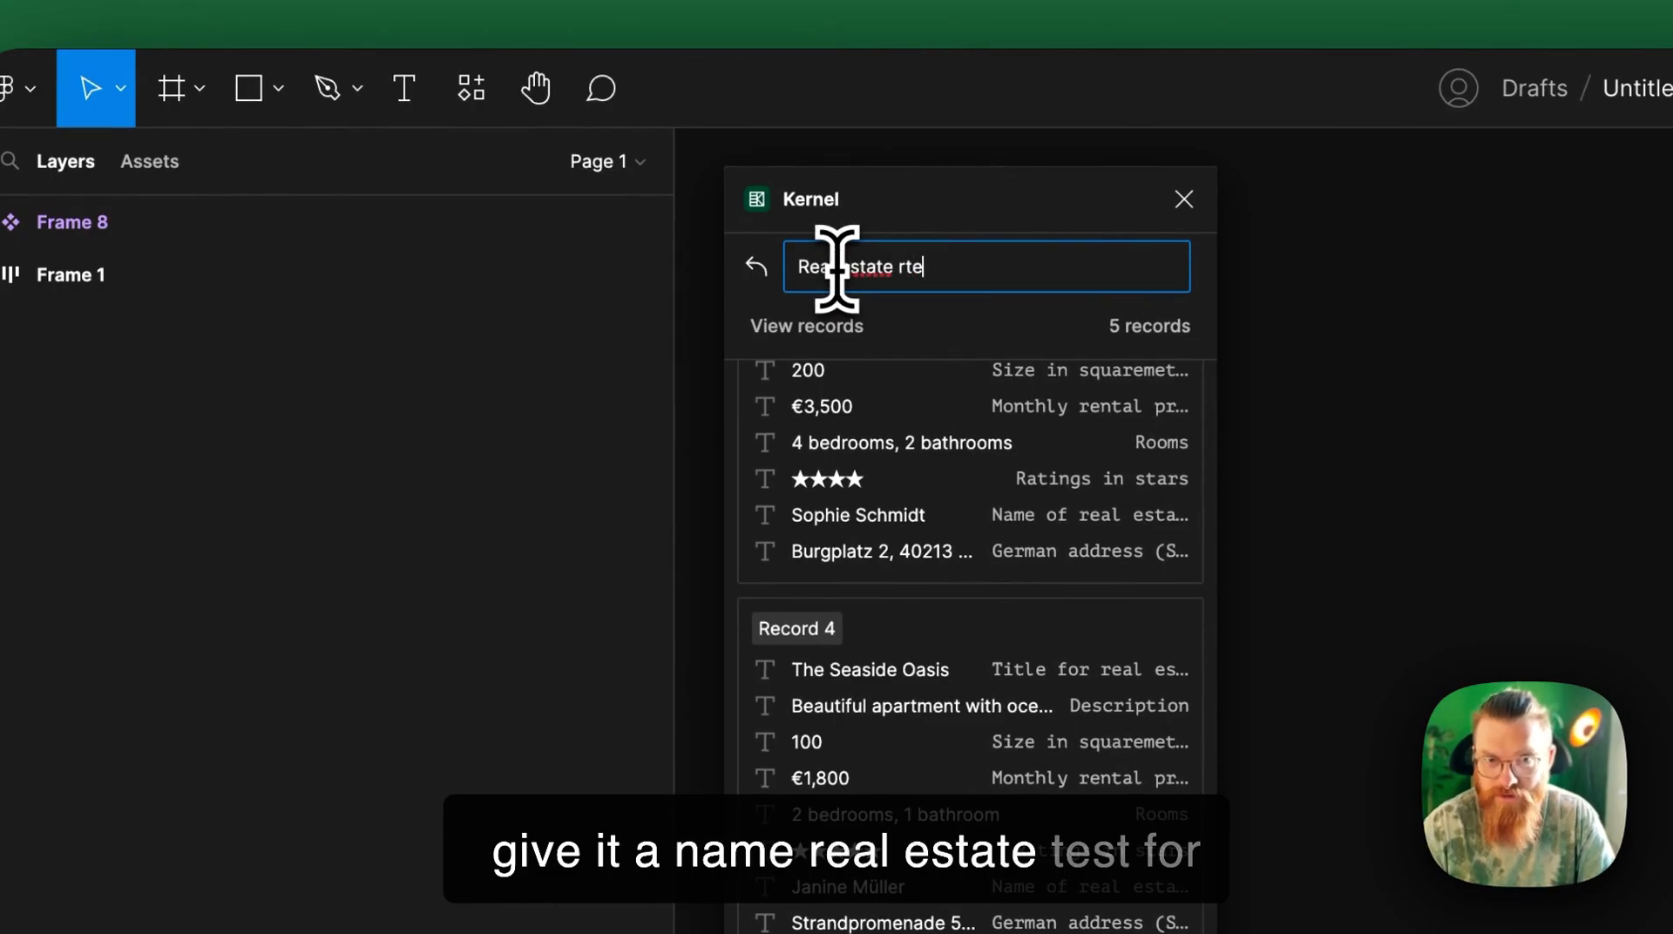
Step: Name the record set 'Real estate test' and save it as a library
{"action": "type", "text": "test"}
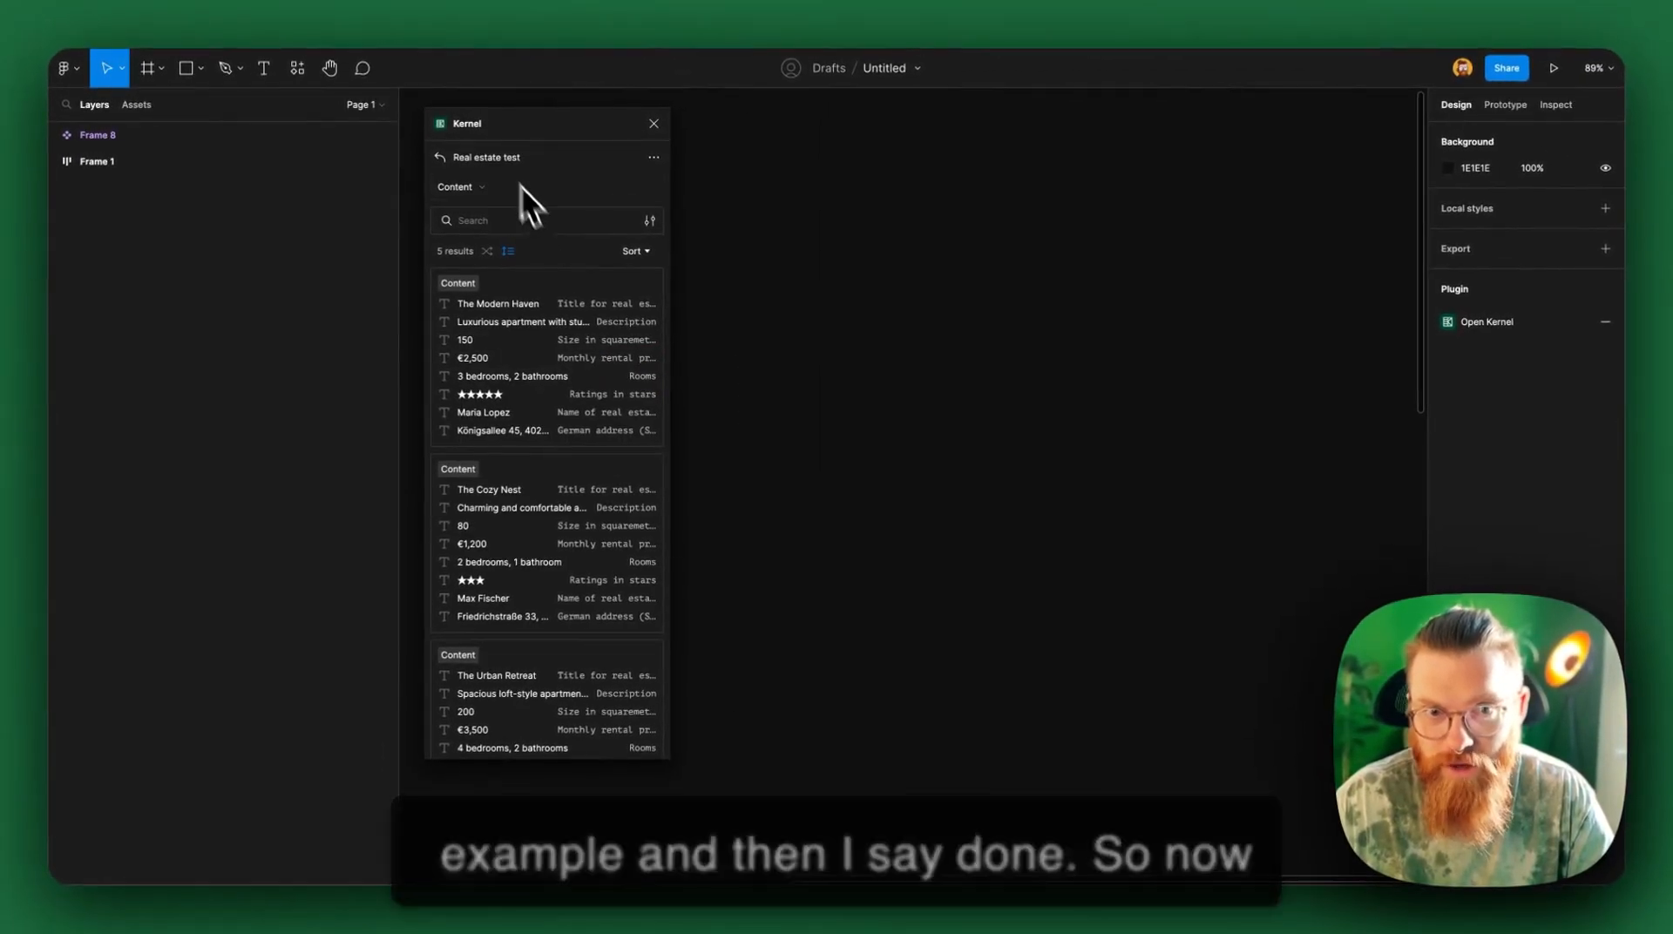
{"action": "mouse_move", "coordinate": [535, 446]}
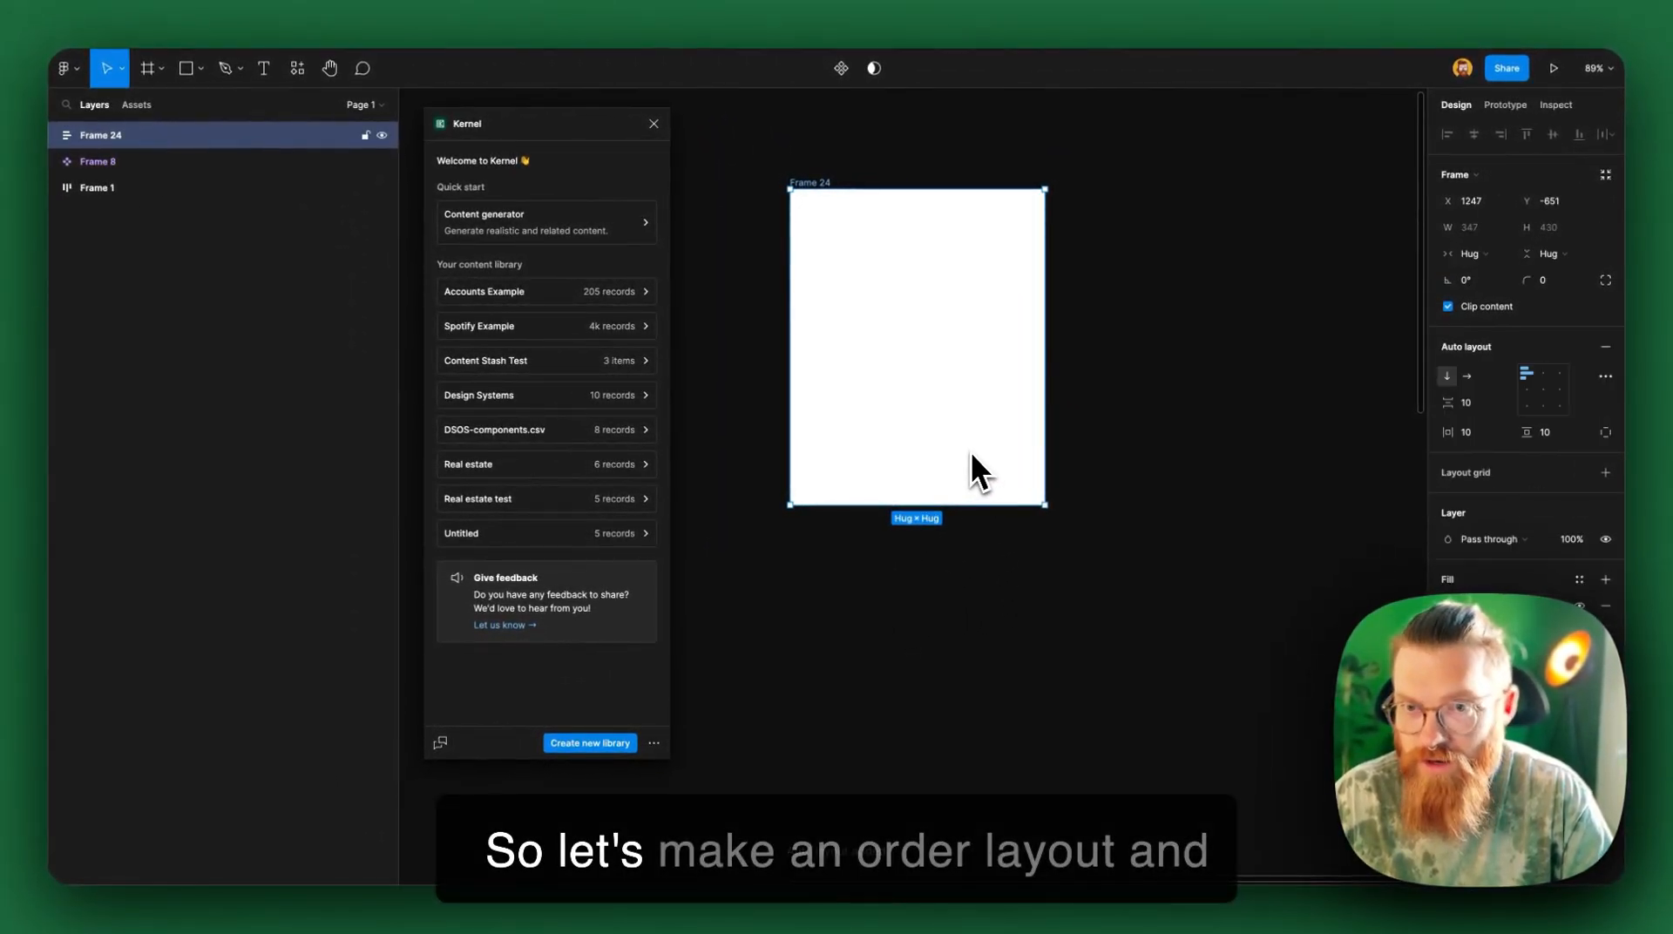
{"action": "mouse_move", "coordinate": [1193, 434]}
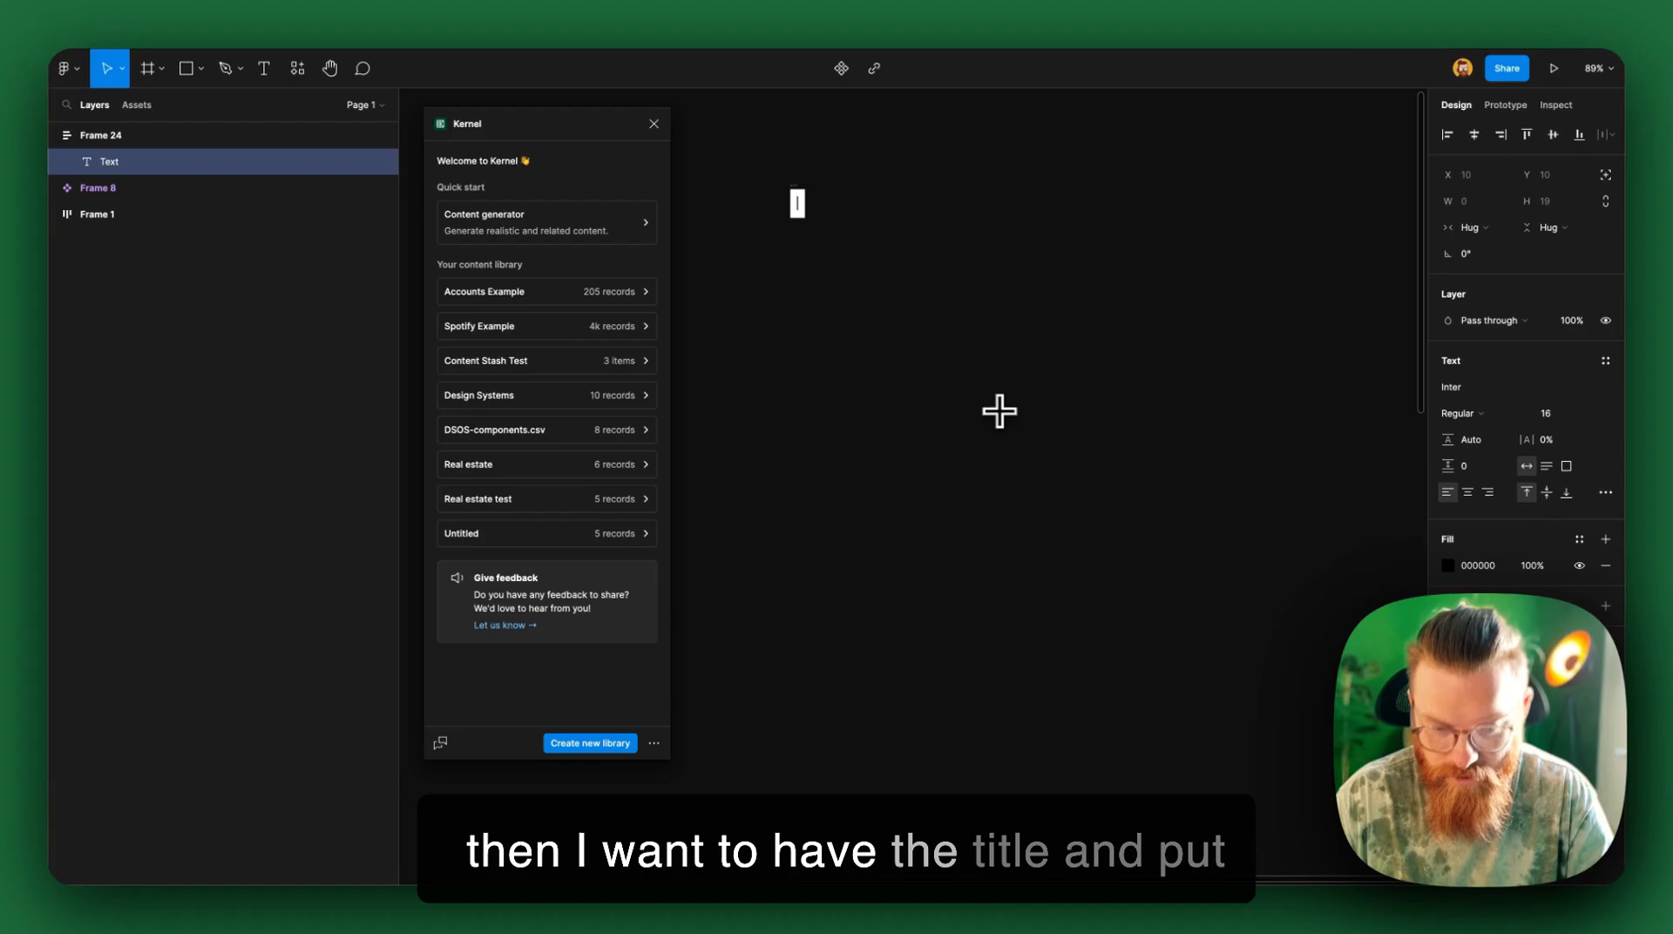
Step: Build a 300-wide auto-layout frame with an enlarged bold Title and a Description text
{"action": "type", "text": "Title"}
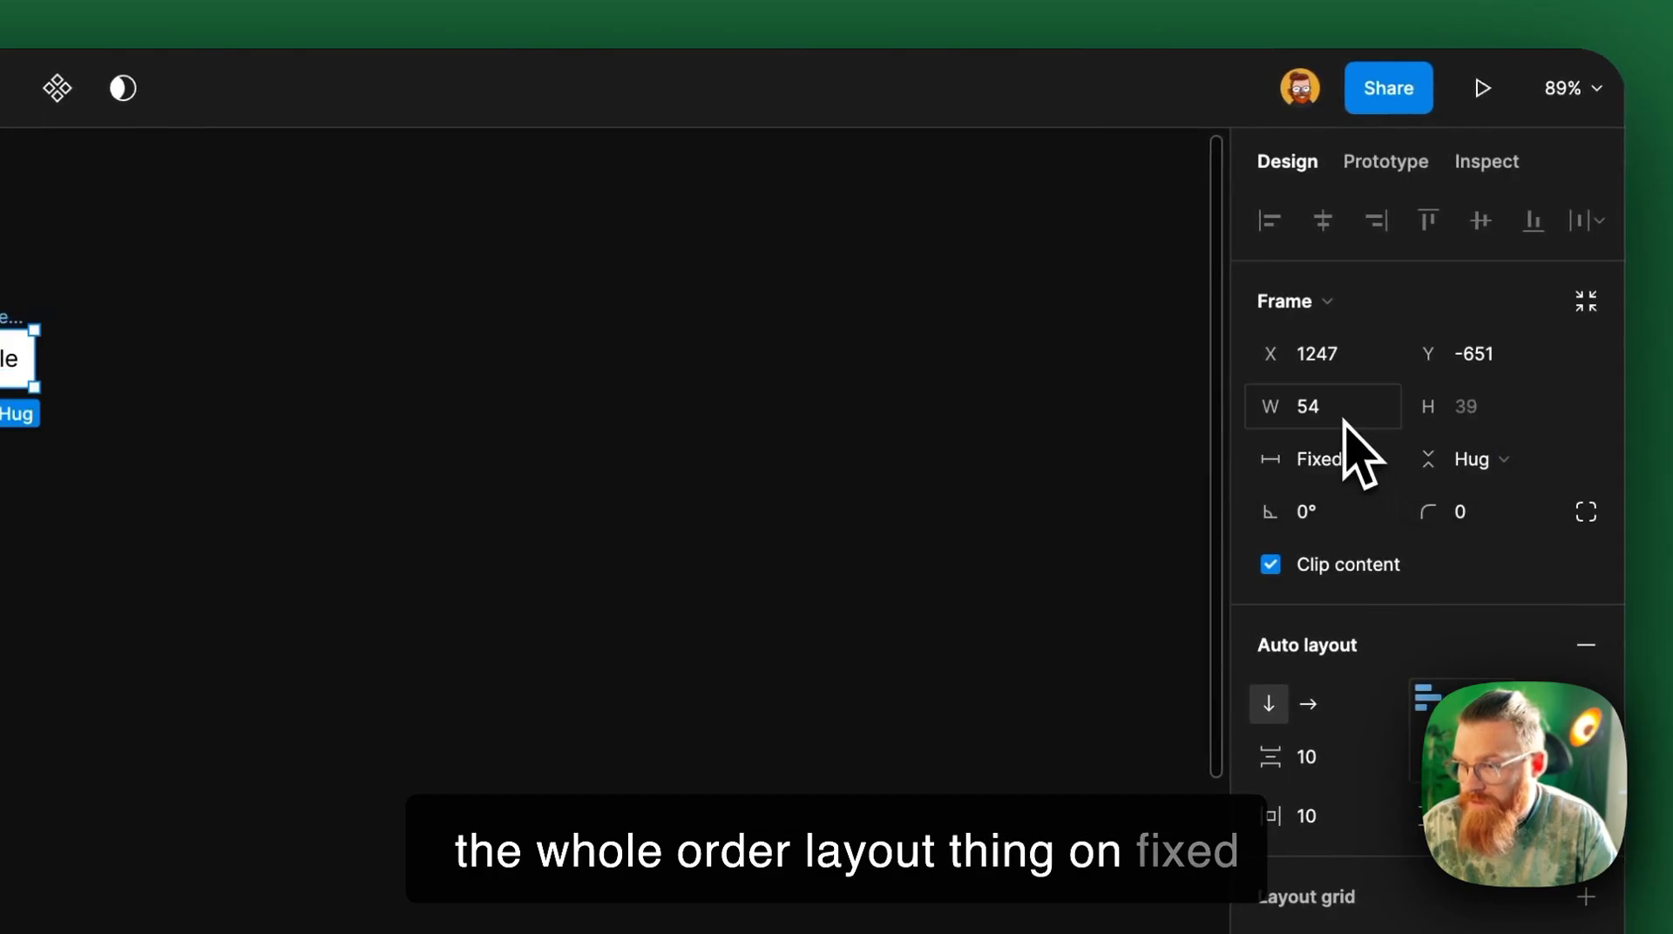
{"action": "type", "text": "300"}
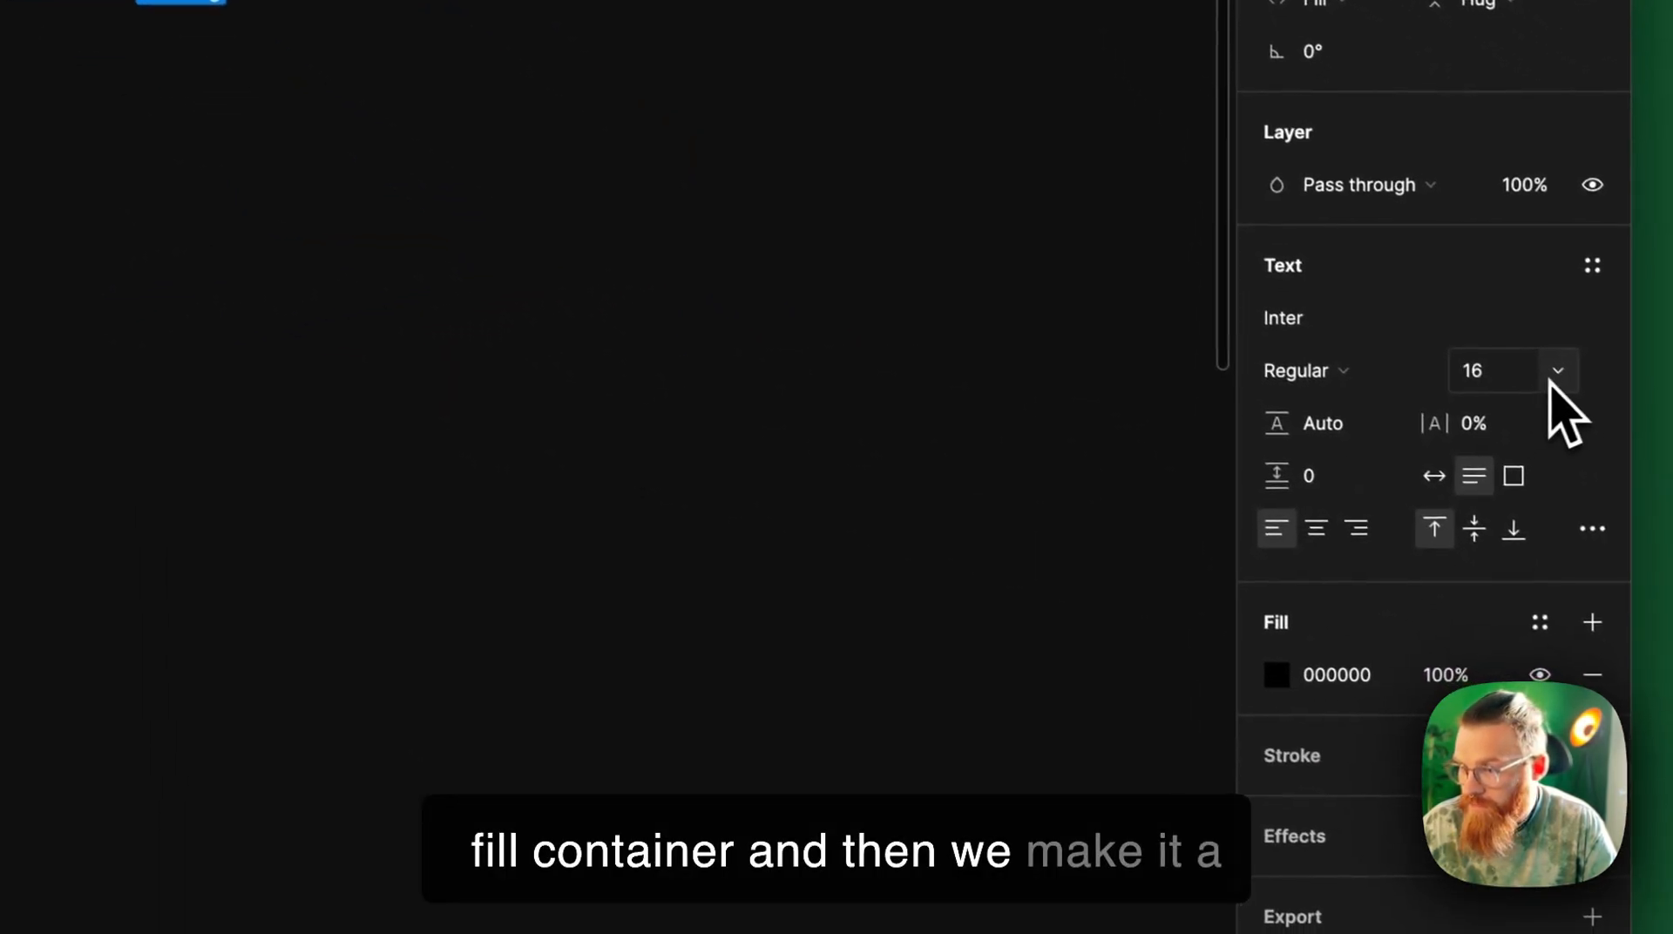
{"action": "left_click", "coordinate": [1304, 371]}
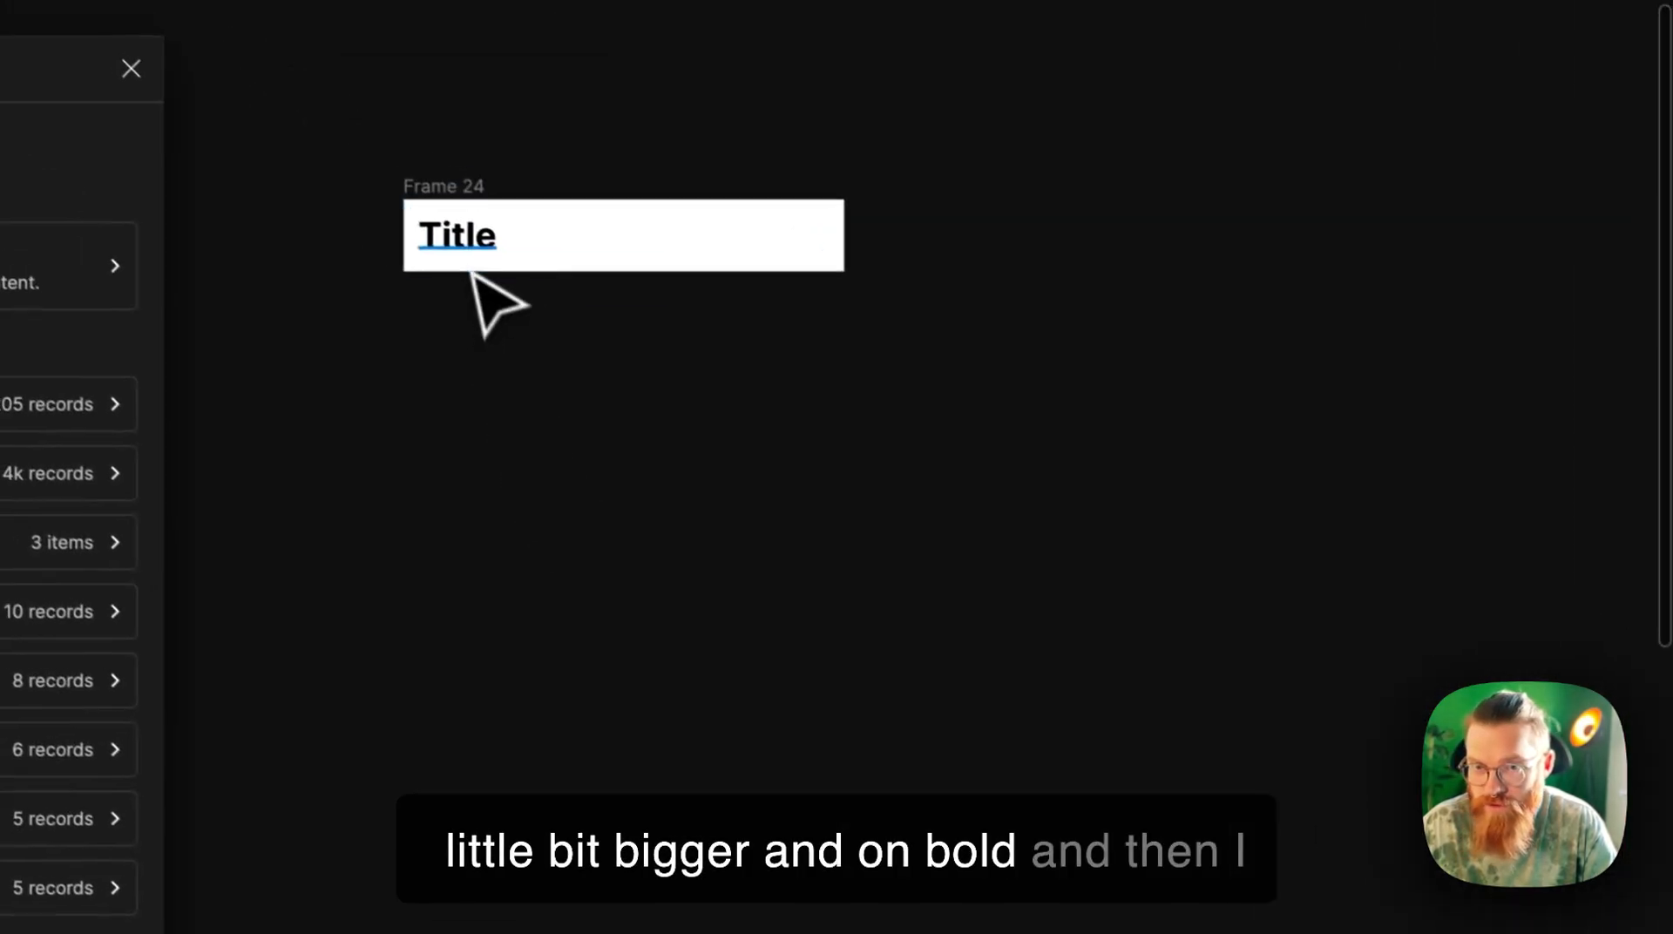
{"action": "type", "text": "Description"}
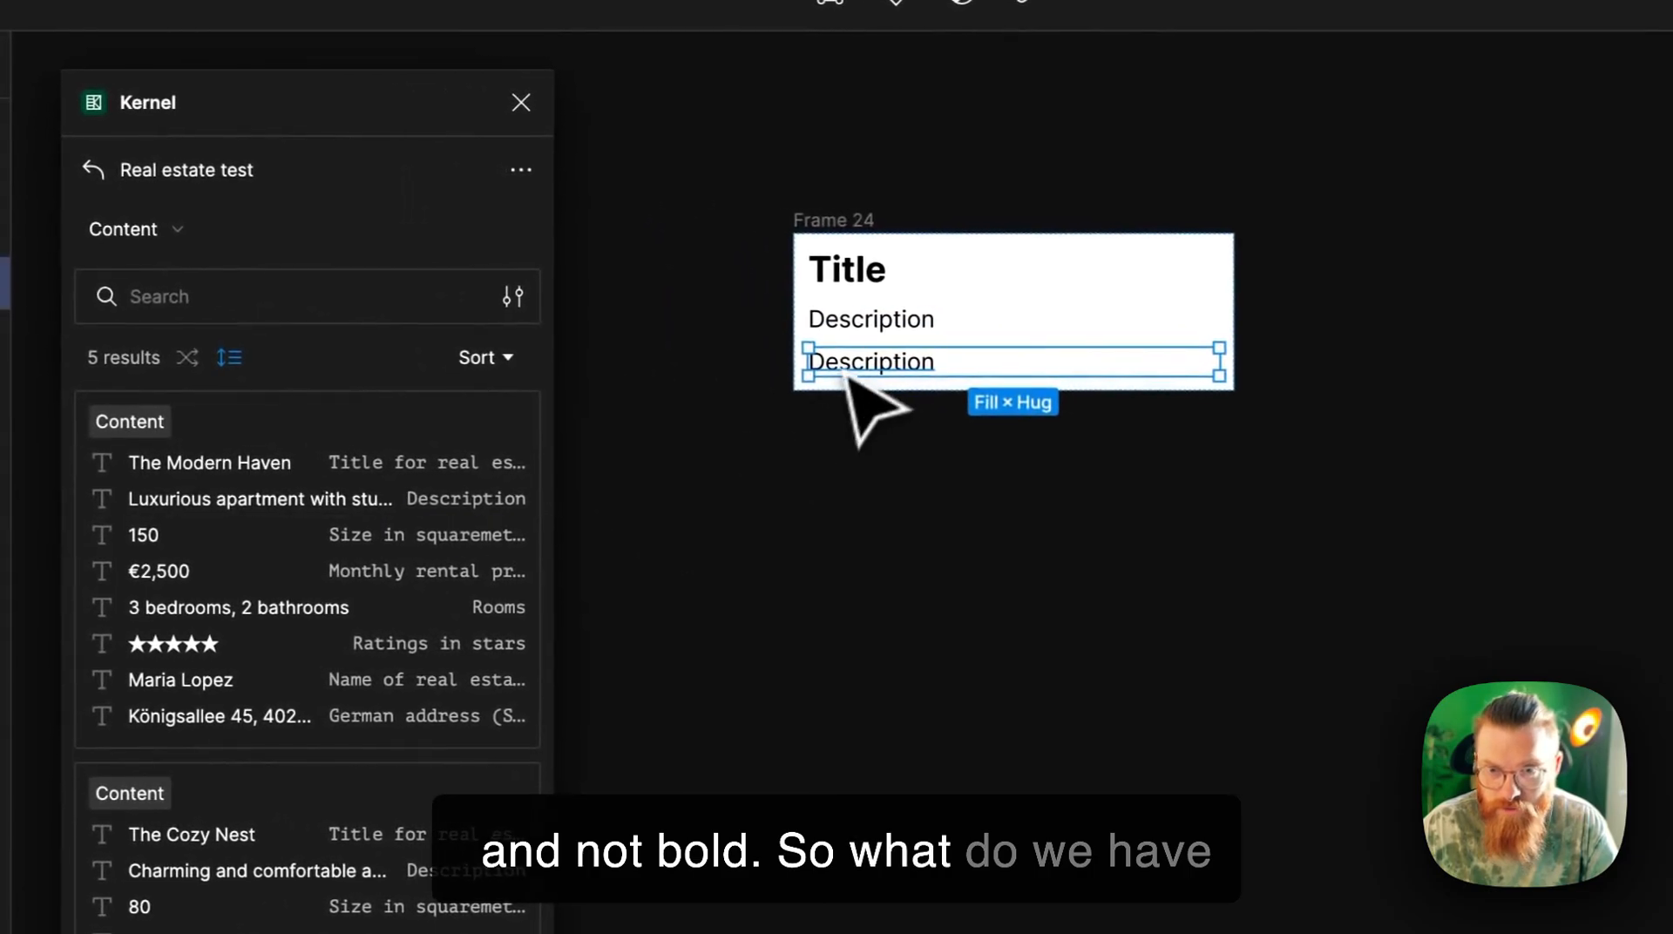
Step: Add Size, Price, Rooms, Rating, Real estate agent and Address text lines to the card
{"action": "type", "text": "Size"}
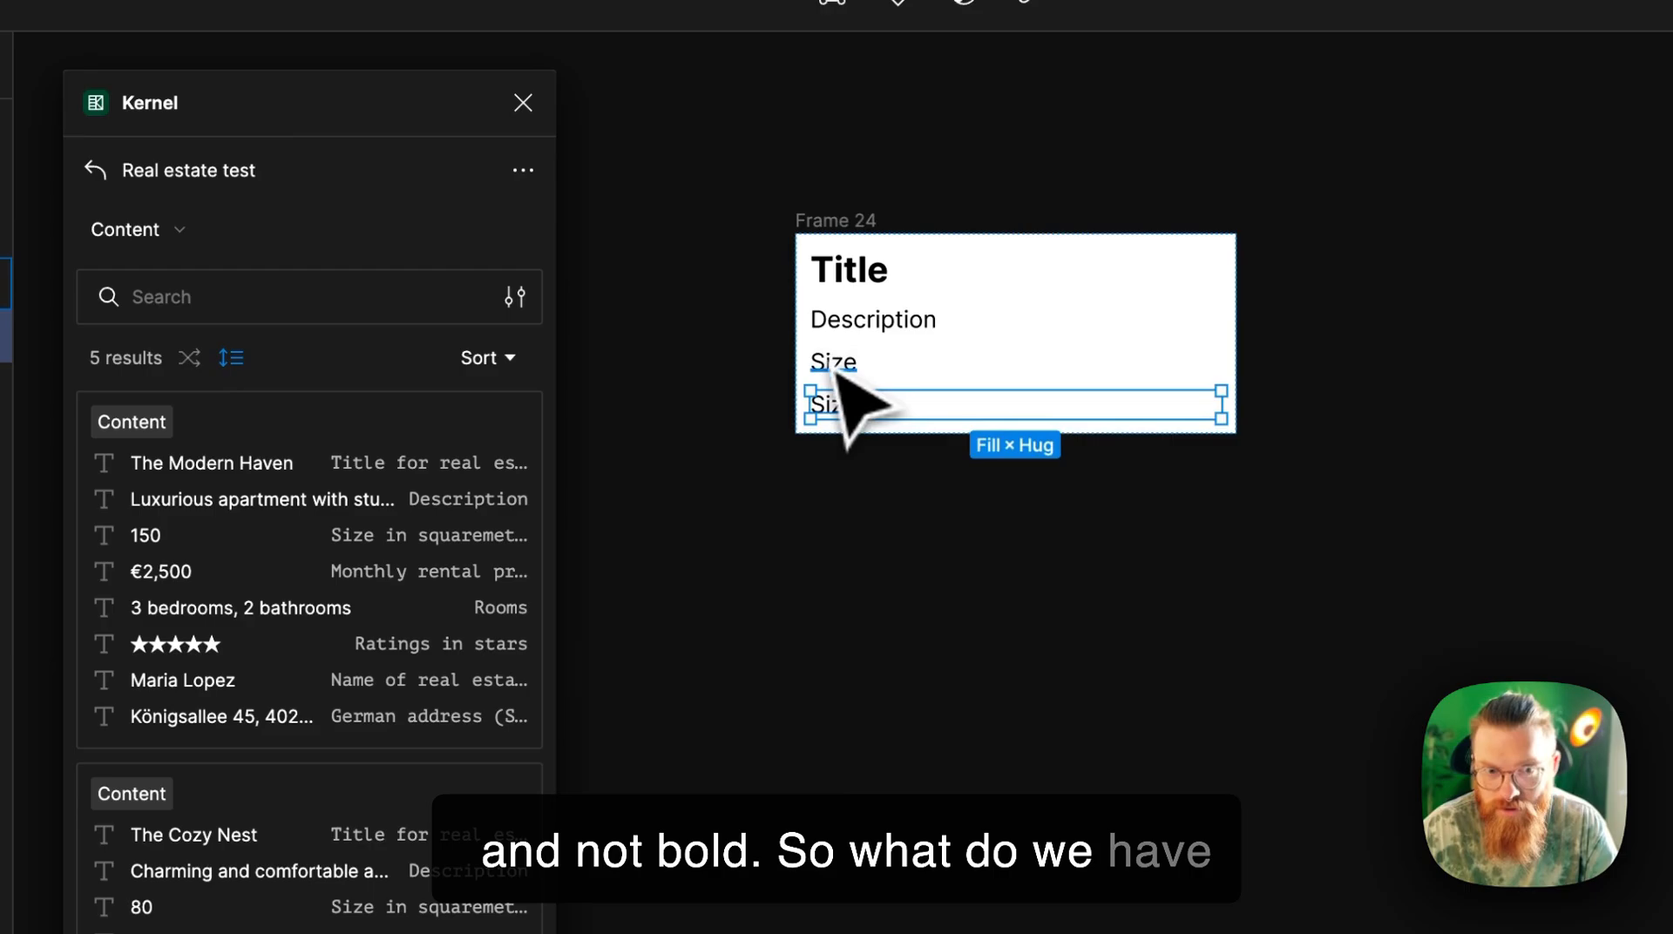
{"action": "type", "text": "Pric"}
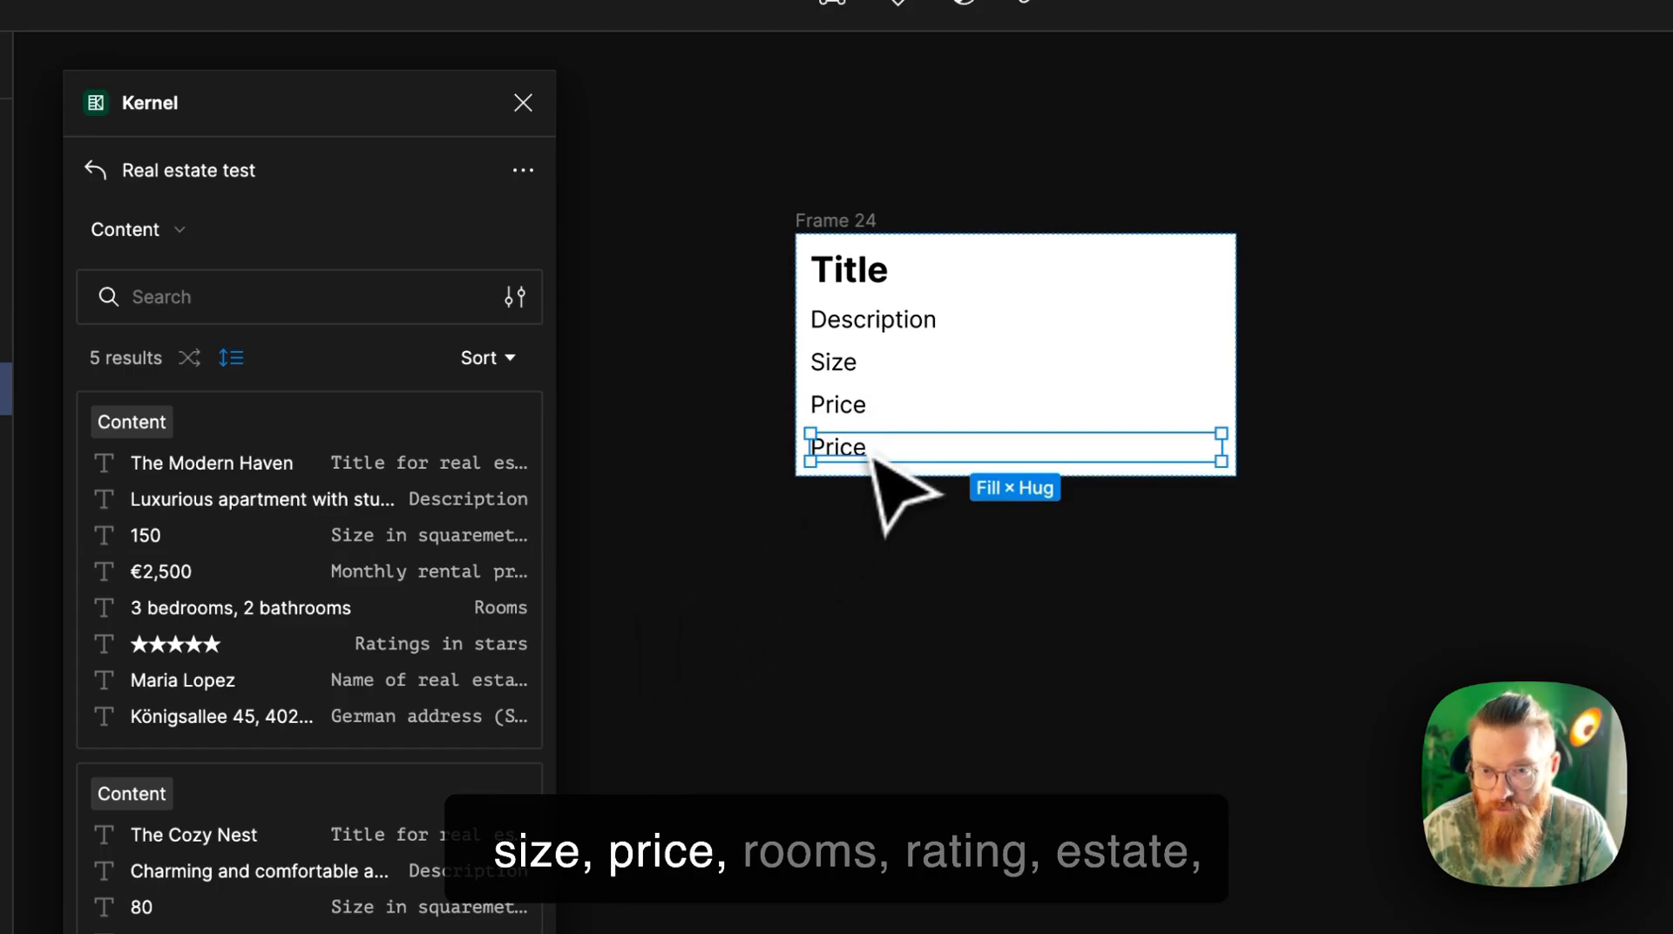
{"action": "double_click", "coordinate": [837, 447]}
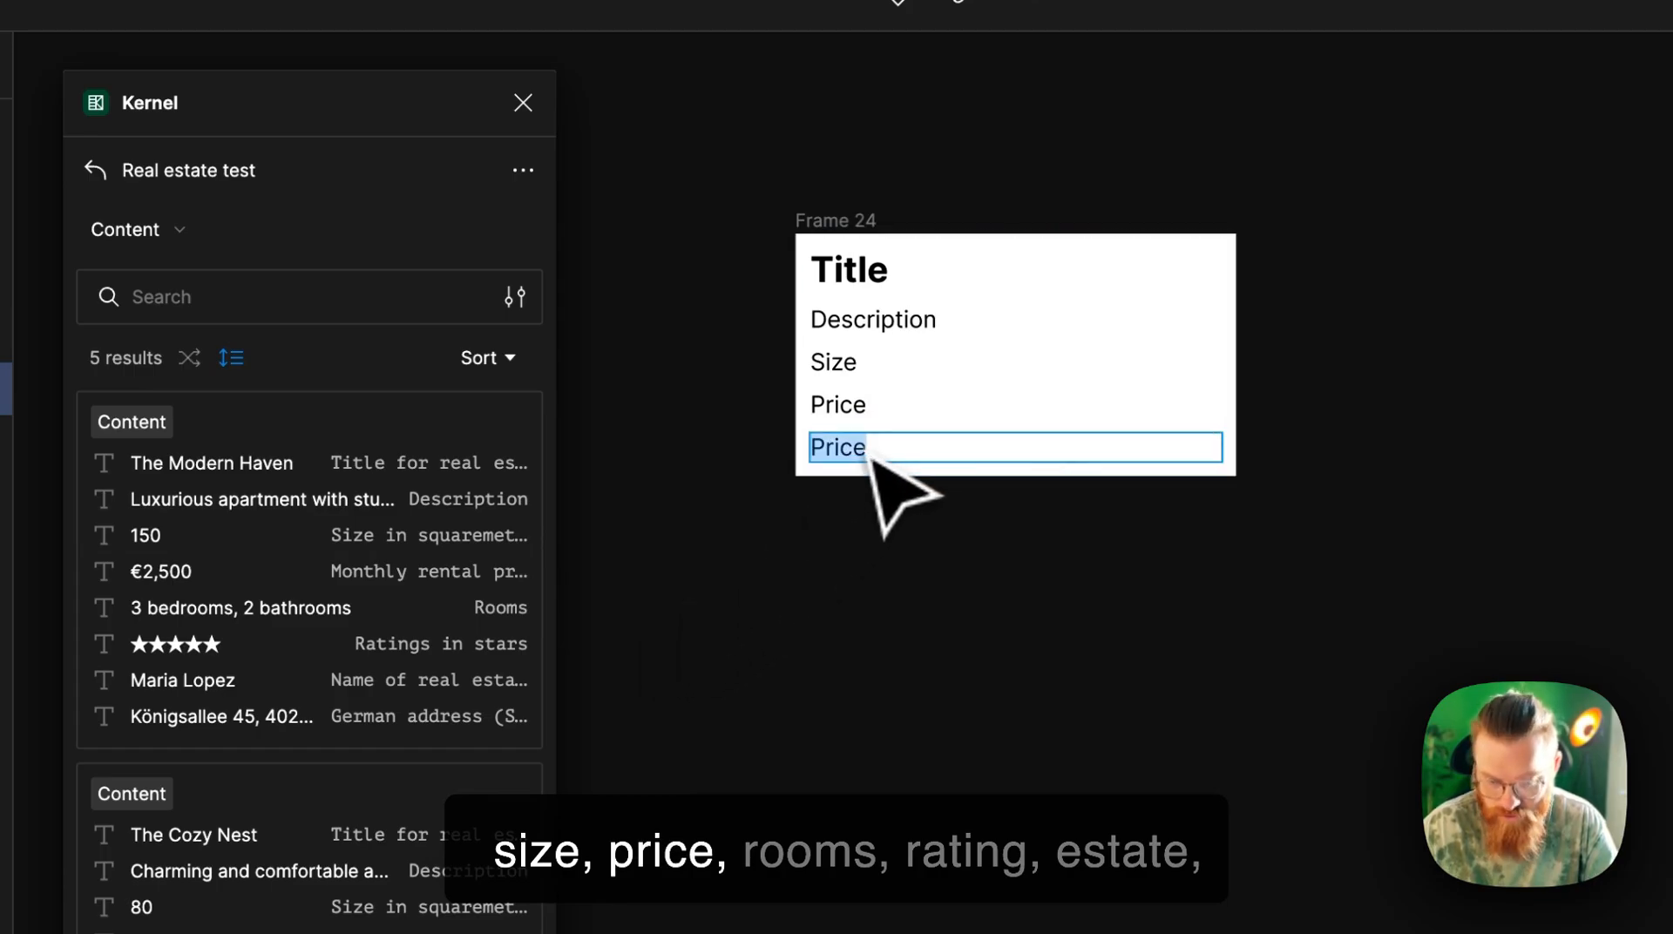
{"action": "type", "text": "Rooms"}
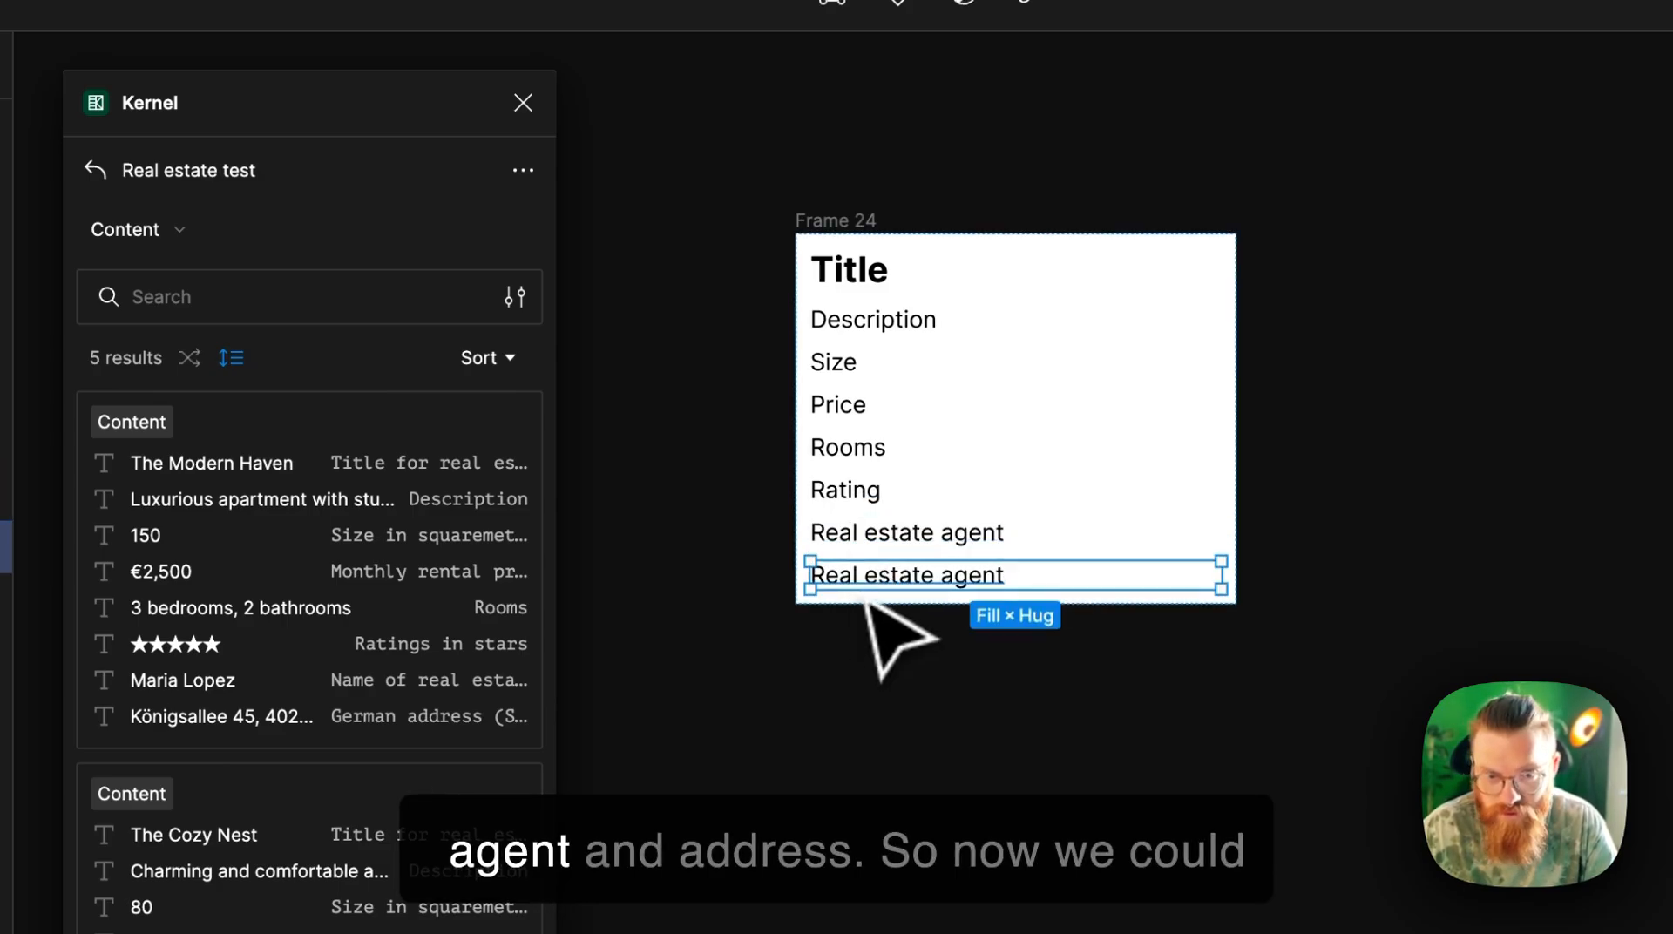
{"action": "double_click", "coordinate": [907, 575]}
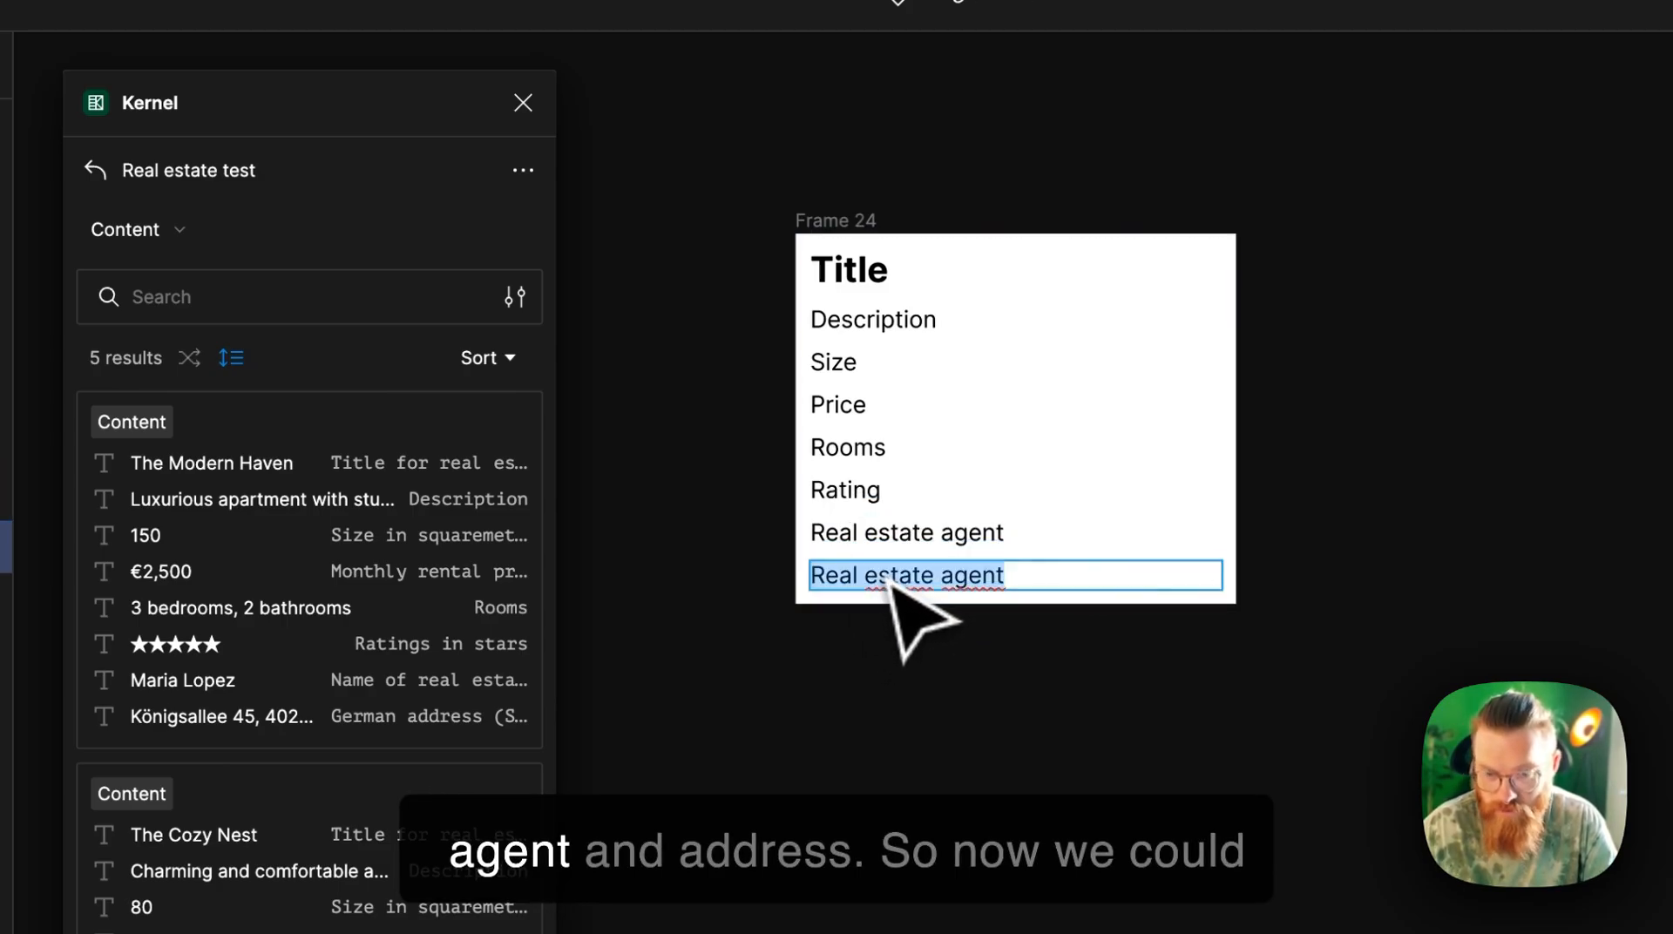
{"action": "type", "text": "Address"}
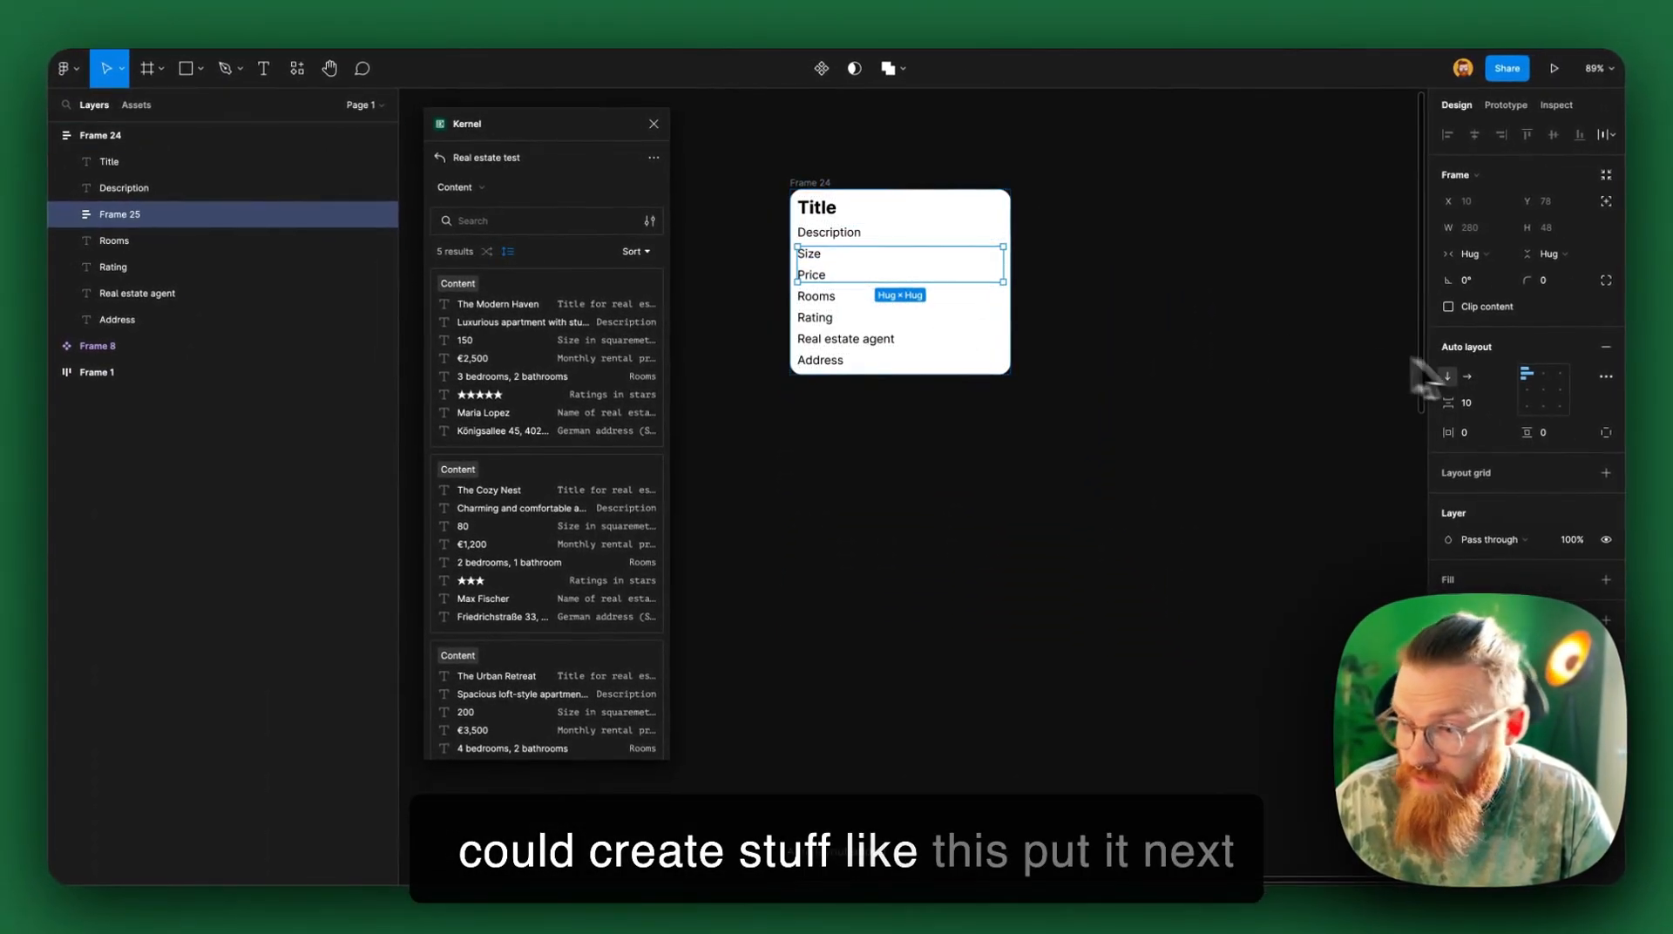
Step: Wrap Size and Price in a horizontal auto layout frame and adjust the text line widths
{"action": "left_click", "coordinate": [1467, 255]}
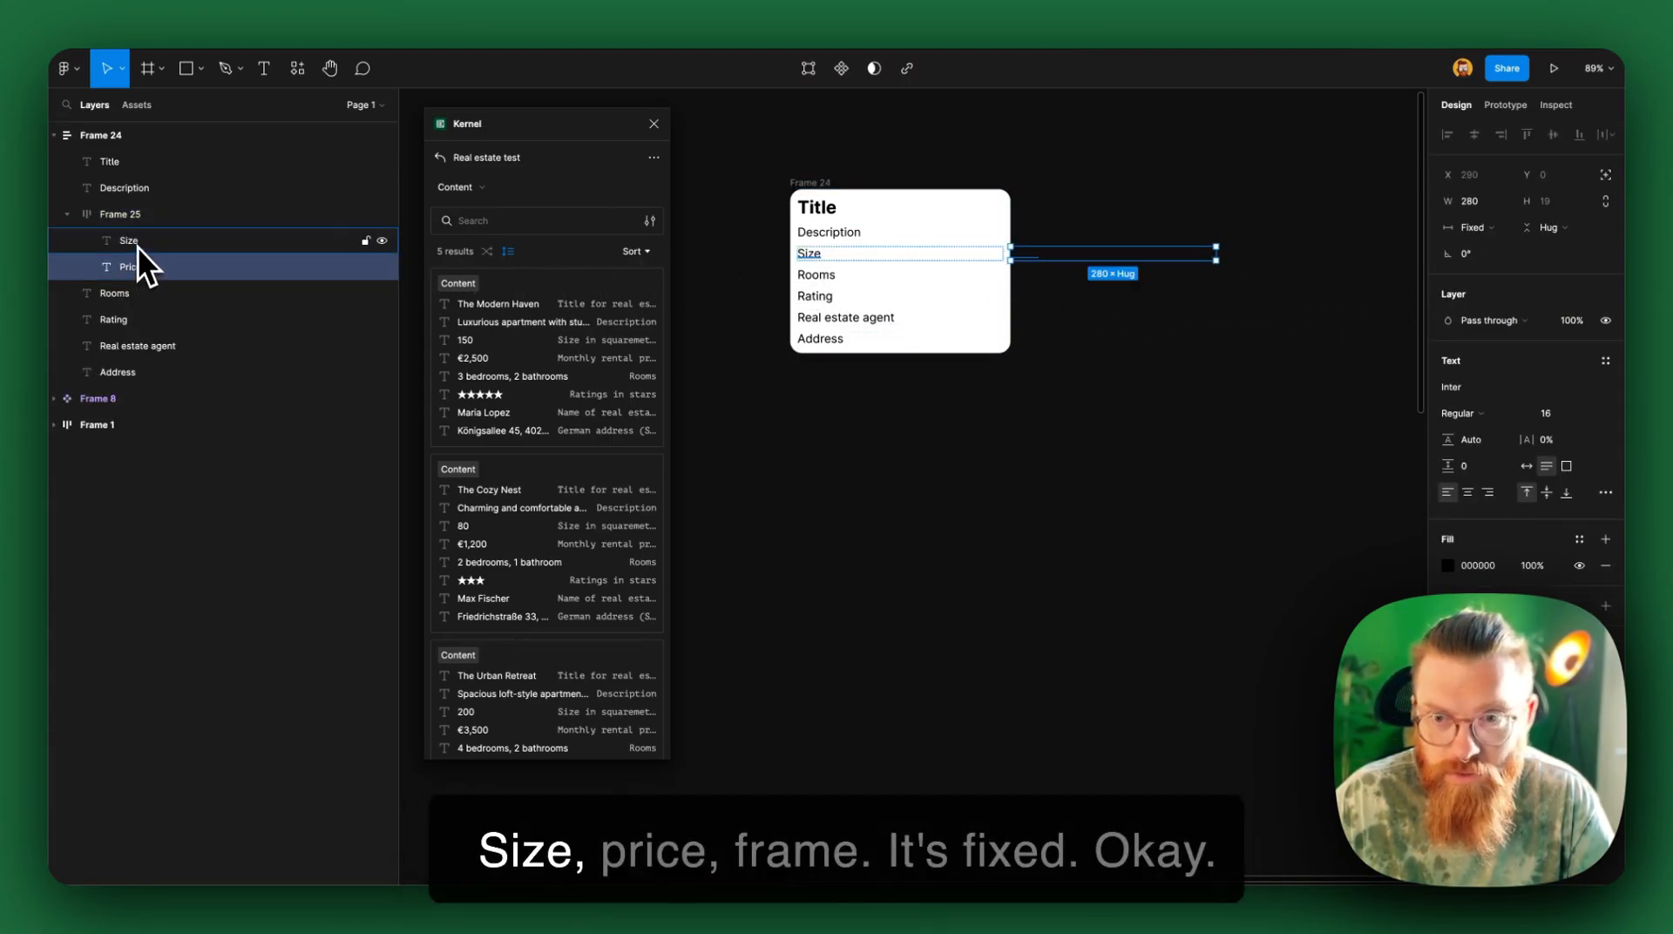
{"action": "left_click", "coordinate": [120, 214]}
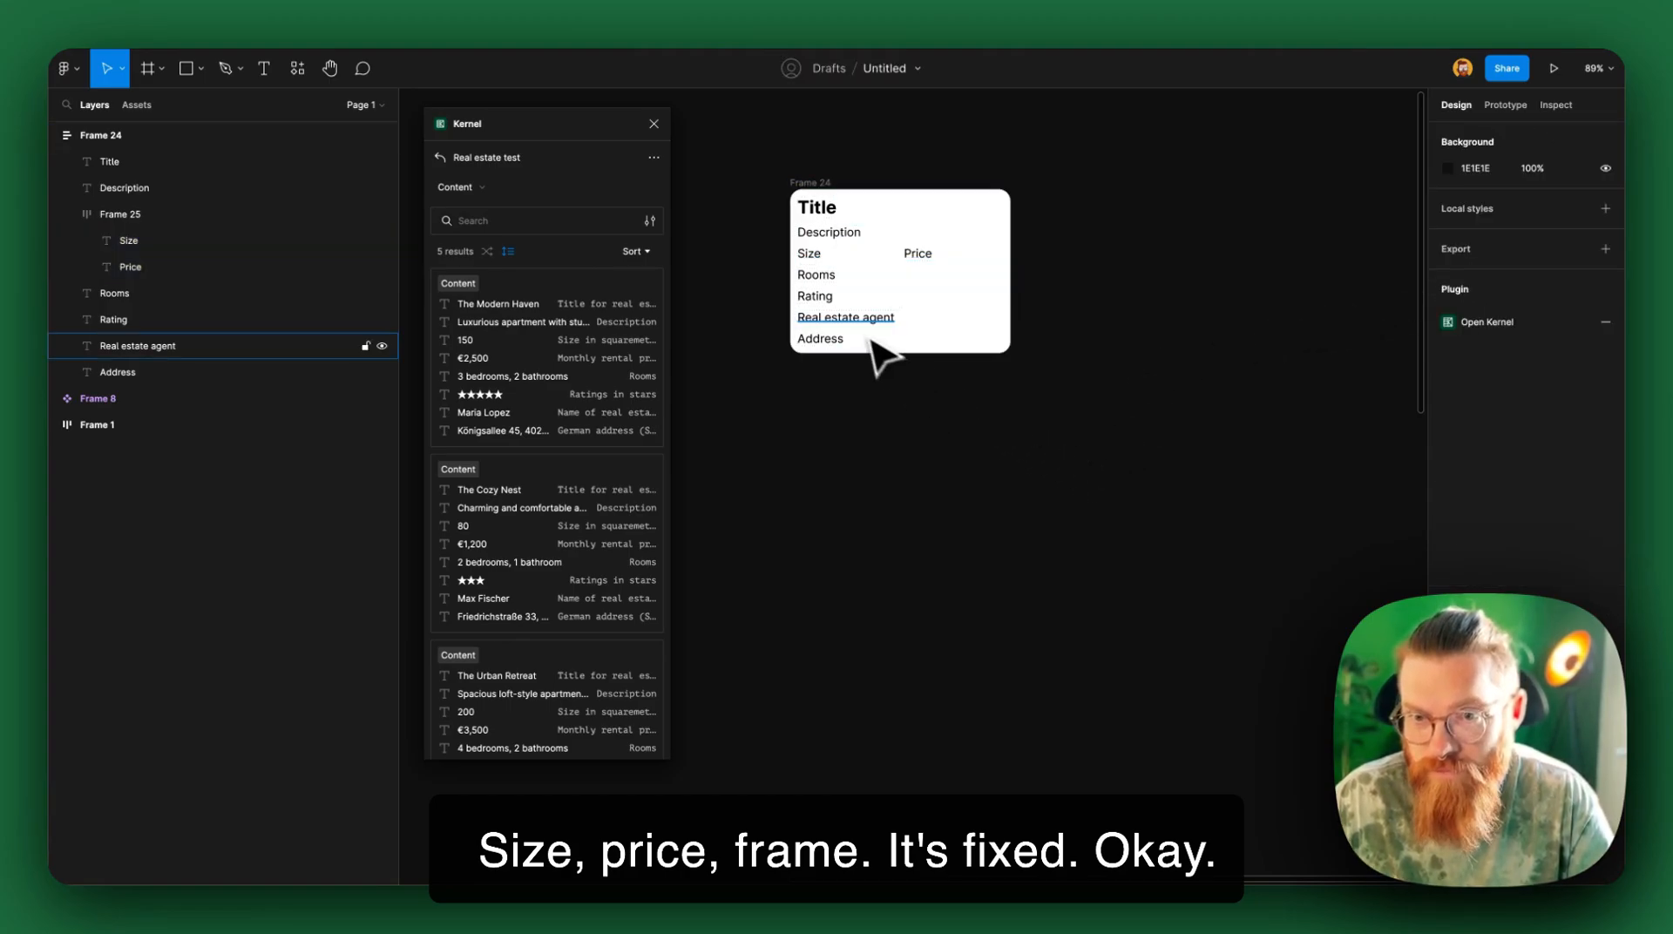
{"action": "left_click", "coordinate": [814, 296]}
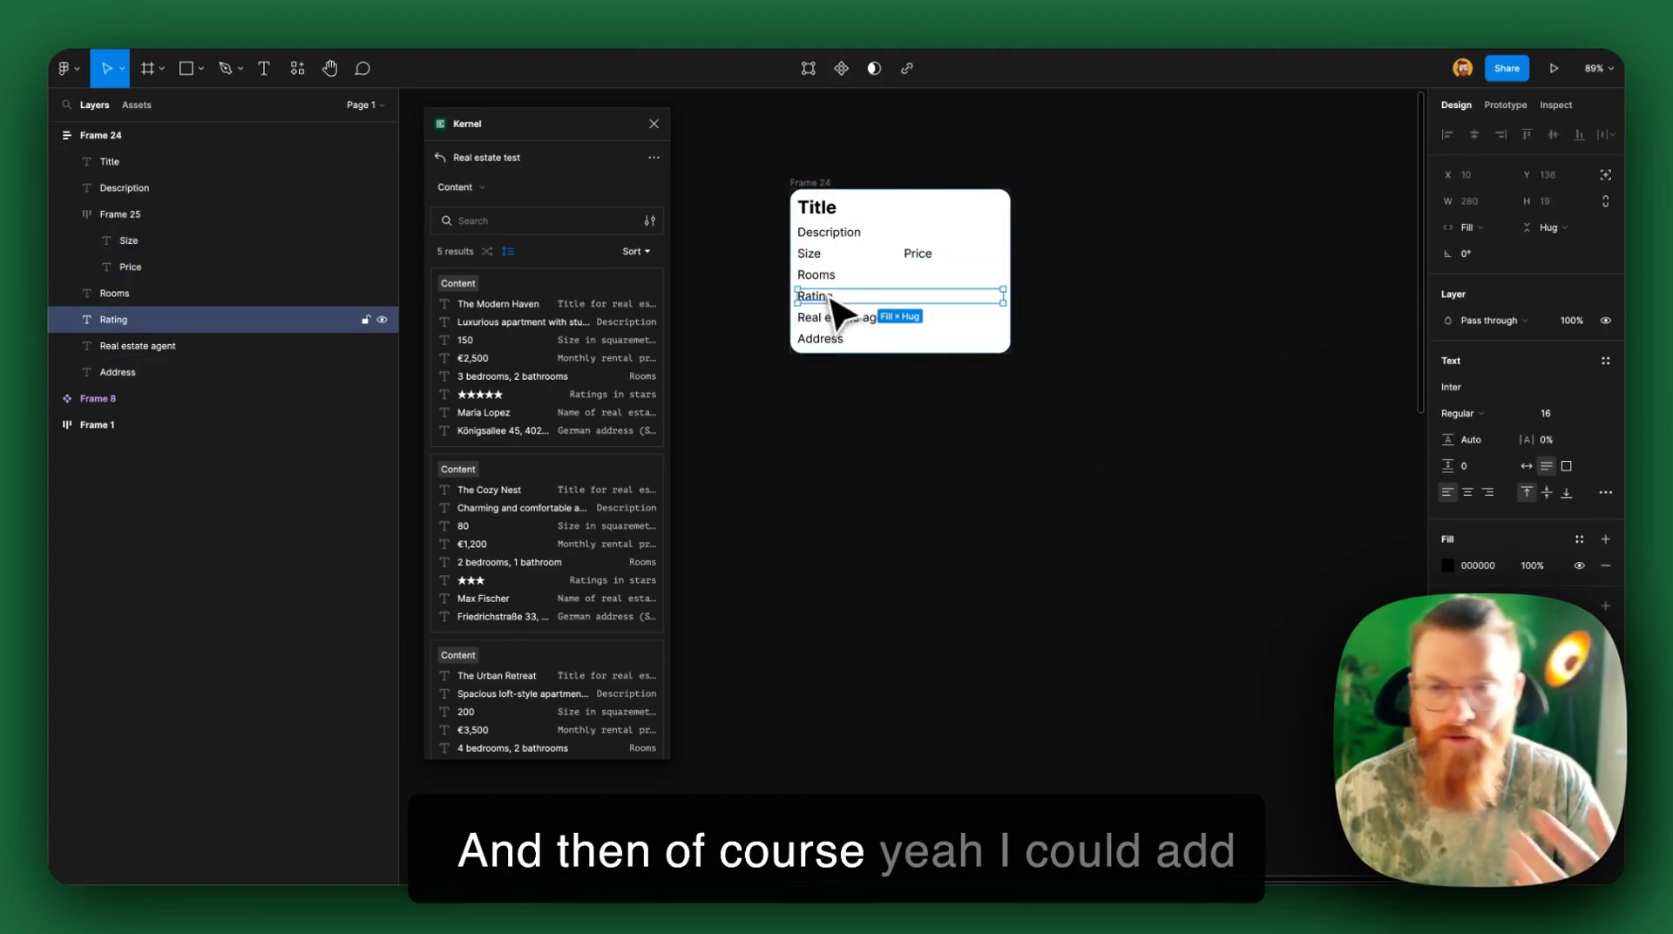
{"action": "mouse_move", "coordinate": [890, 387]}
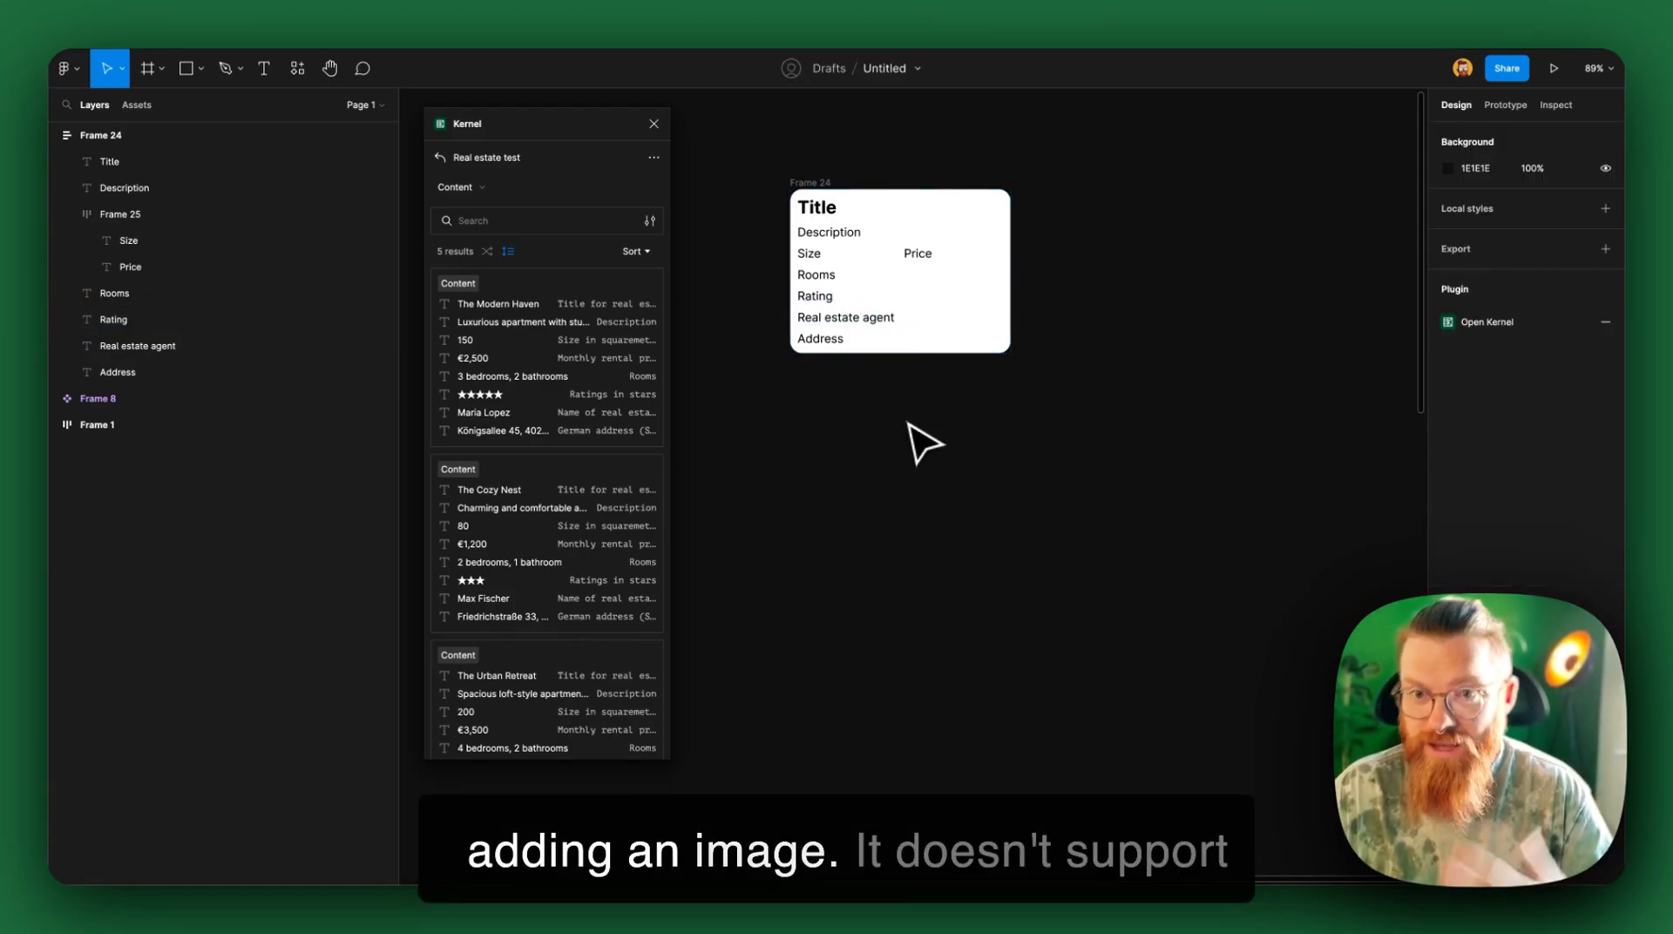
{"action": "mouse_move", "coordinate": [915, 424]}
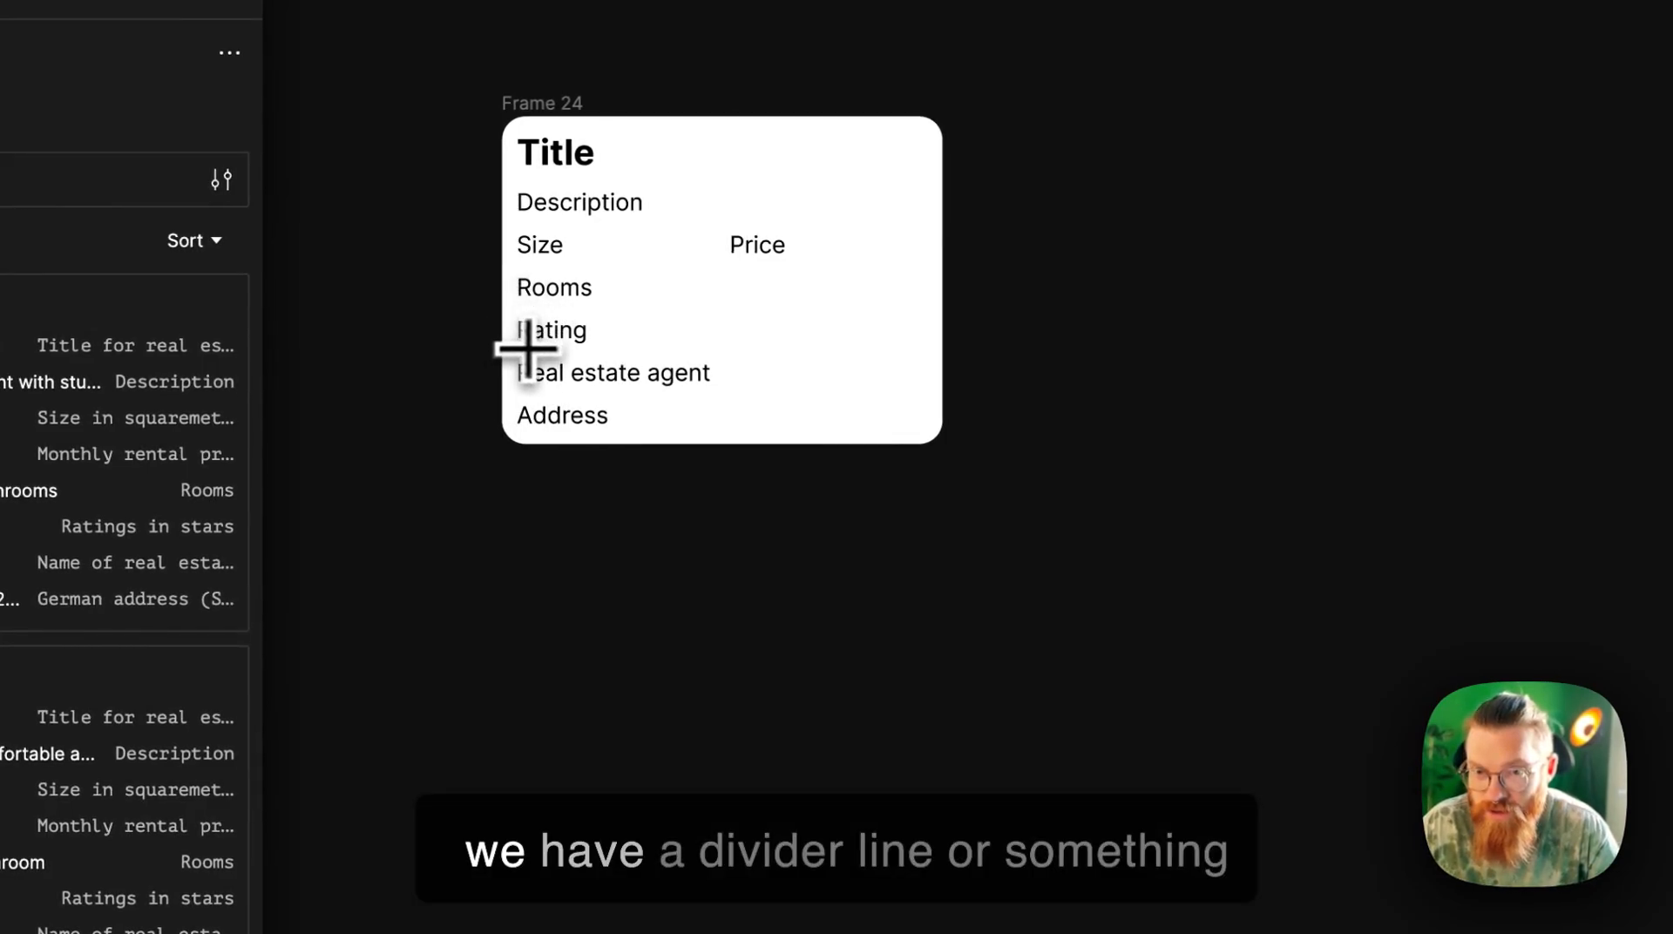
Step: Draw a horizontal divider line across the card just below the Rooms line
{"action": "left_click_drag", "start_coordinate": [516, 316], "coordinate": [924, 315]}
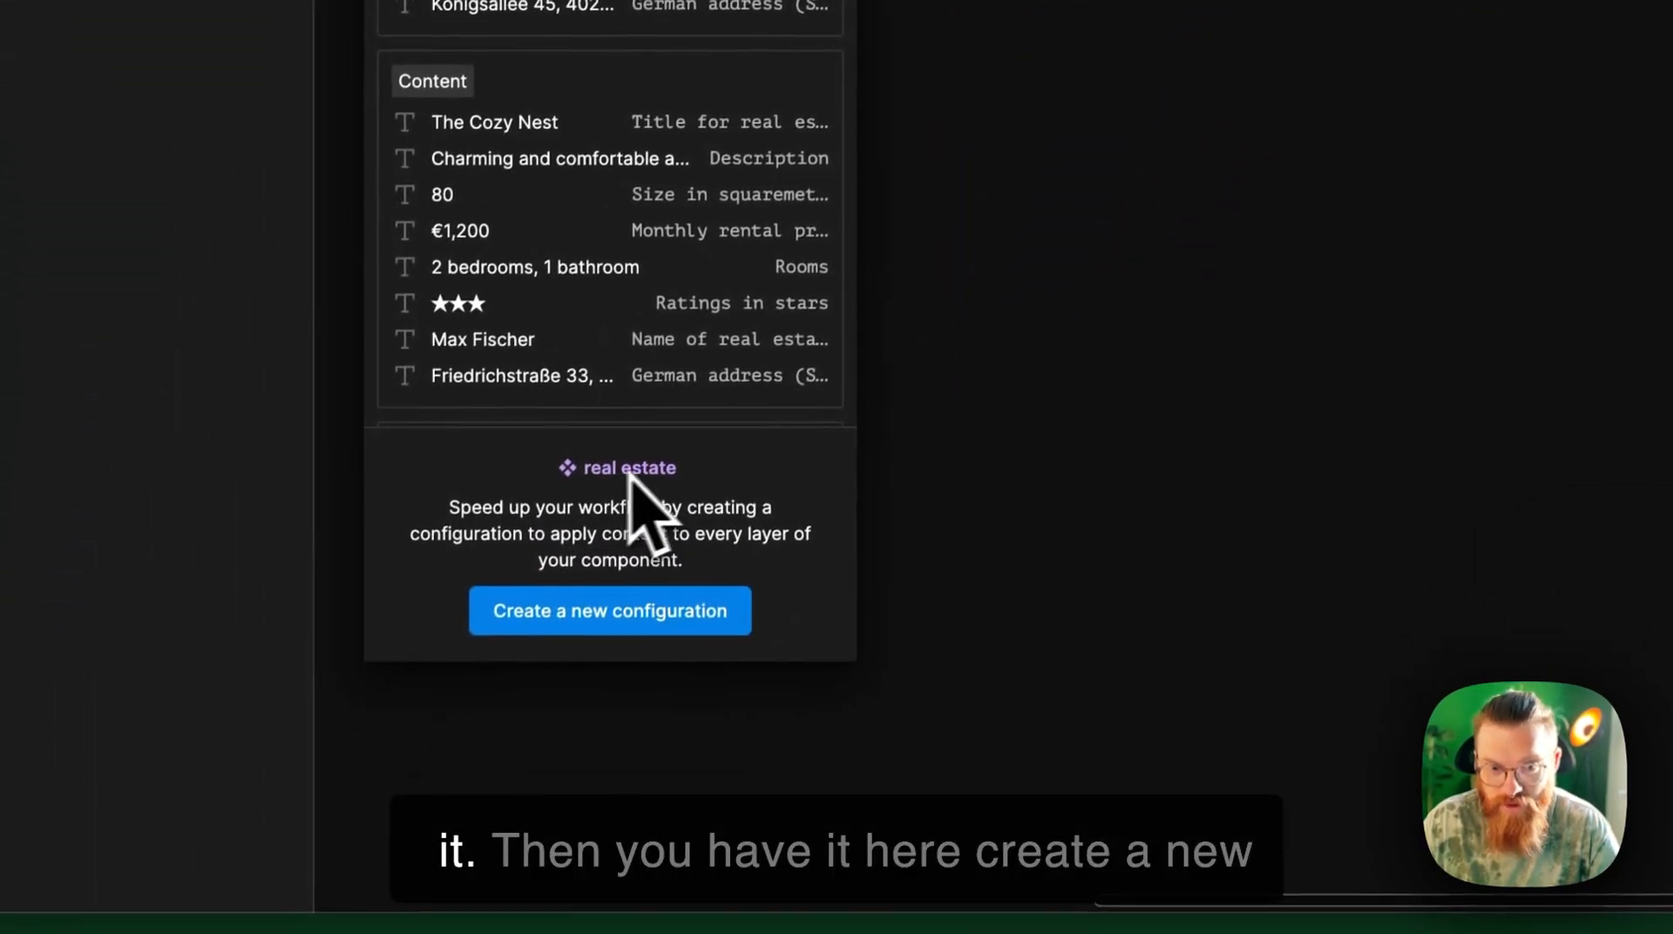
Step: Start a new Kernel configuration and link the Title layer to the apartment title source
{"action": "left_click", "coordinate": [611, 612]}
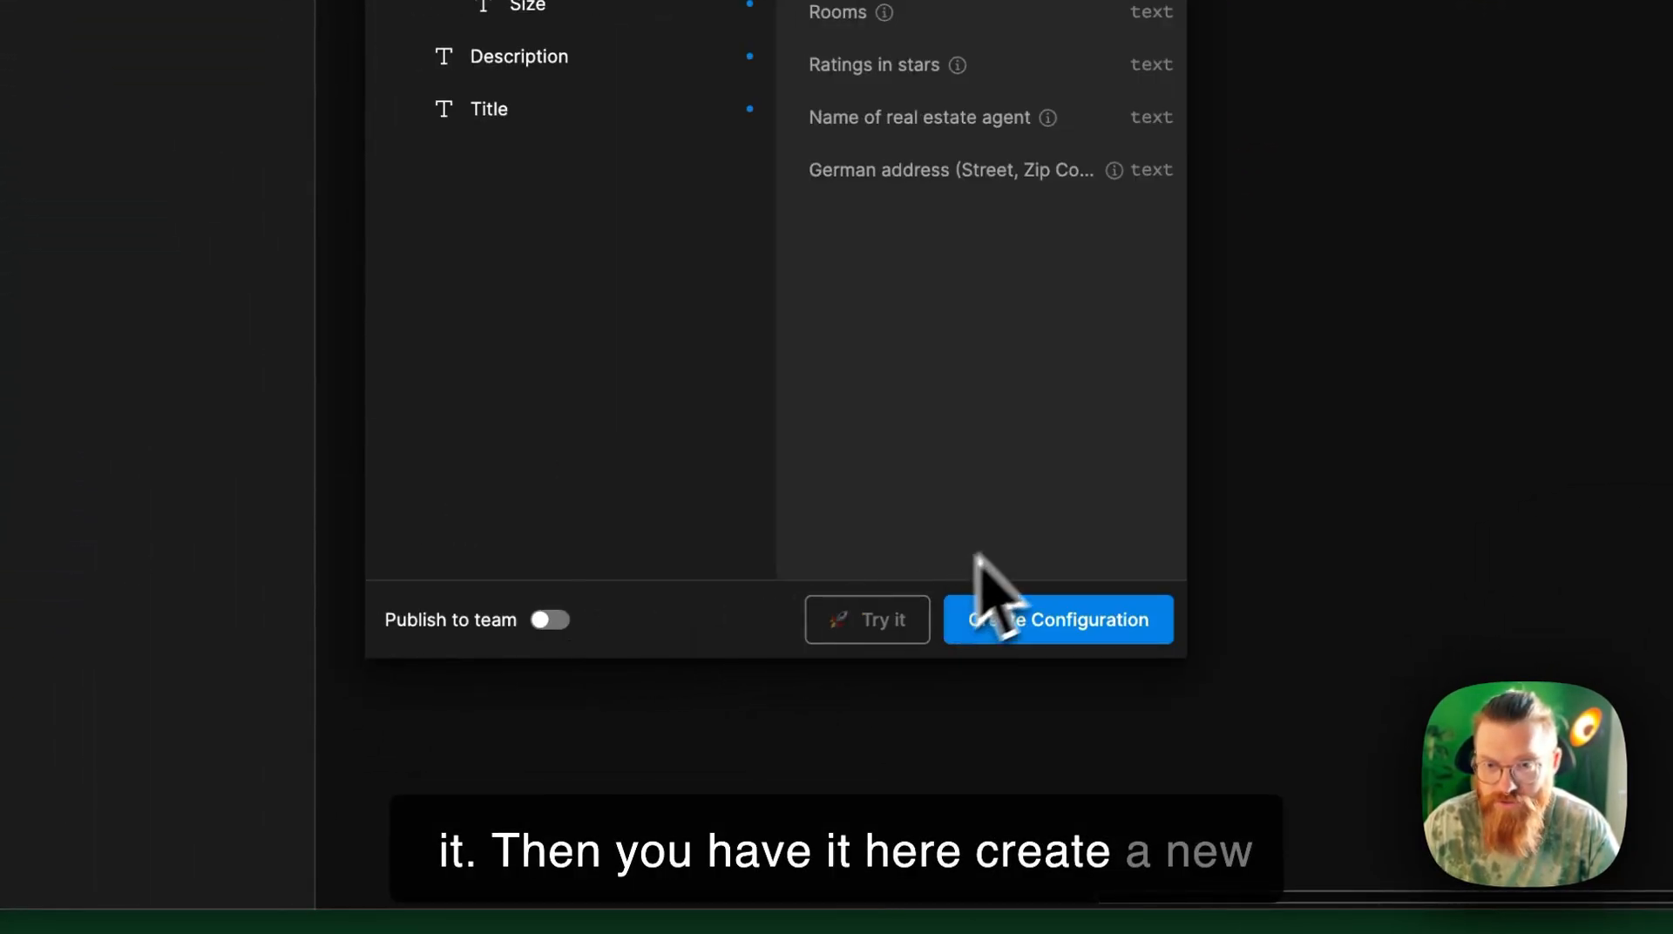
{"action": "left_click", "coordinate": [1060, 621]}
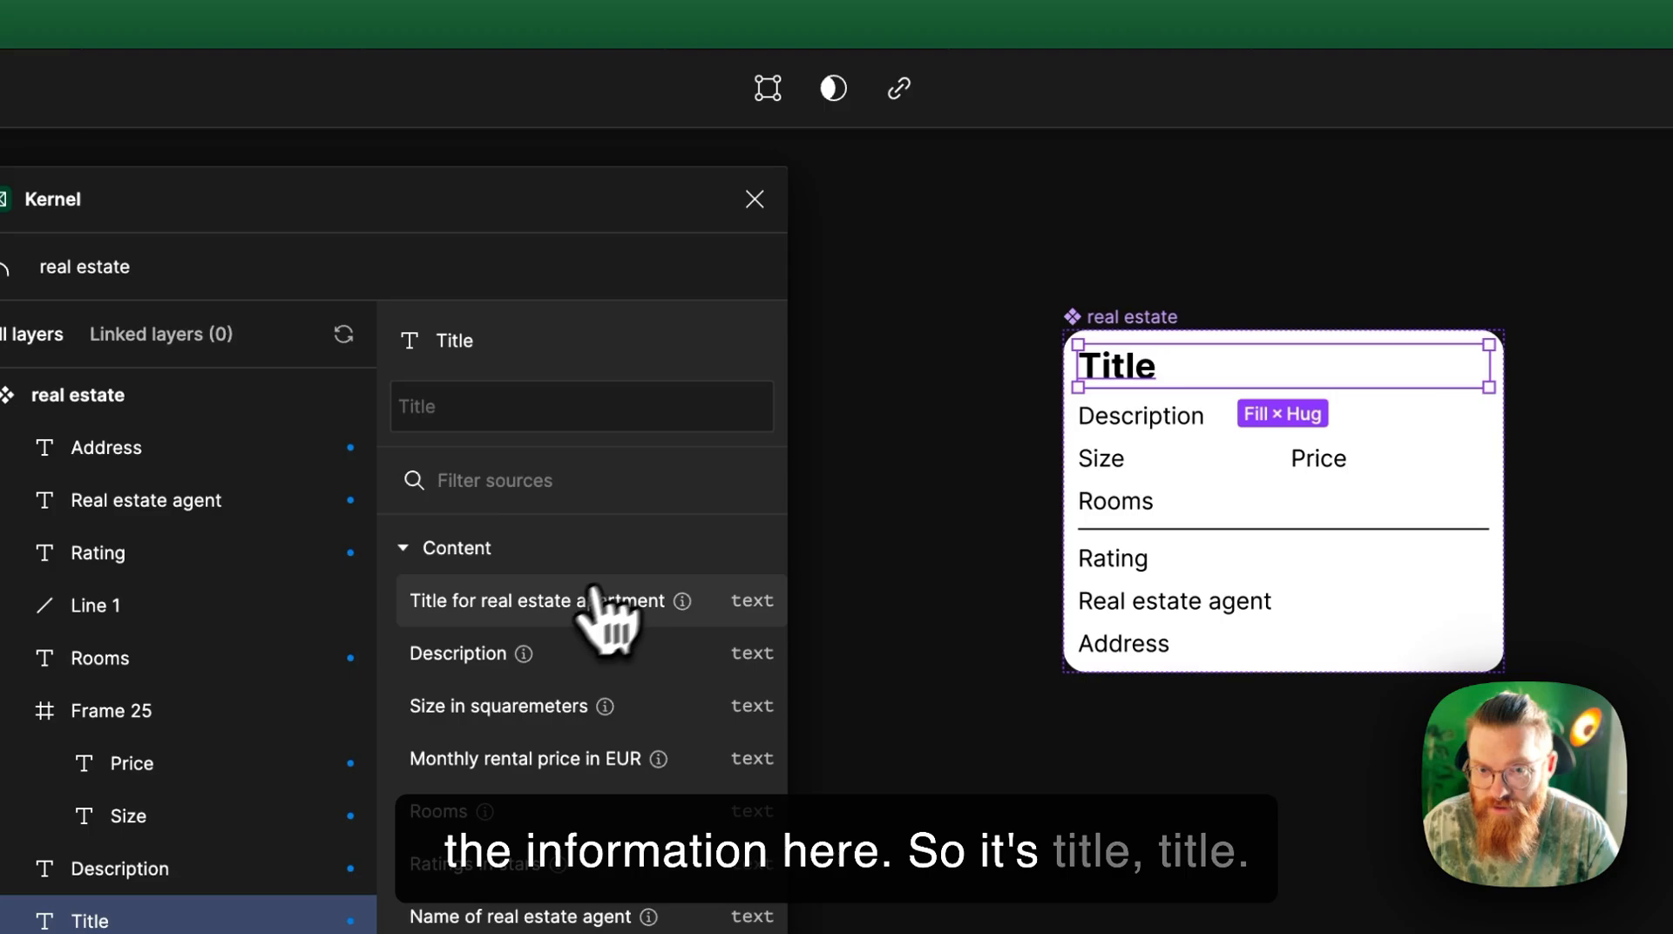
{"action": "left_click", "coordinate": [471, 602]}
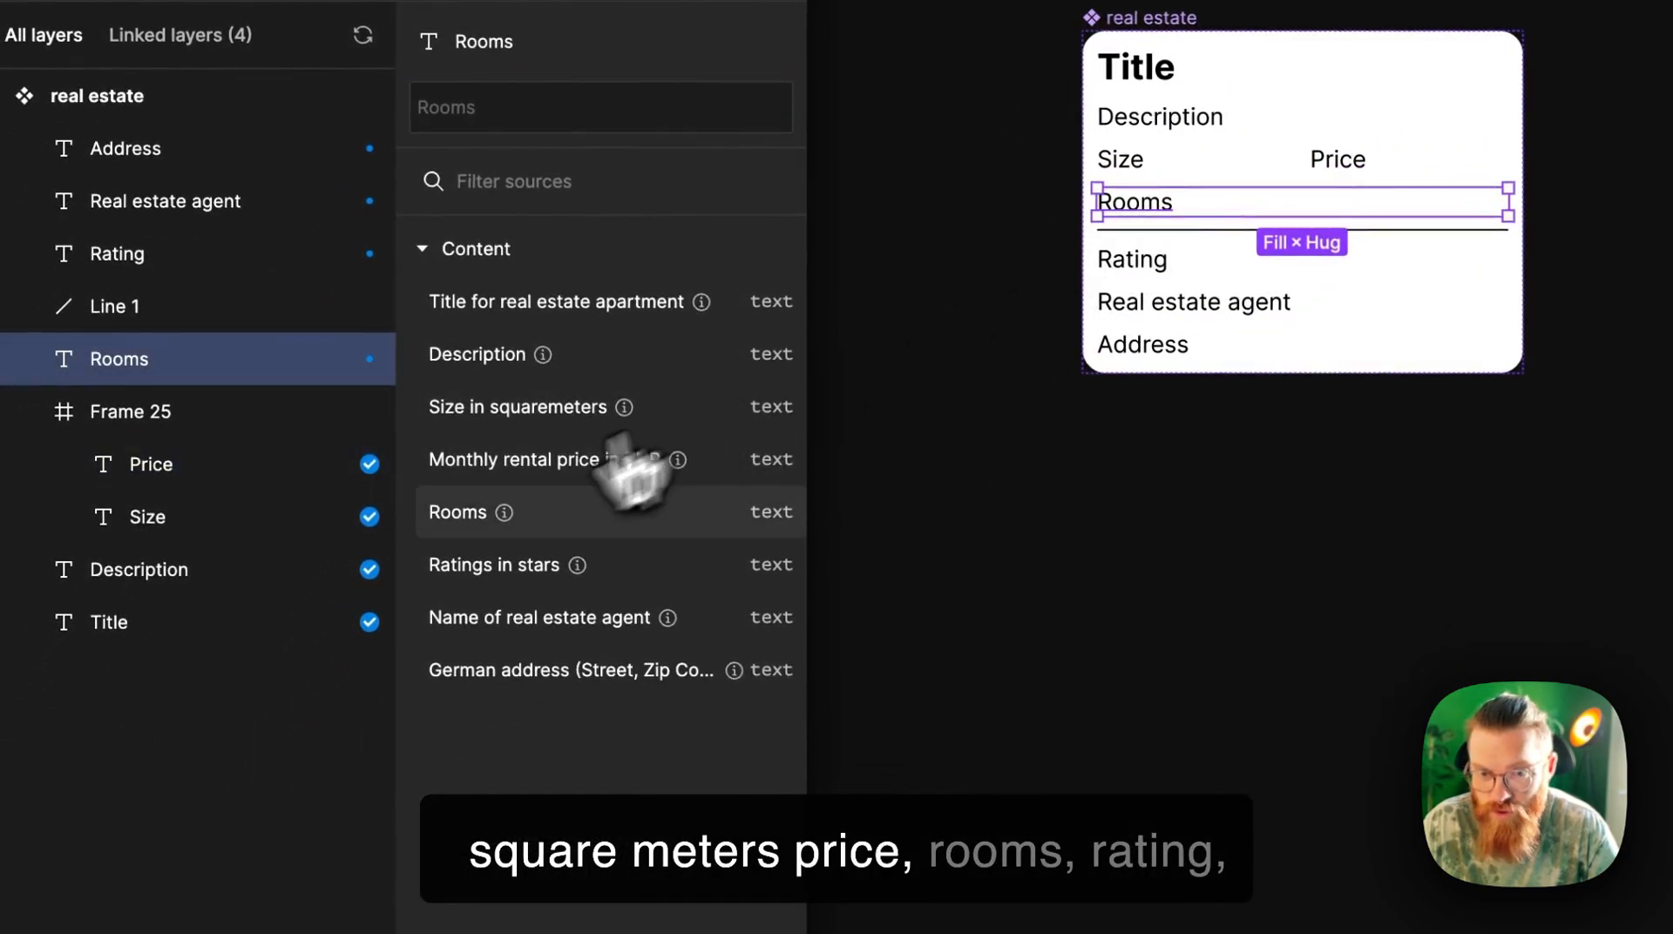
Step: Link the Rooms, Rating and agent lines to Rooms, Ratings in stars and agent name sources
{"action": "left_click", "coordinate": [495, 564]}
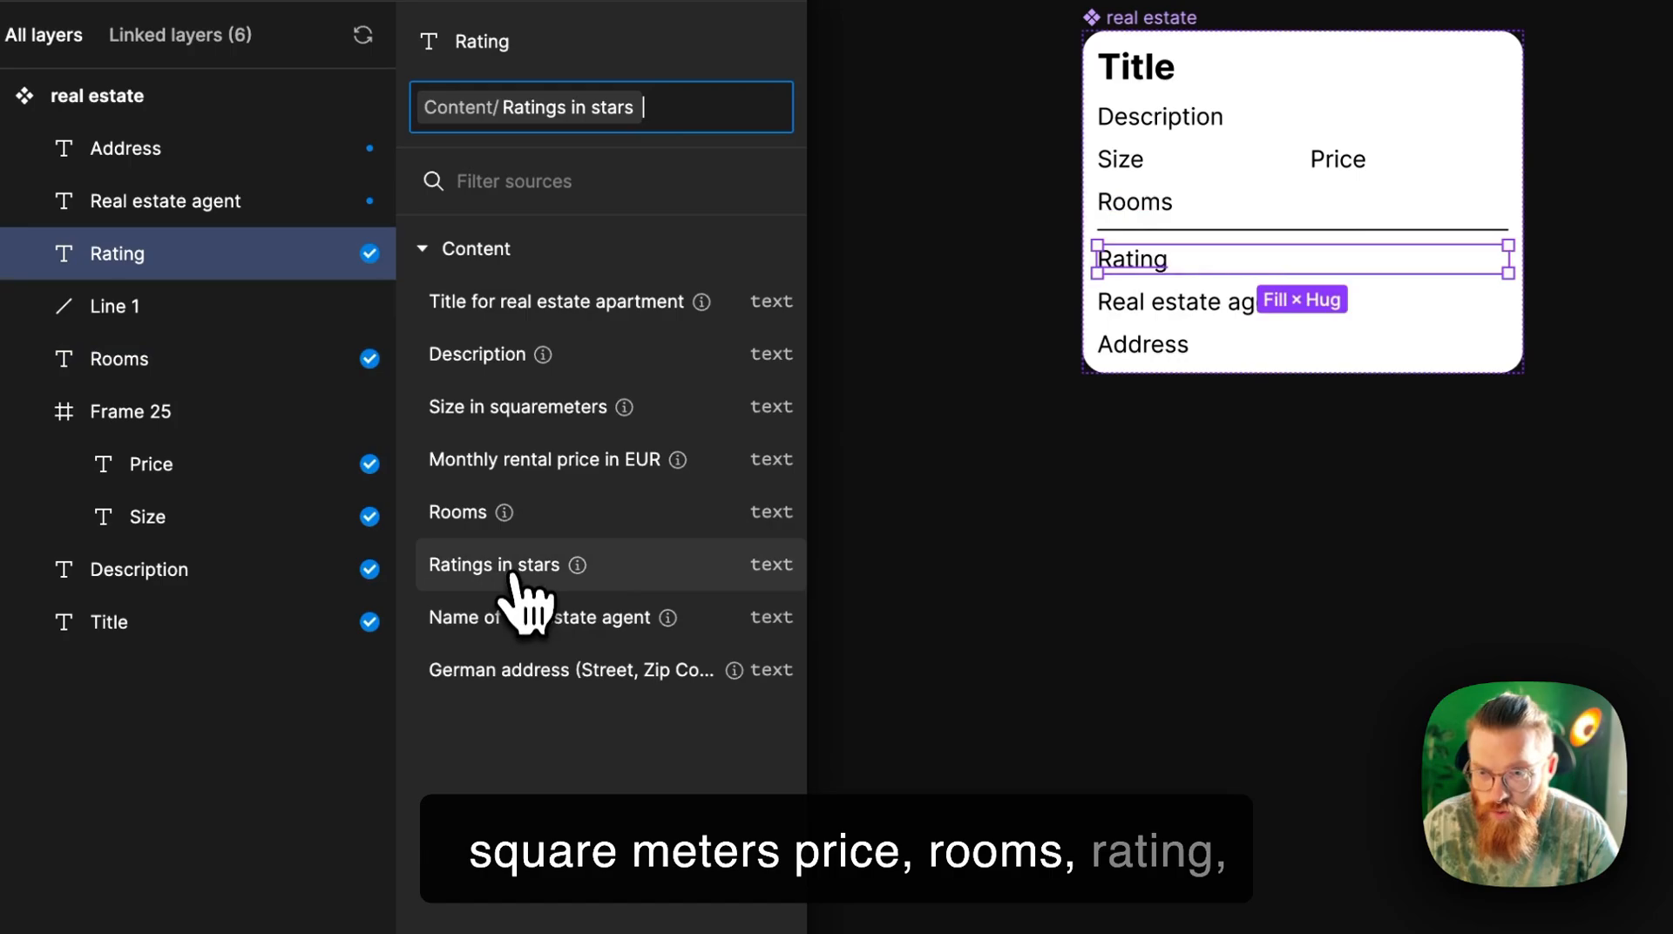
{"action": "left_click", "coordinate": [540, 617]}
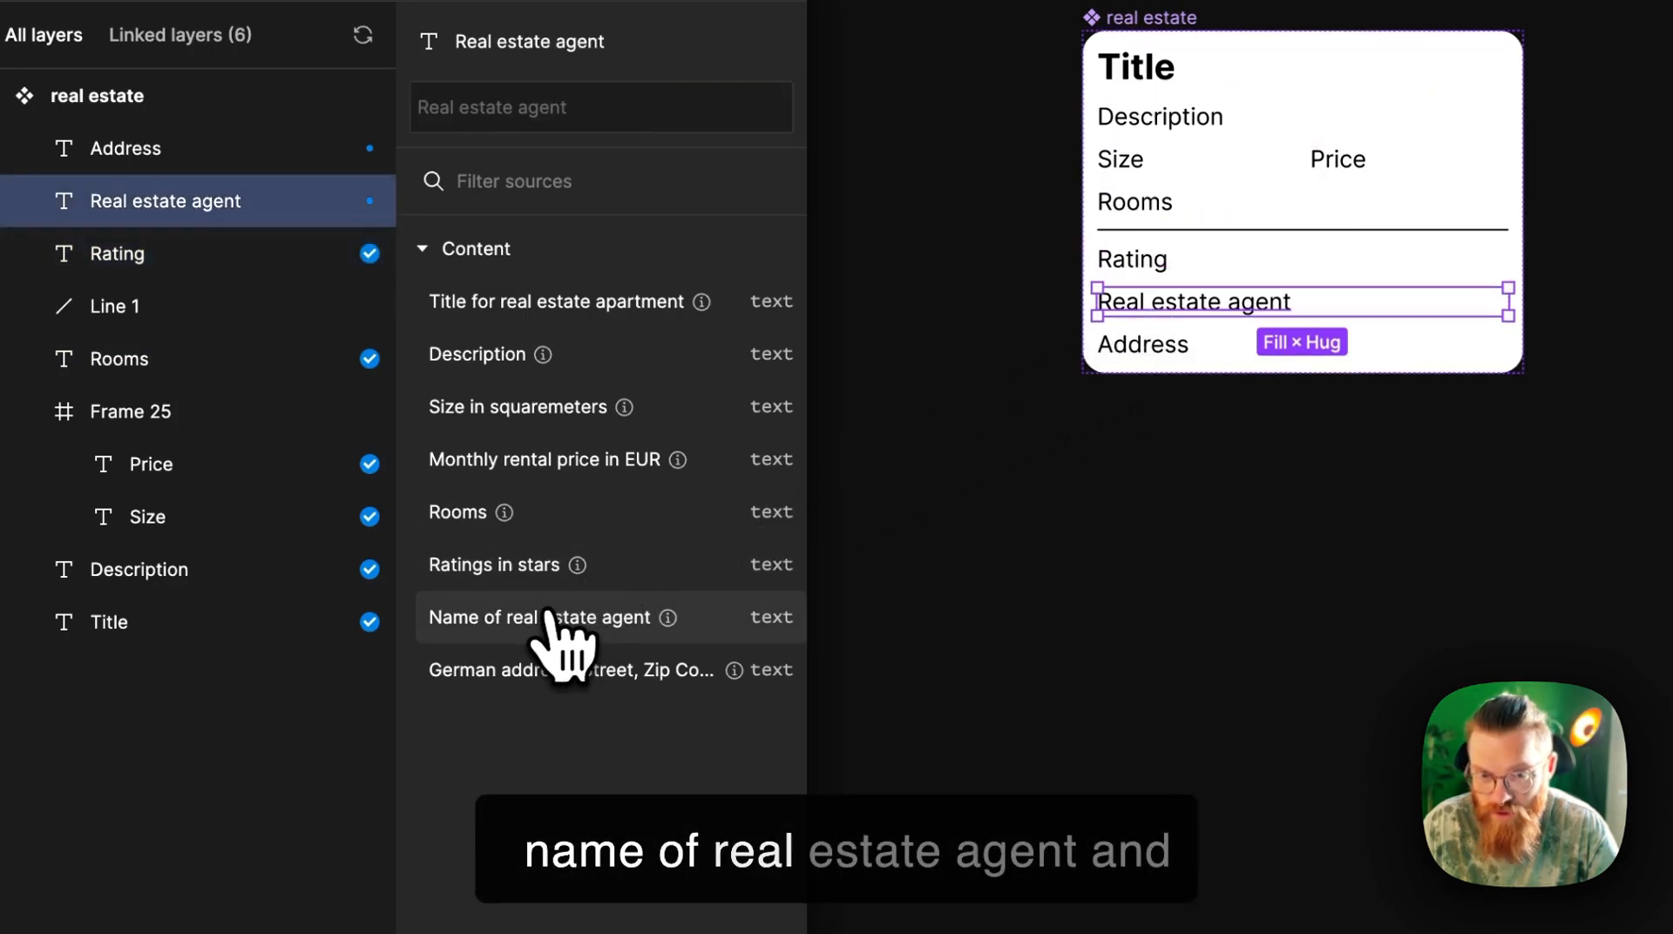
{"action": "left_click", "coordinate": [540, 617]}
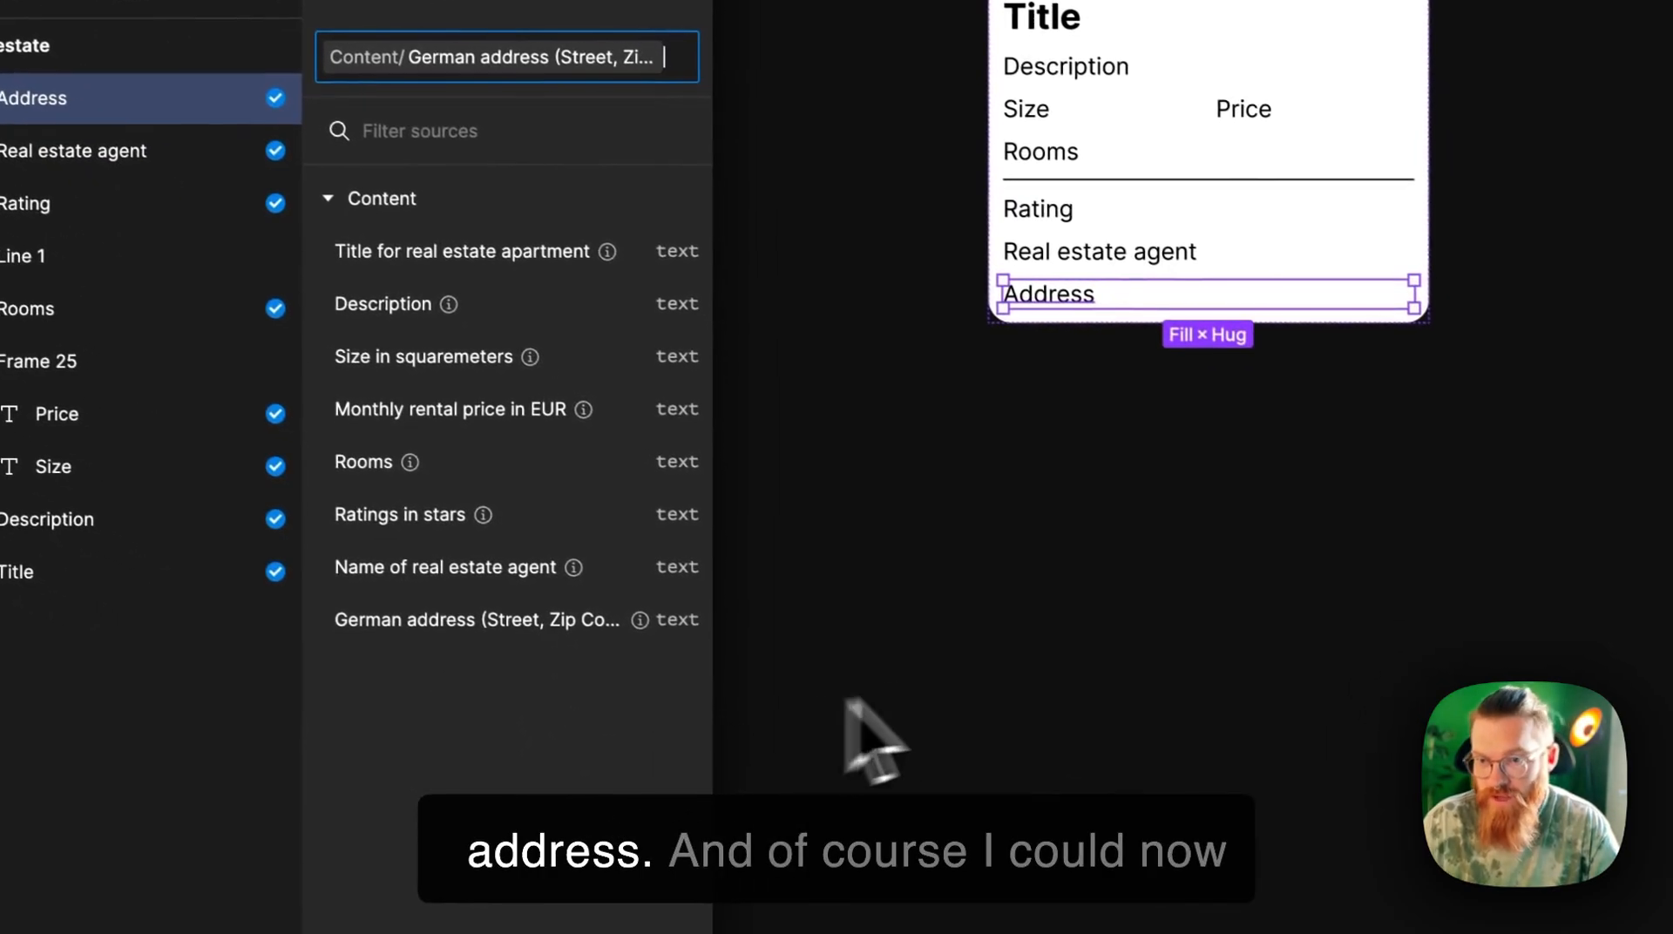
{"action": "mouse_move", "coordinate": [1096, 327]}
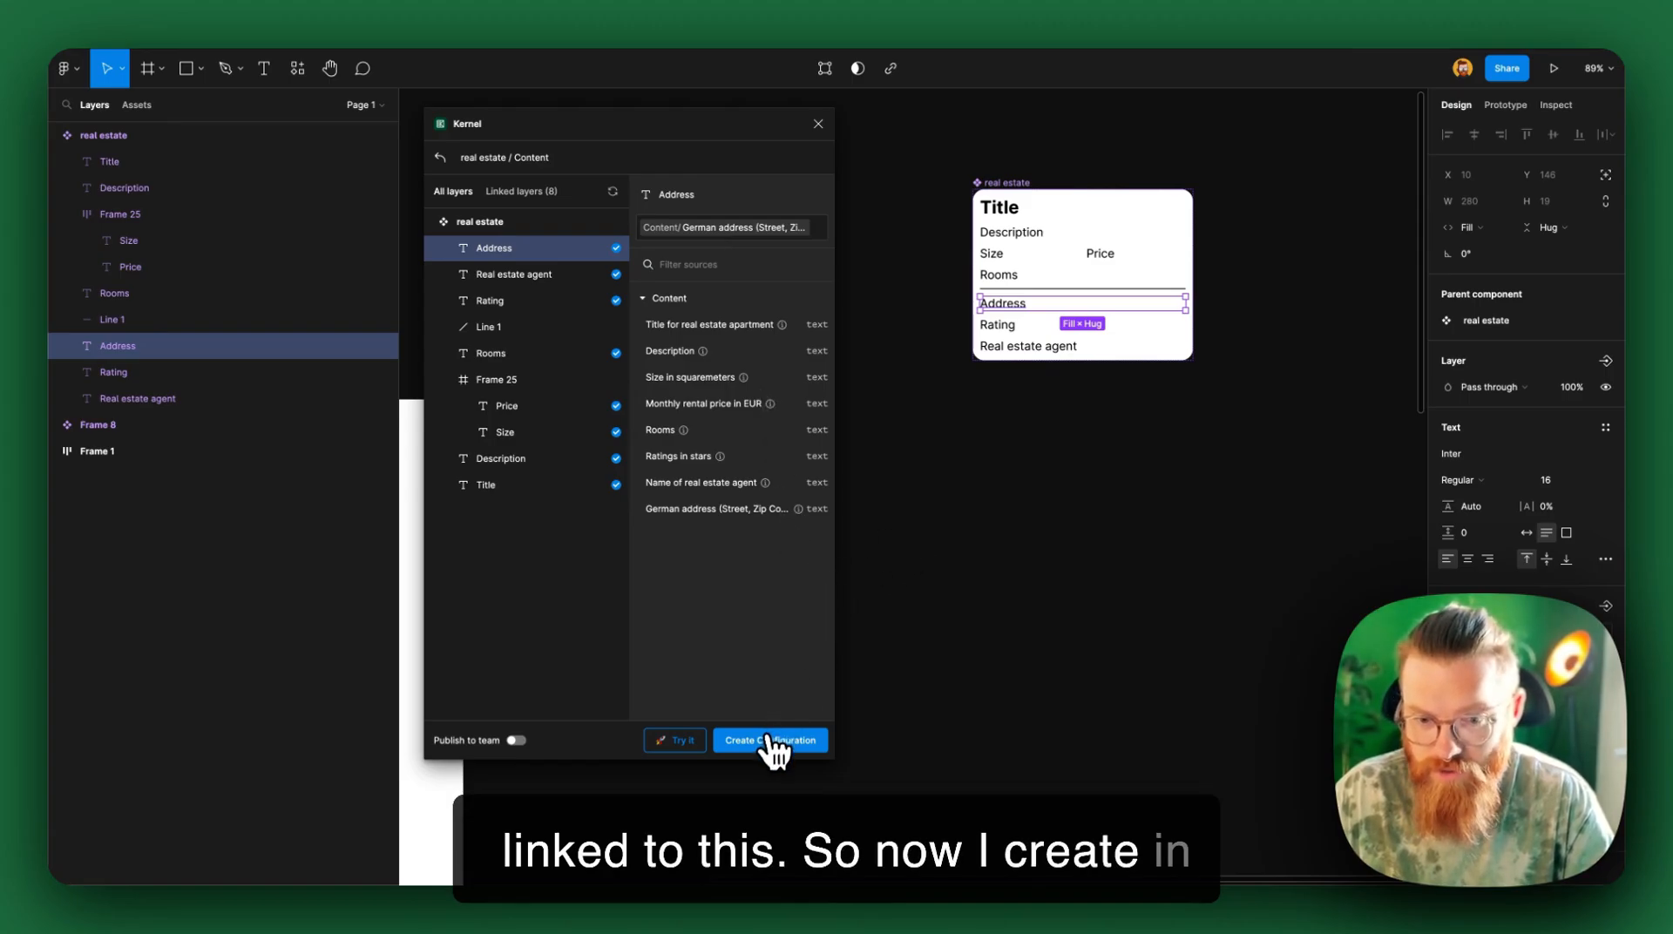
Step: Create the configuration and save it under the suggested name real estate / Content
{"action": "left_click", "coordinate": [771, 741]}
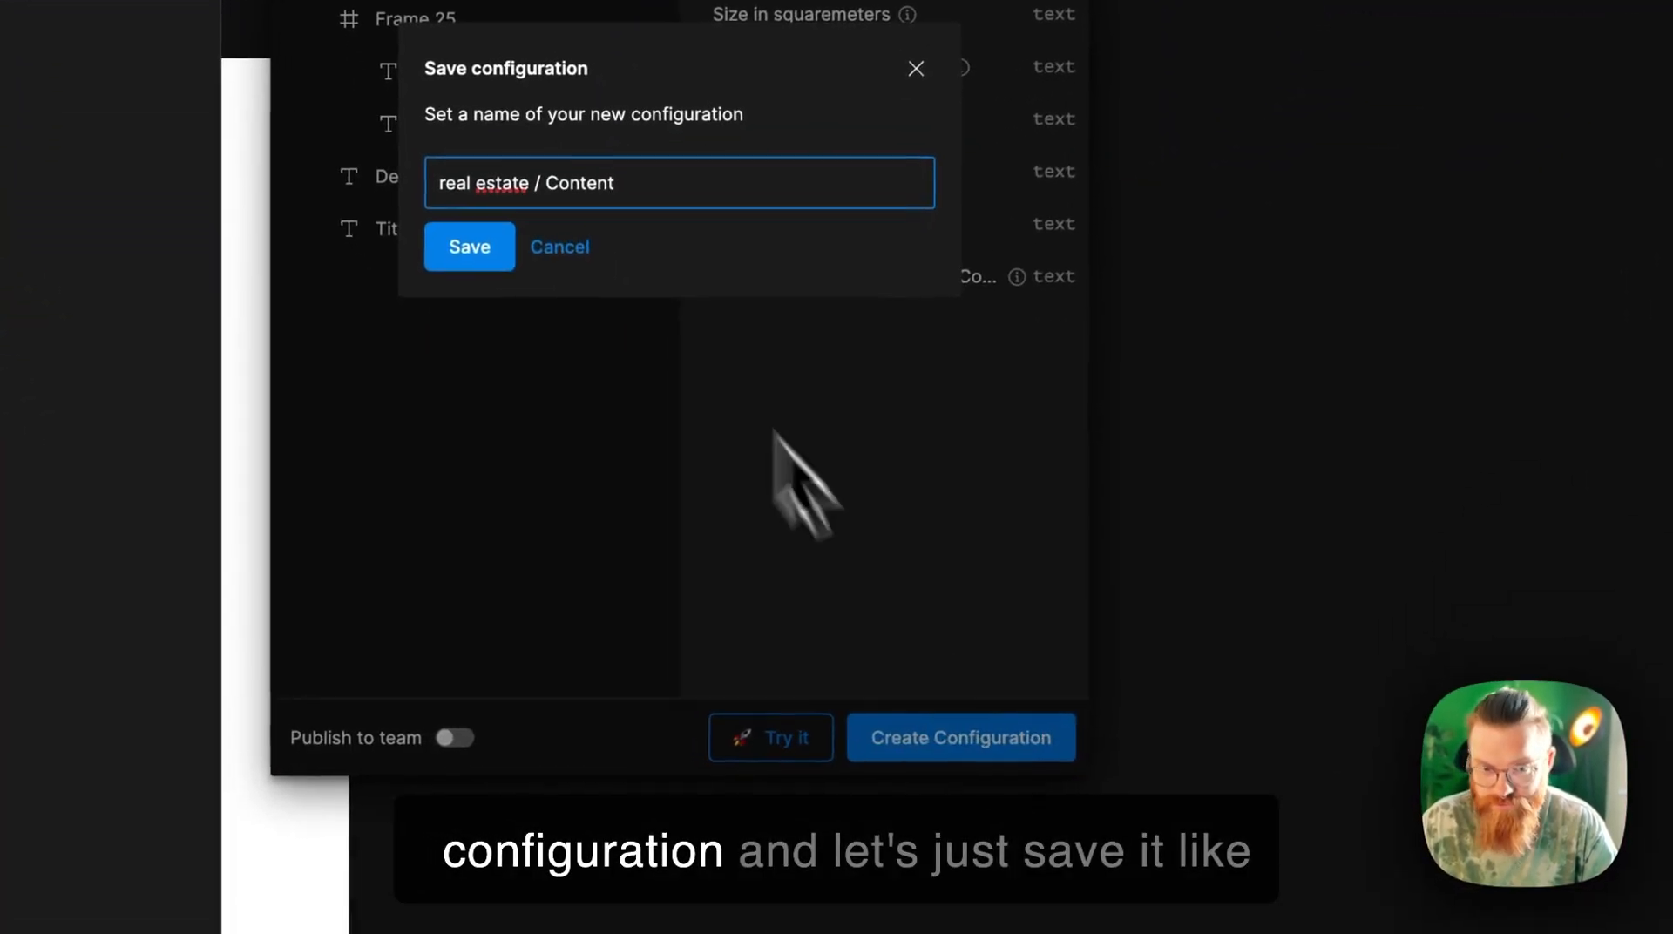
{"action": "left_click", "coordinate": [469, 248]}
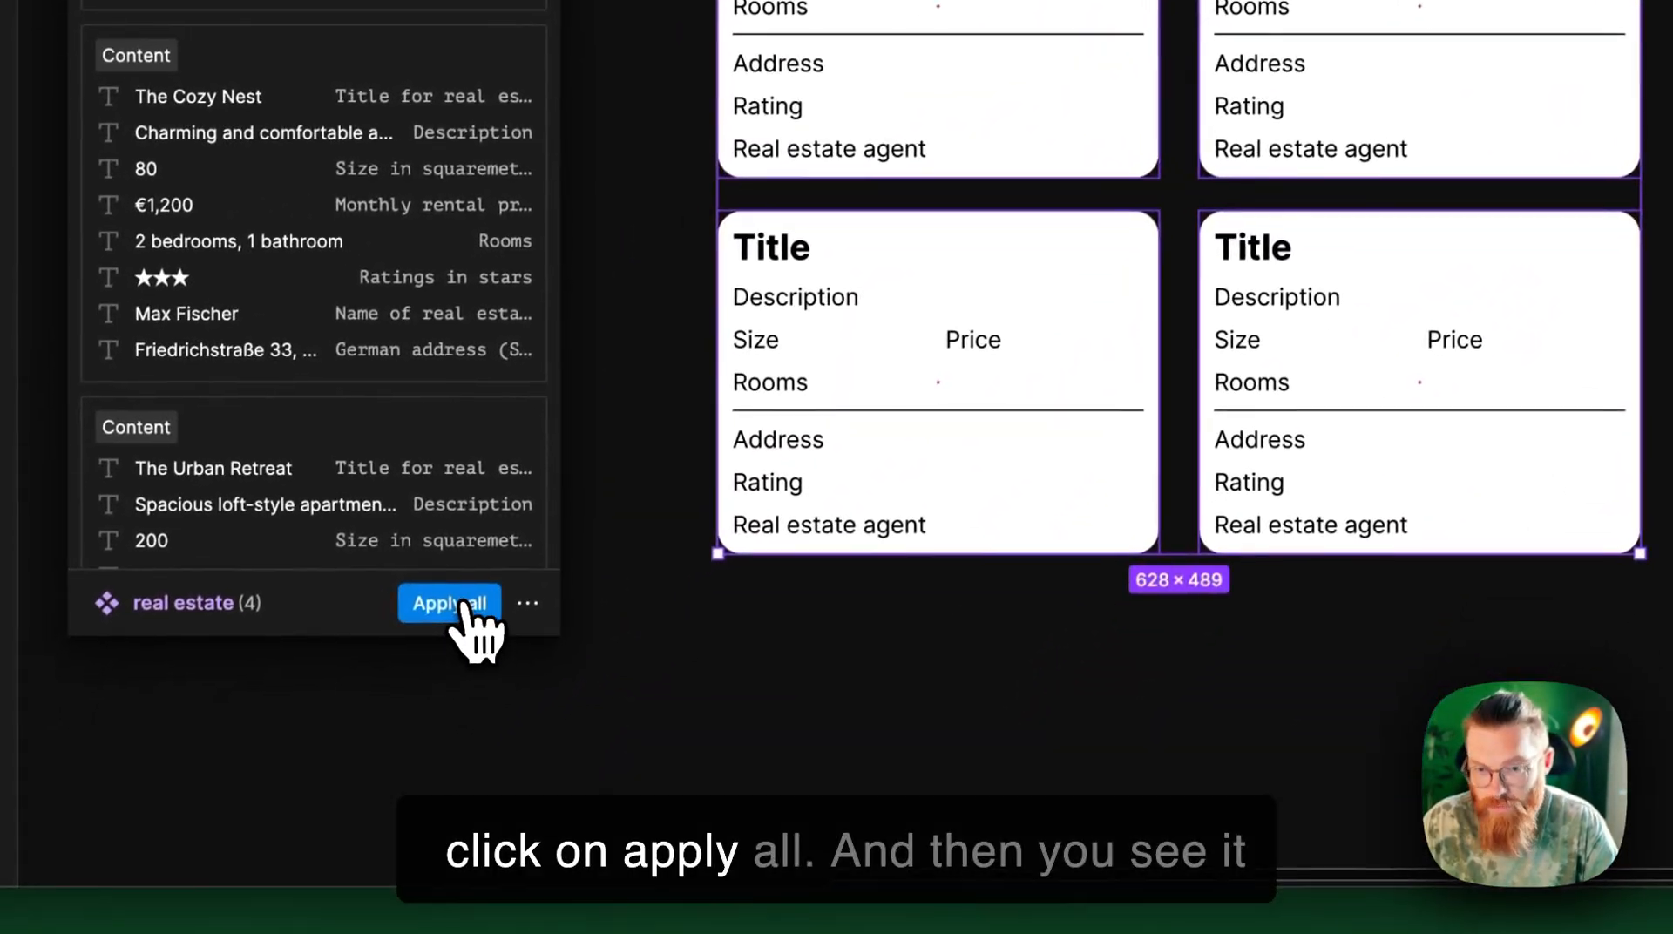
Step: Apply all in Kernel to fill the four card instances with generated apartment listings
{"action": "left_click", "coordinate": [448, 603]}
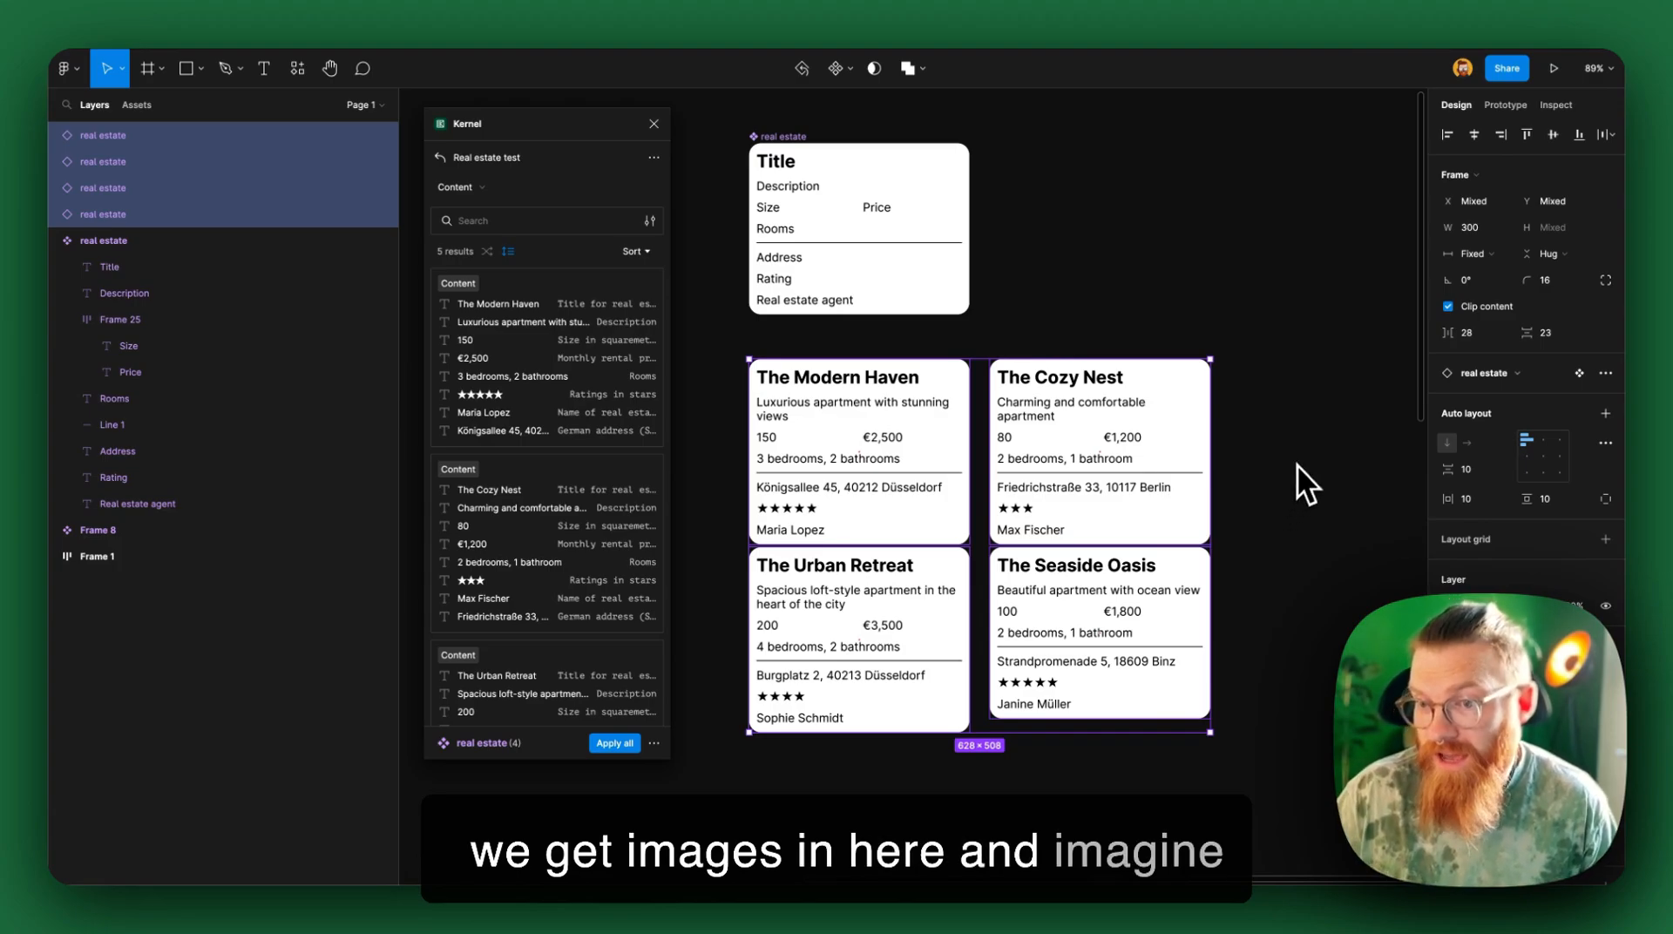
{"action": "mouse_move", "coordinate": [1142, 450]}
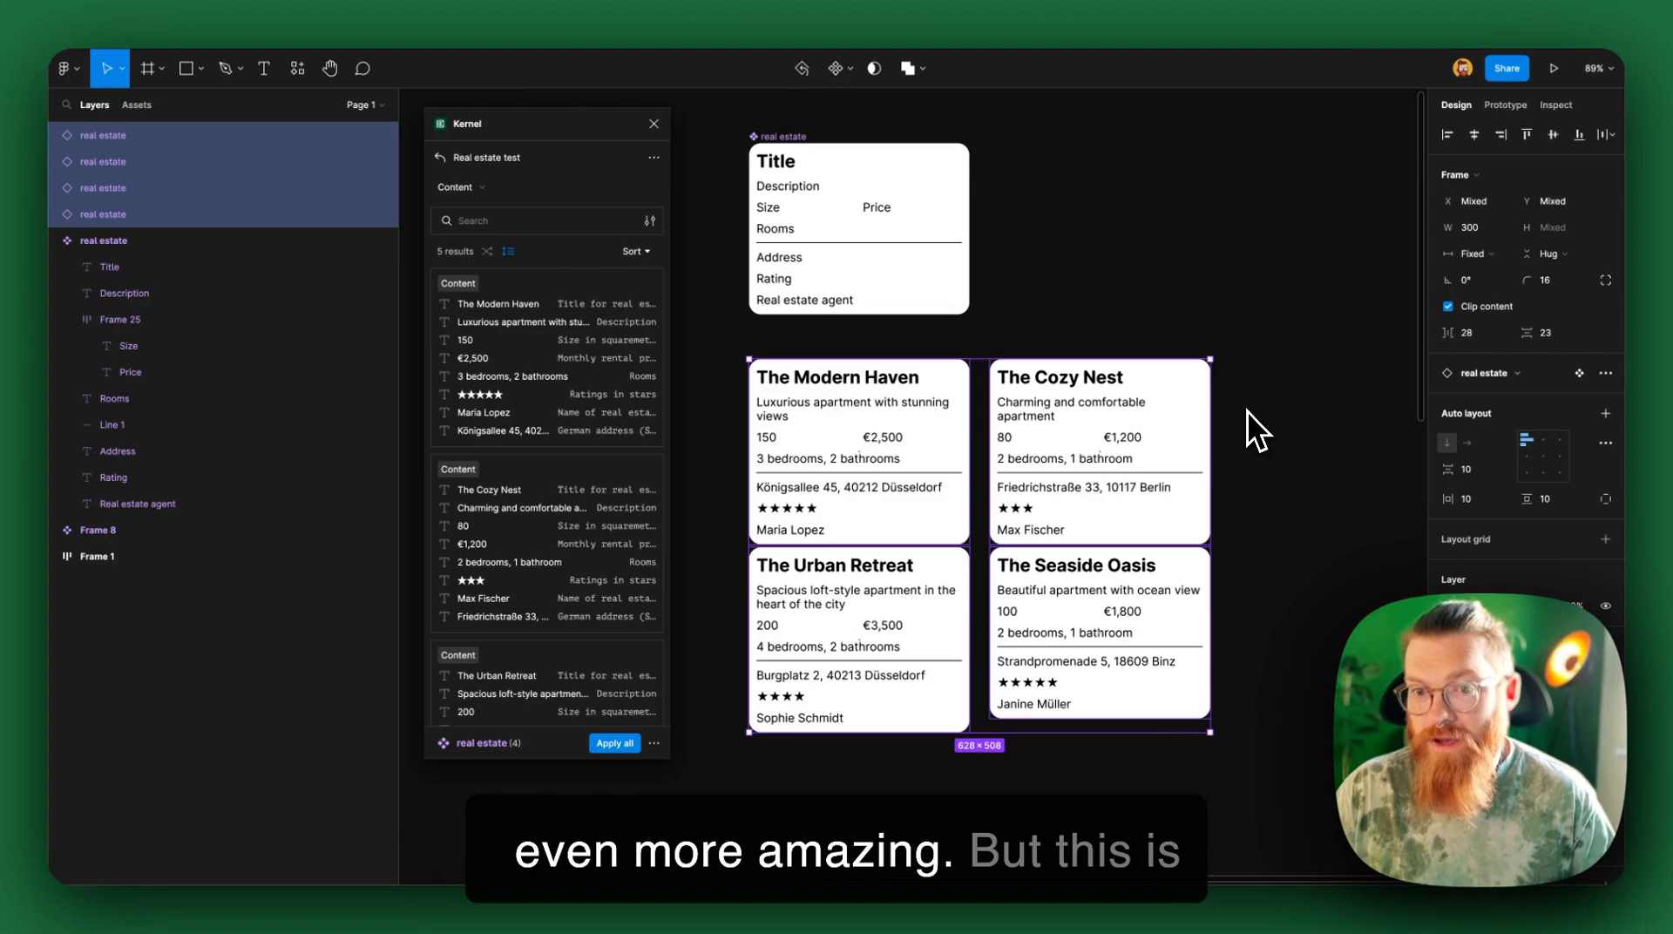
{"action": "mouse_move", "coordinate": [1247, 492]}
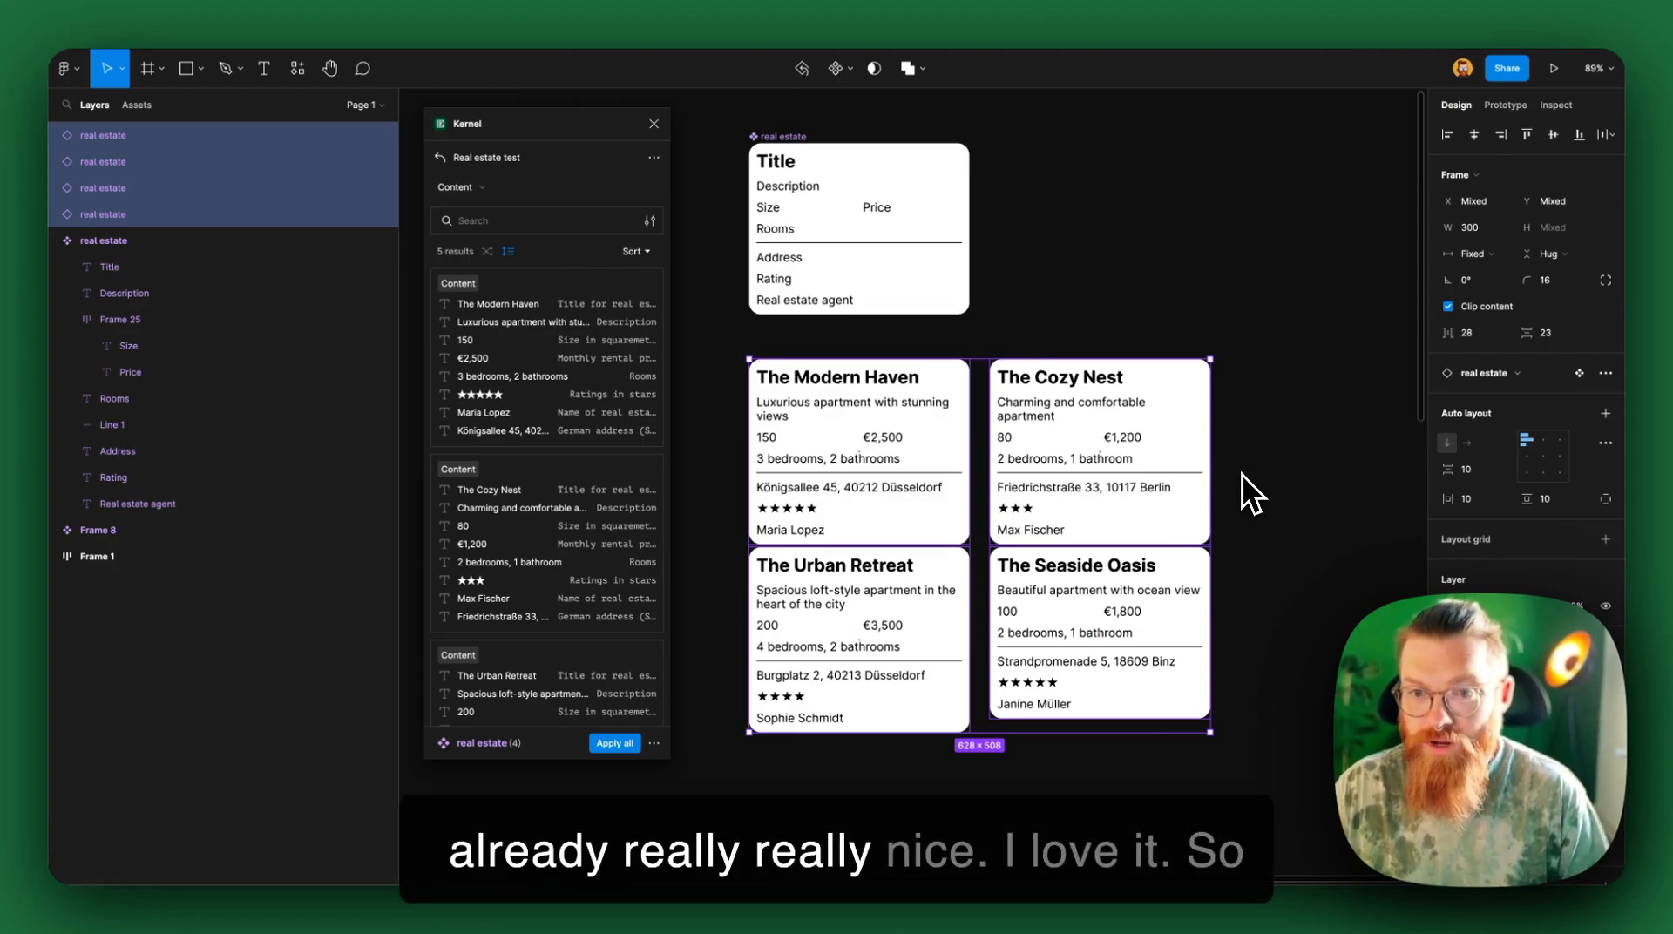